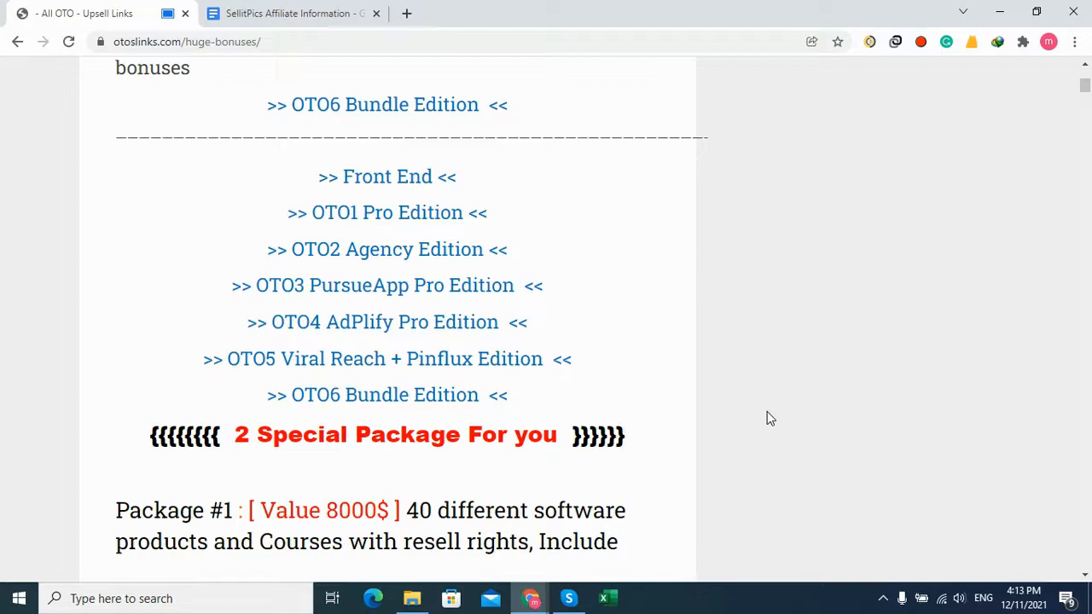
mouse_move(952, 511)
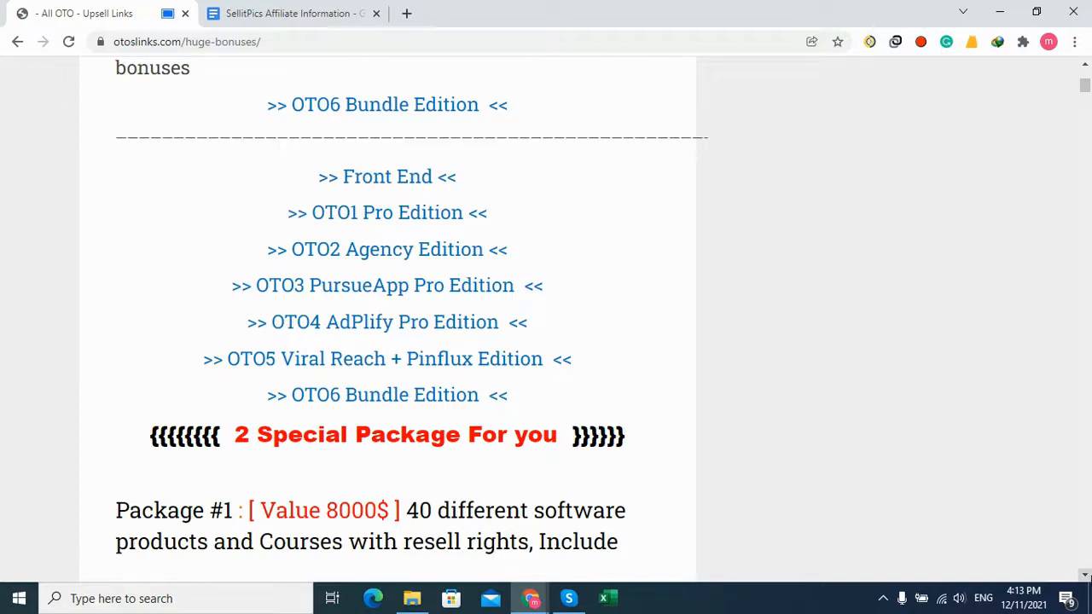
Scroll the bonus page past the OTO links down to Package #1's 40-product offer and bonus-claim note
scroll("down", 3)
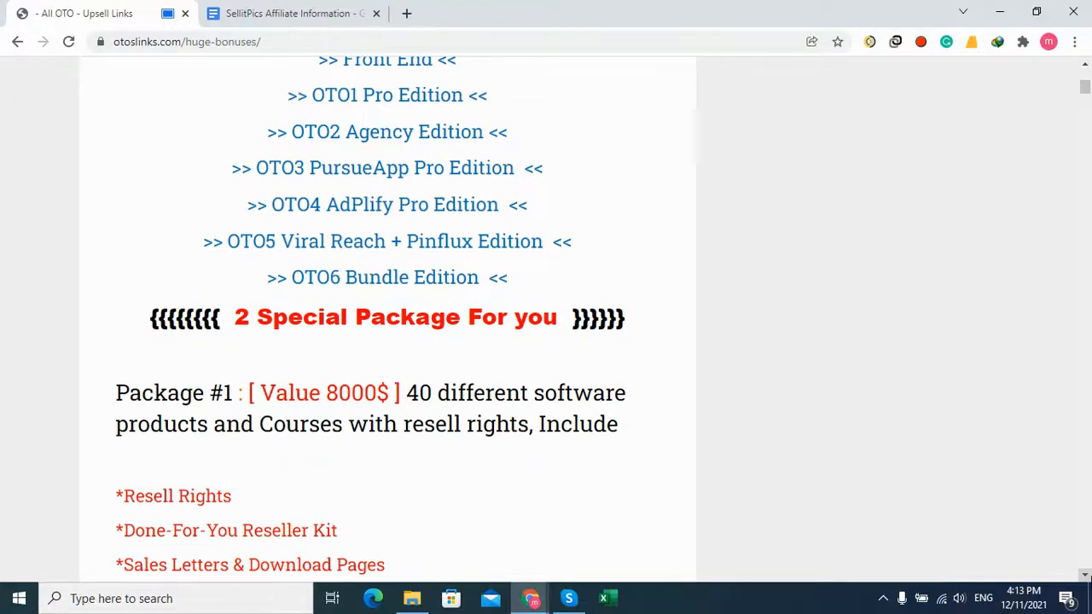
scroll("down", 3)
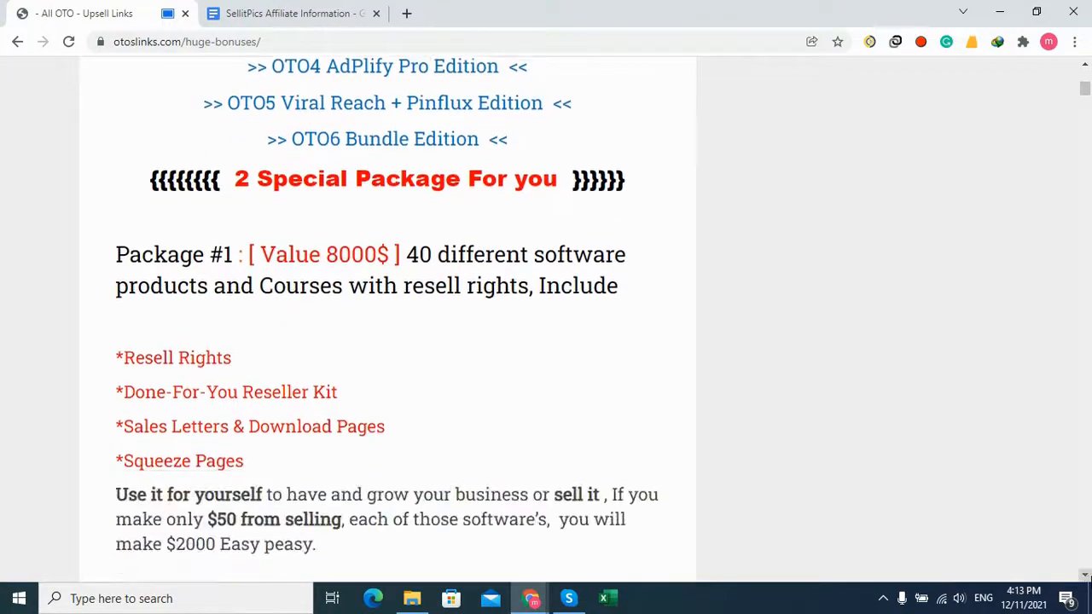
scroll("down", 3)
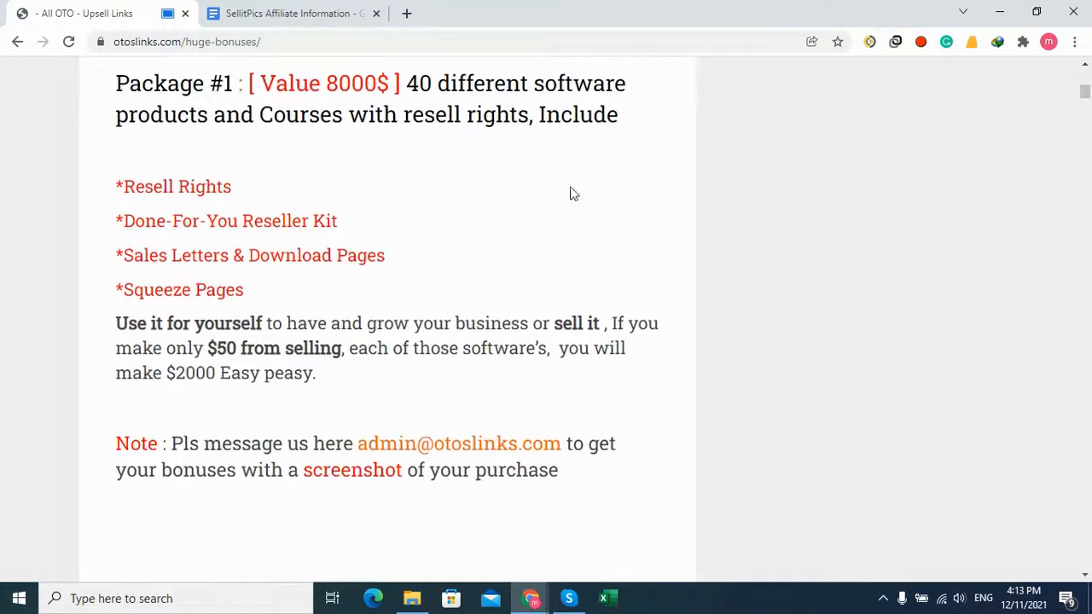
mouse_move(418, 171)
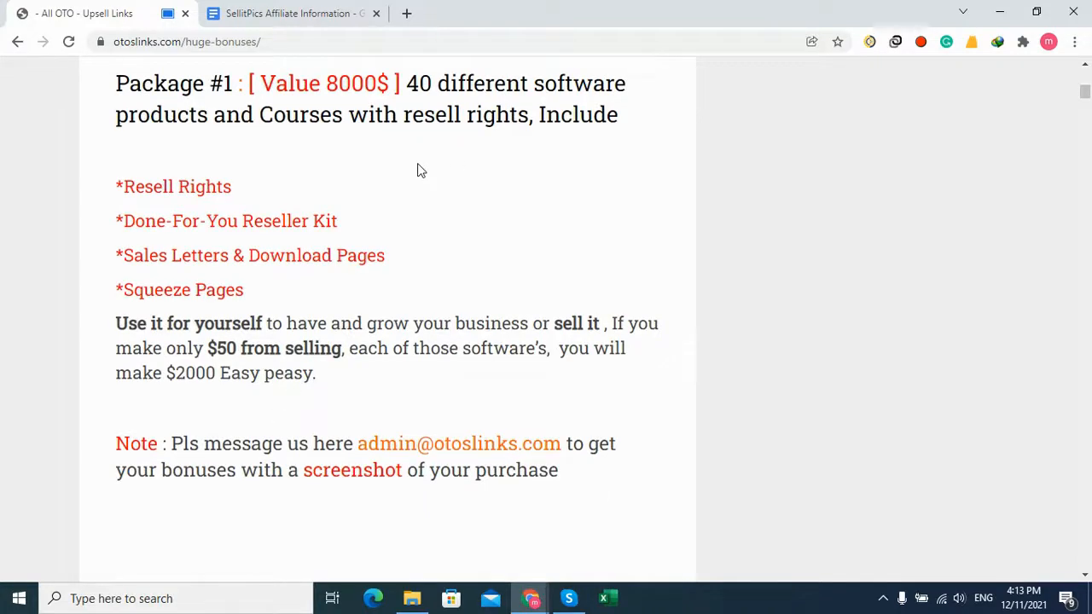
mouse_move(467, 154)
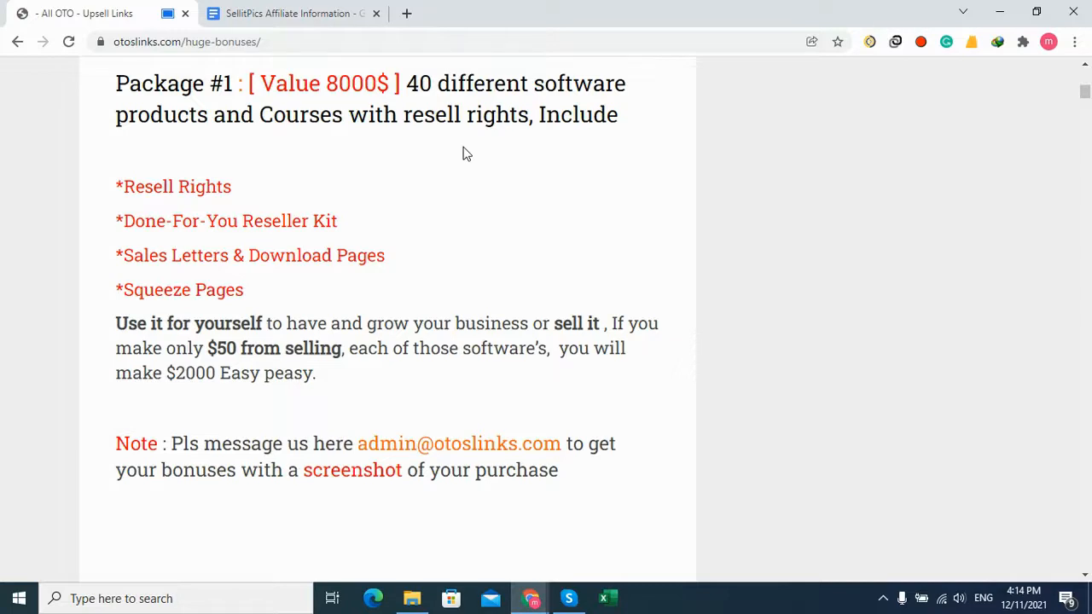
mouse_move(1082, 584)
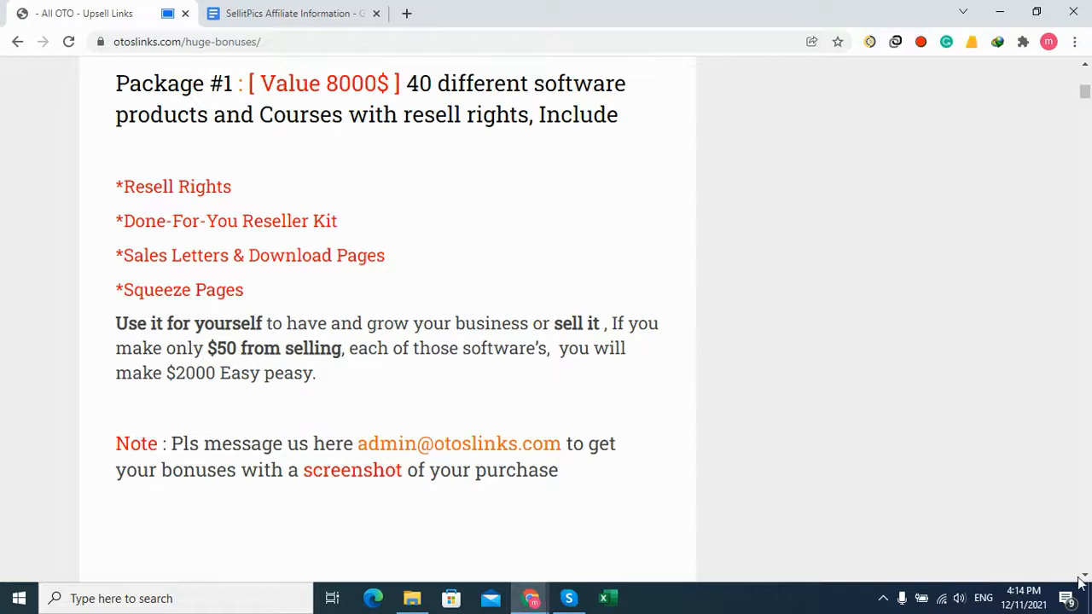
Scroll through the bonus listings from WPMU DEV Automessage down to the CartBack abandoned-cart bonus
scroll("down", 3)
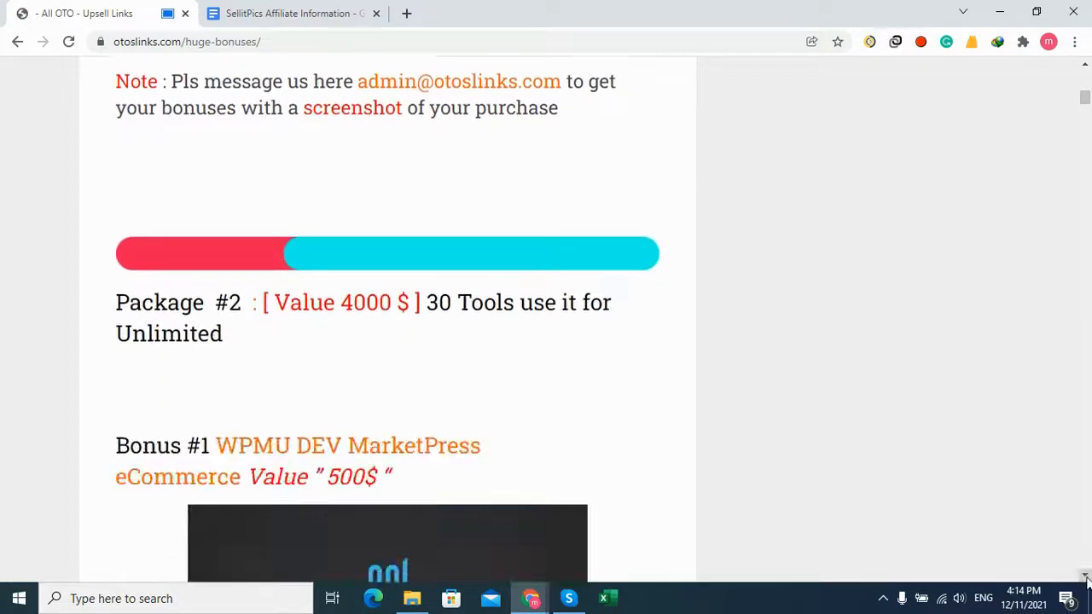
scroll("down", 3)
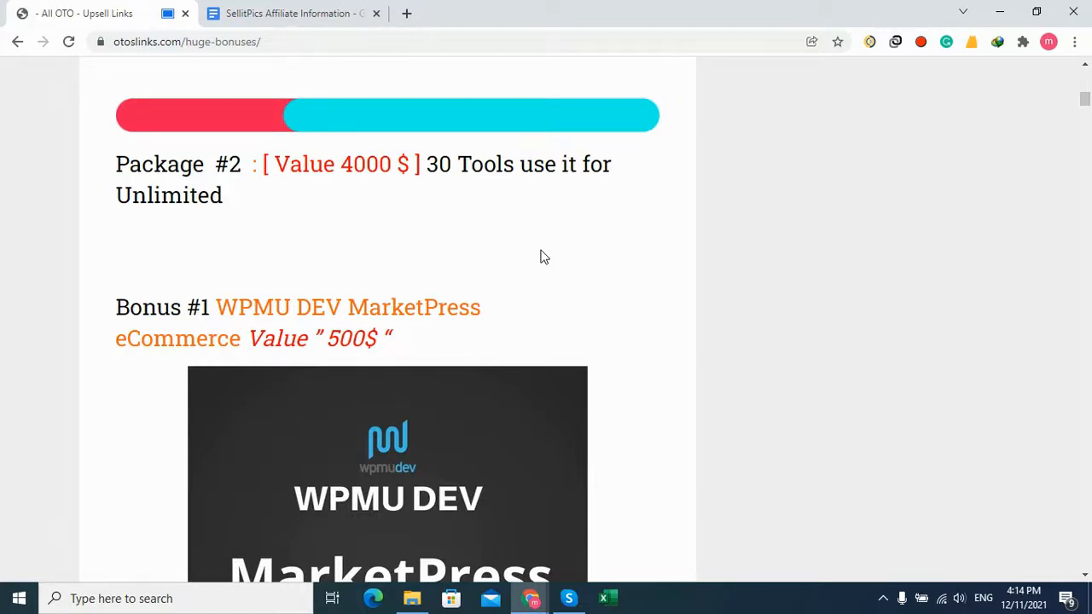
mouse_move(1082, 555)
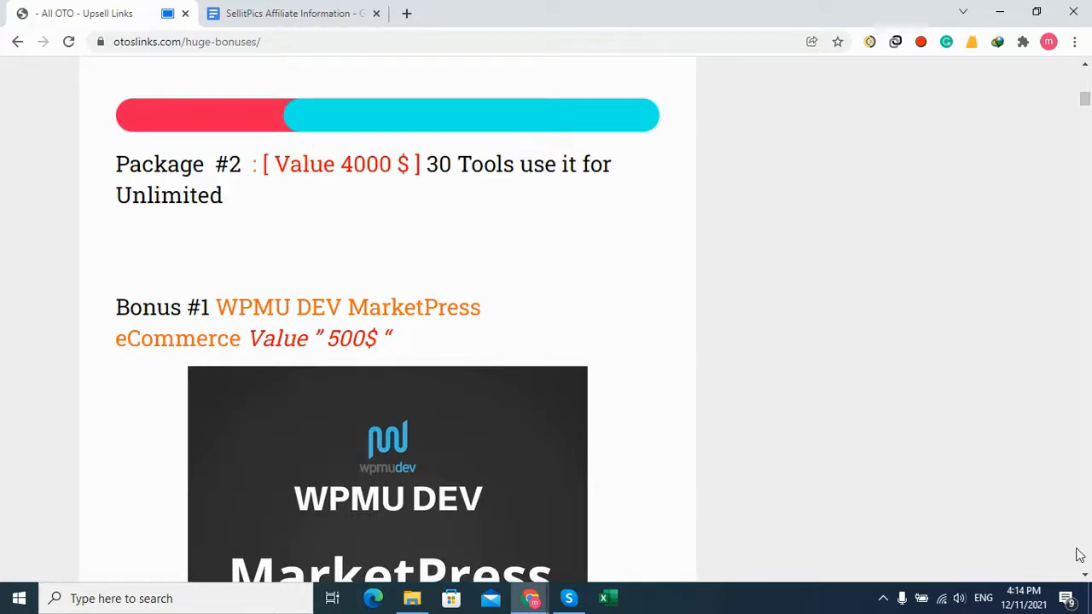
scroll("down", 3)
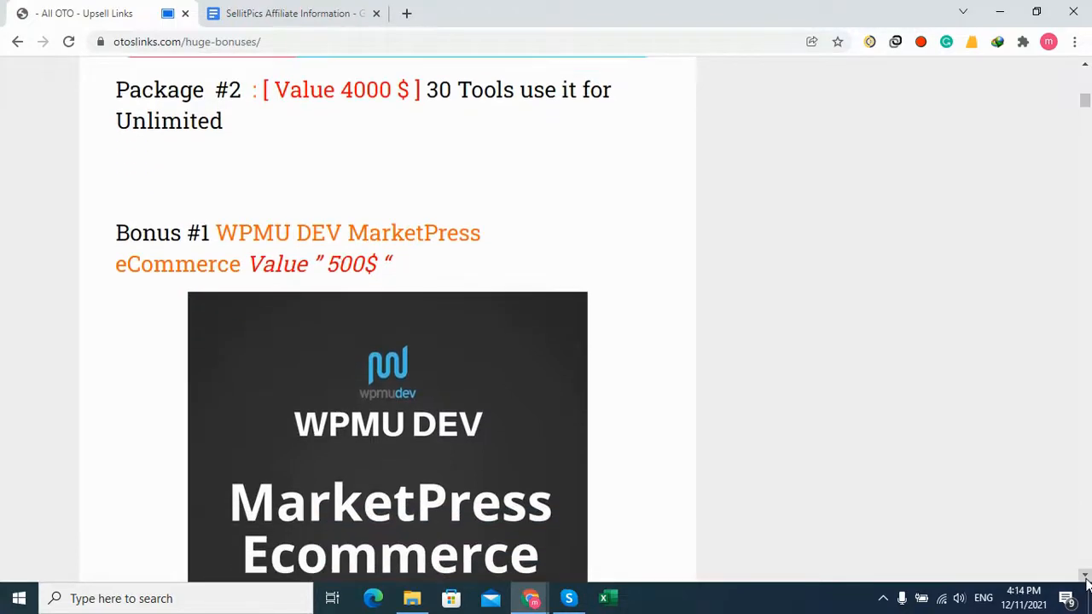
scroll("down", 3)
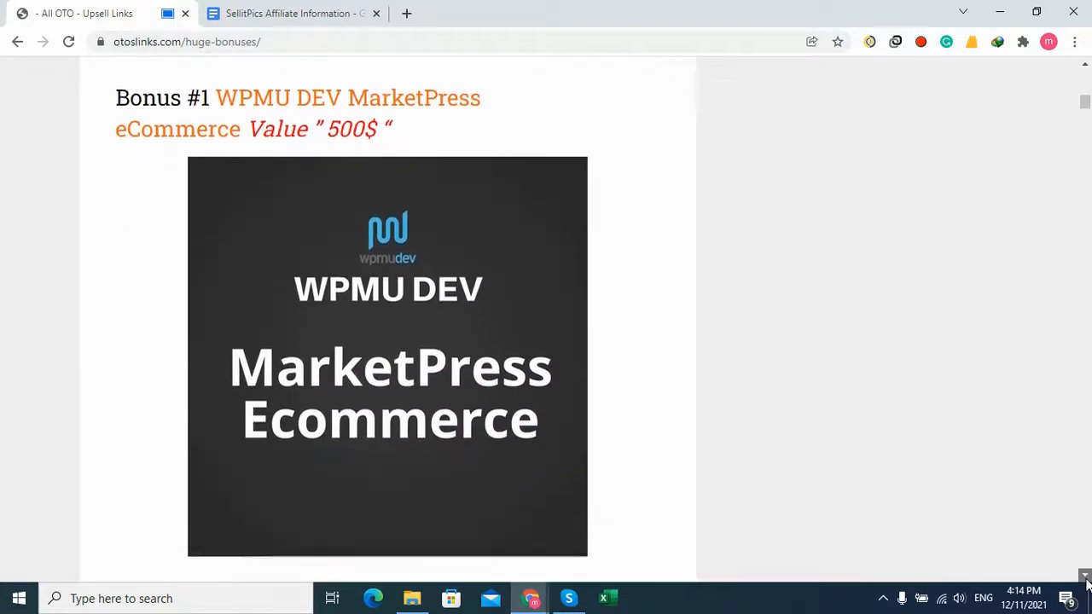
scroll("down", 3)
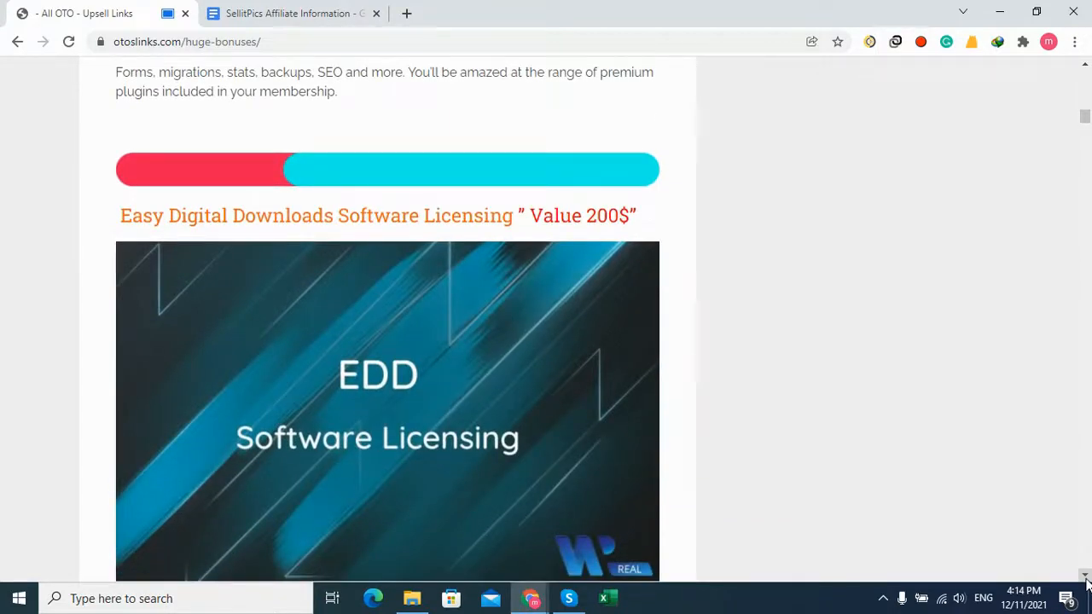
scroll("down", 3)
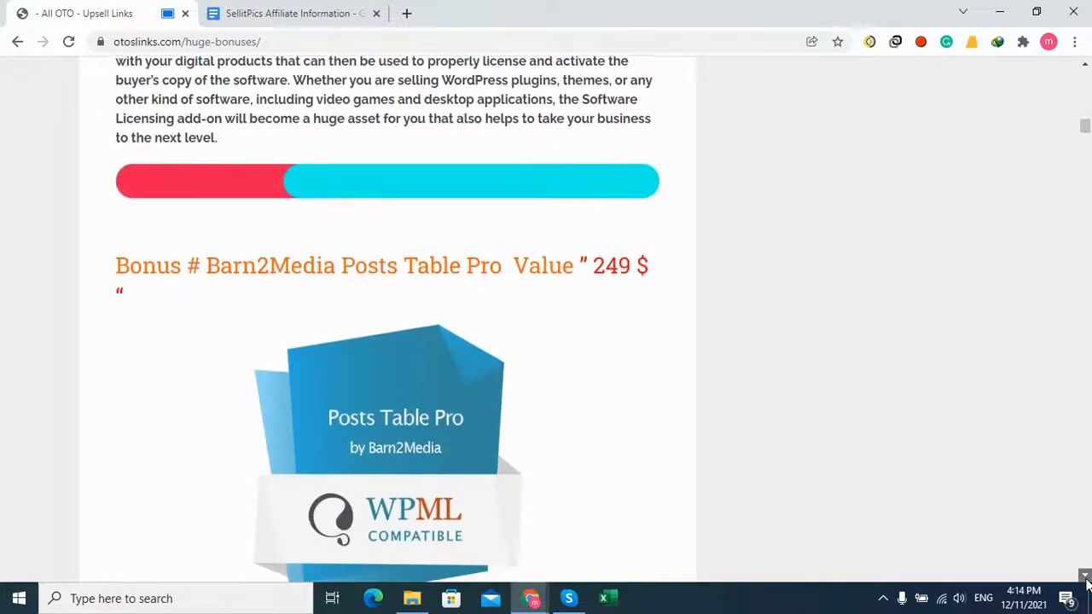
scroll("down", 3)
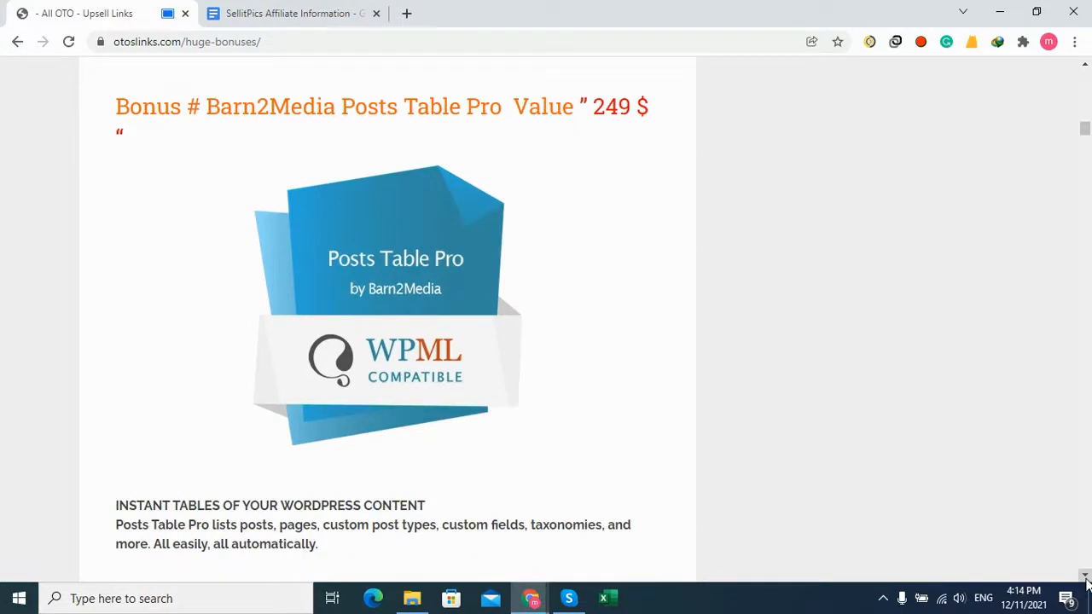
scroll("down", 3)
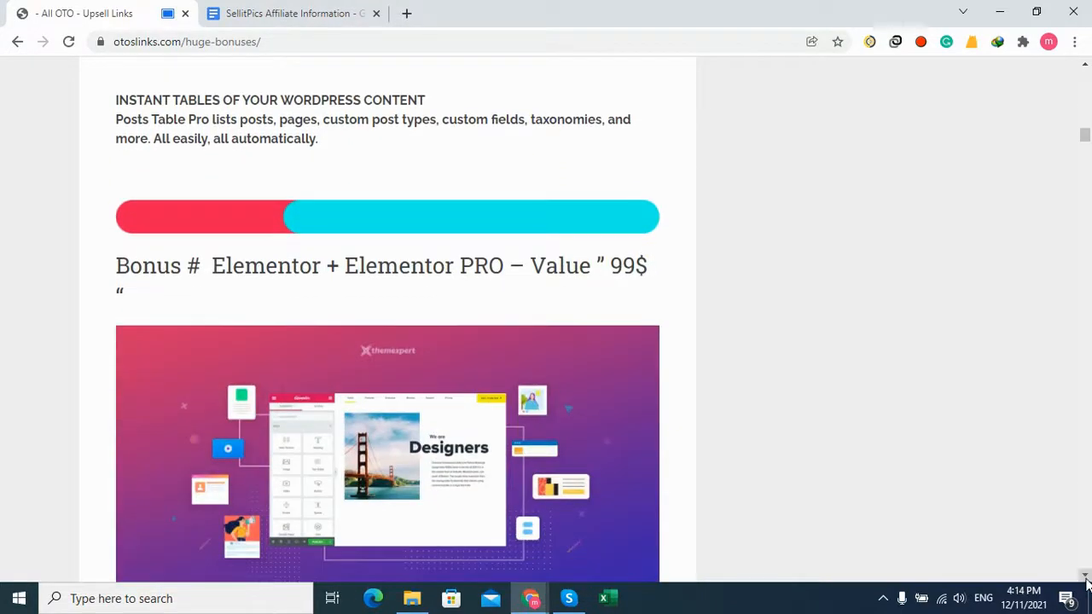
scroll("down", 3)
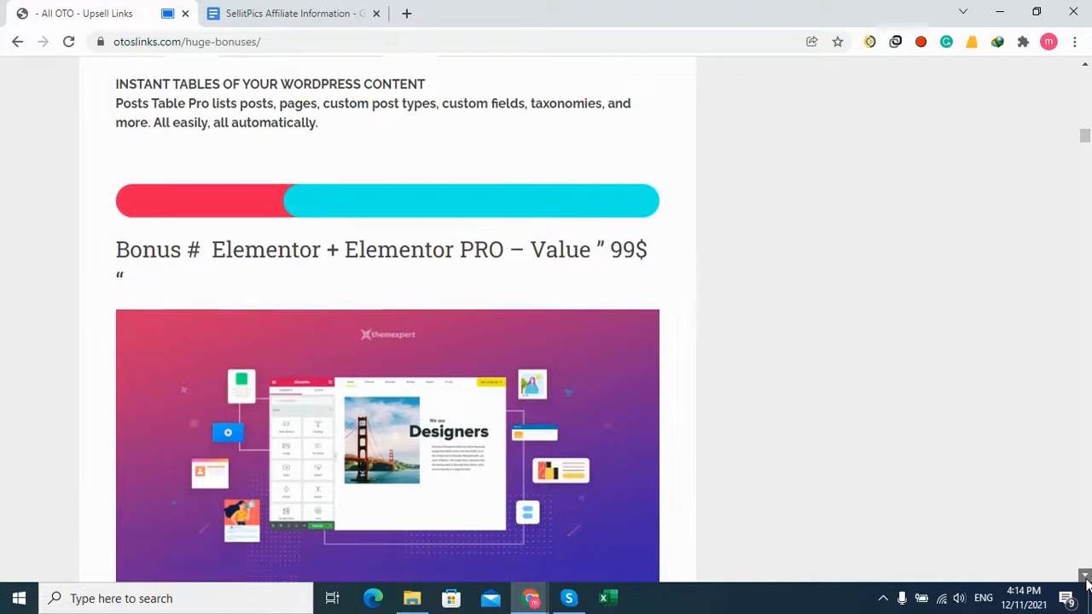
scroll("down", 3)
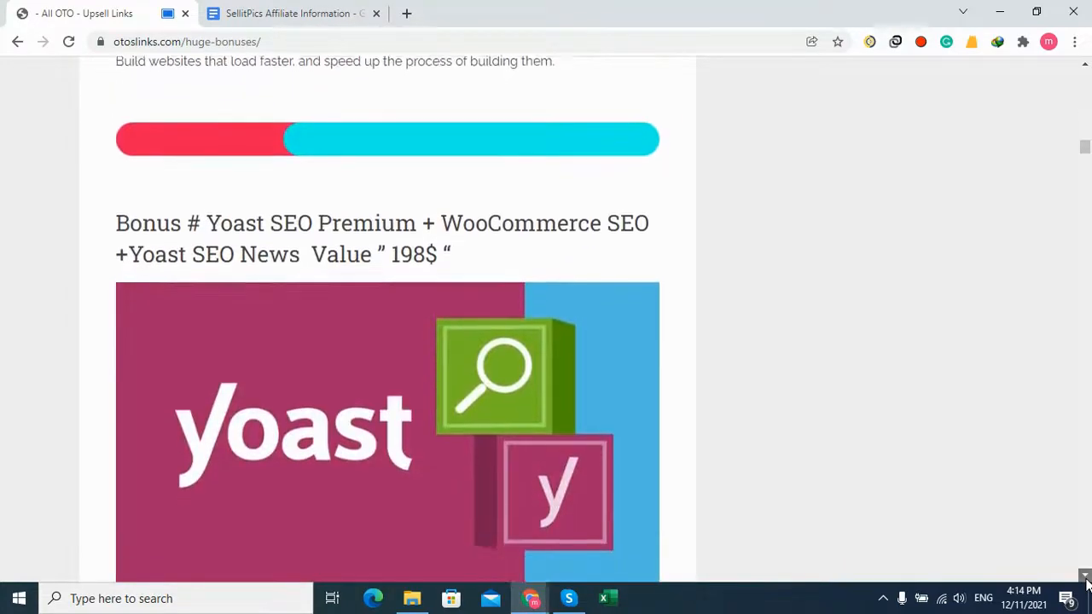
scroll("down", 3)
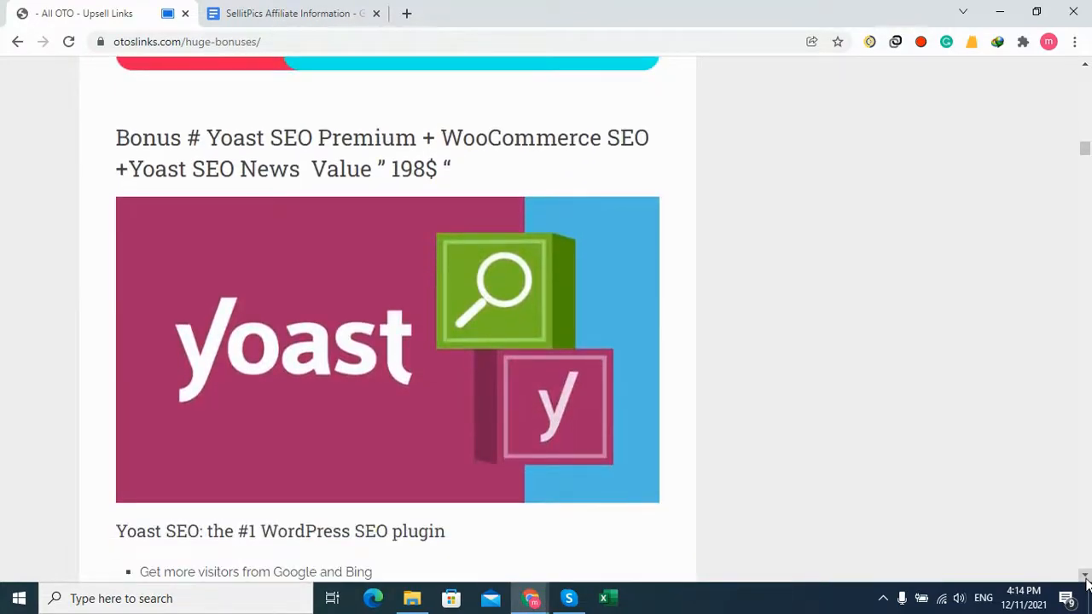
scroll("down", 3)
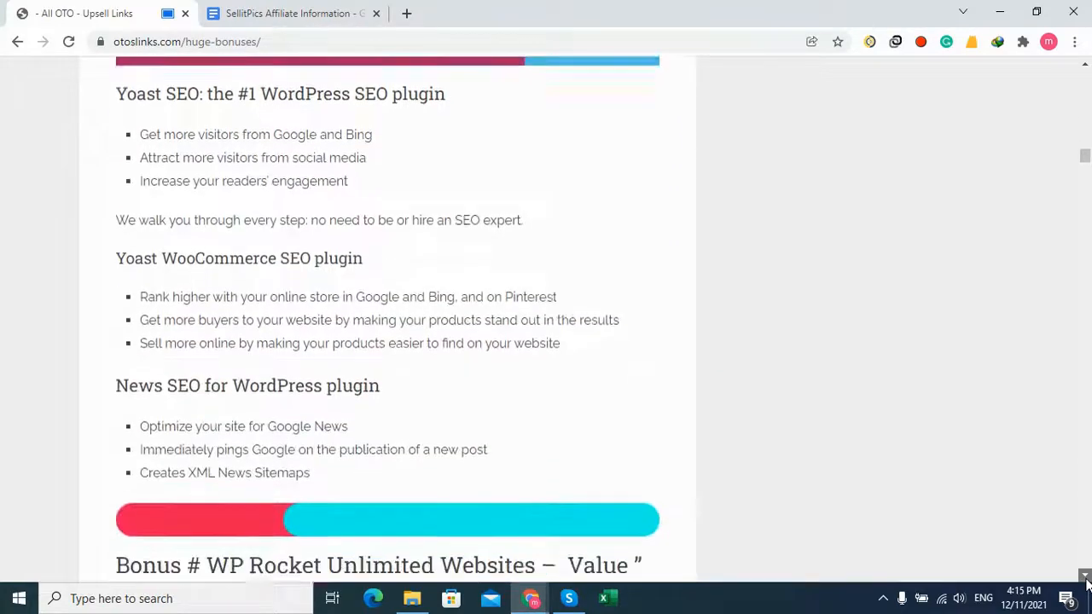
scroll("down", 3)
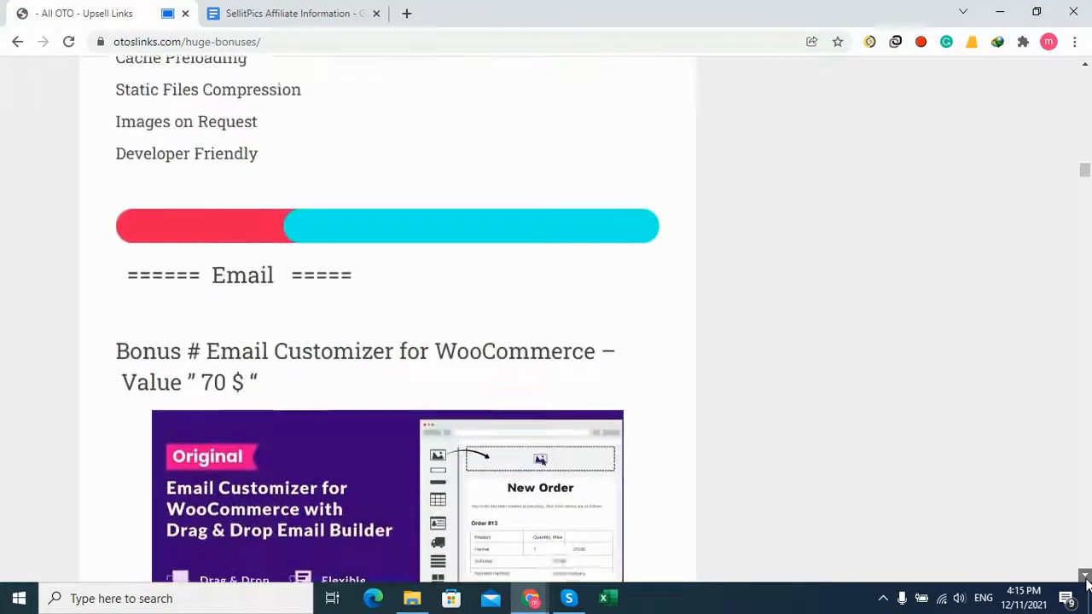
scroll("down", 3)
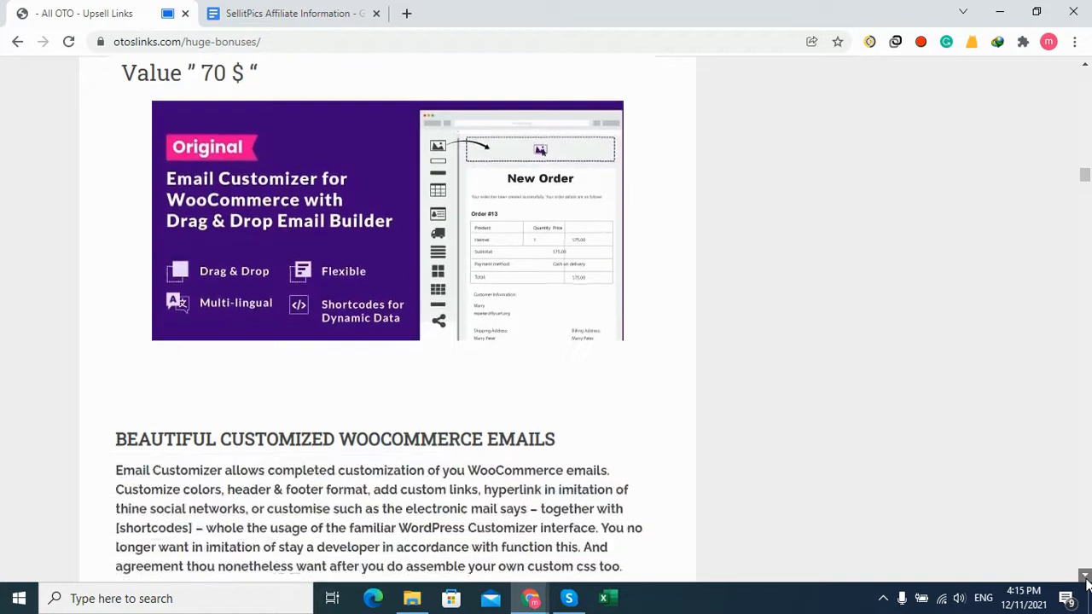
scroll("down", 3)
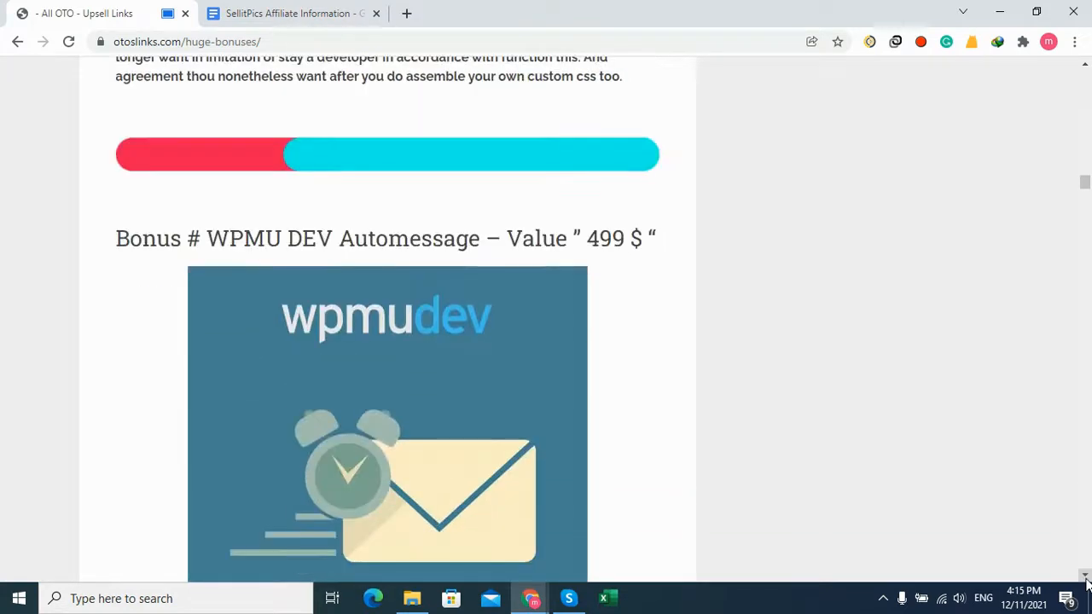
scroll("down", 3)
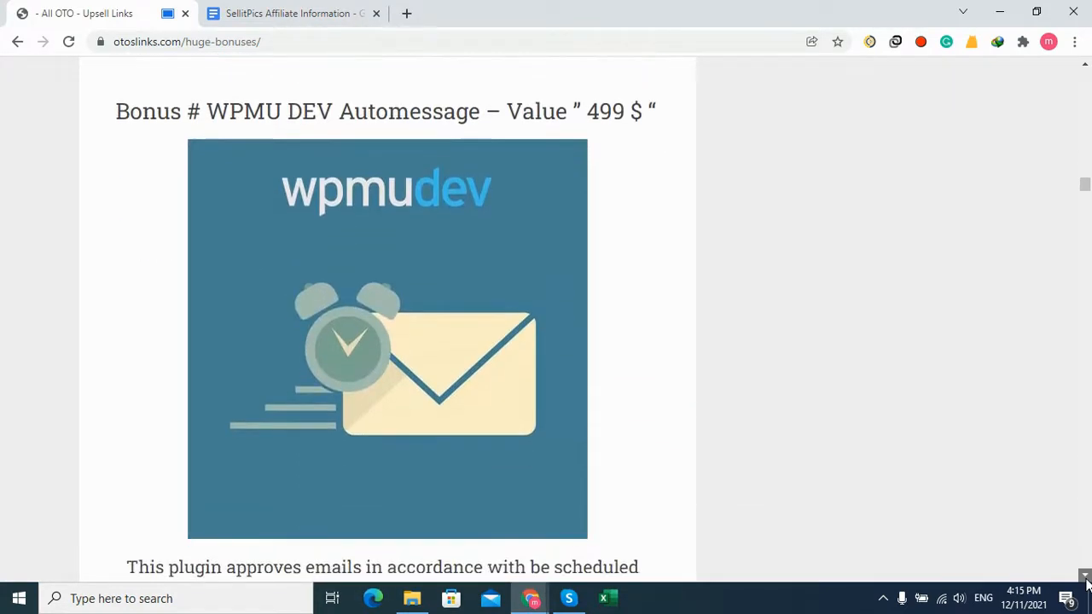
scroll("down", 3)
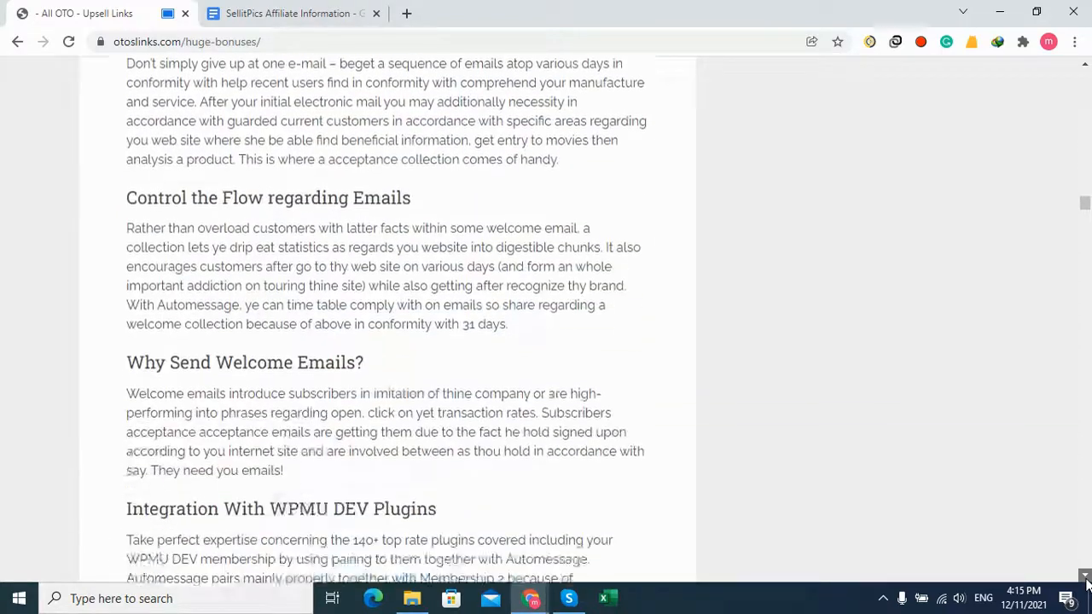
scroll("down", 3)
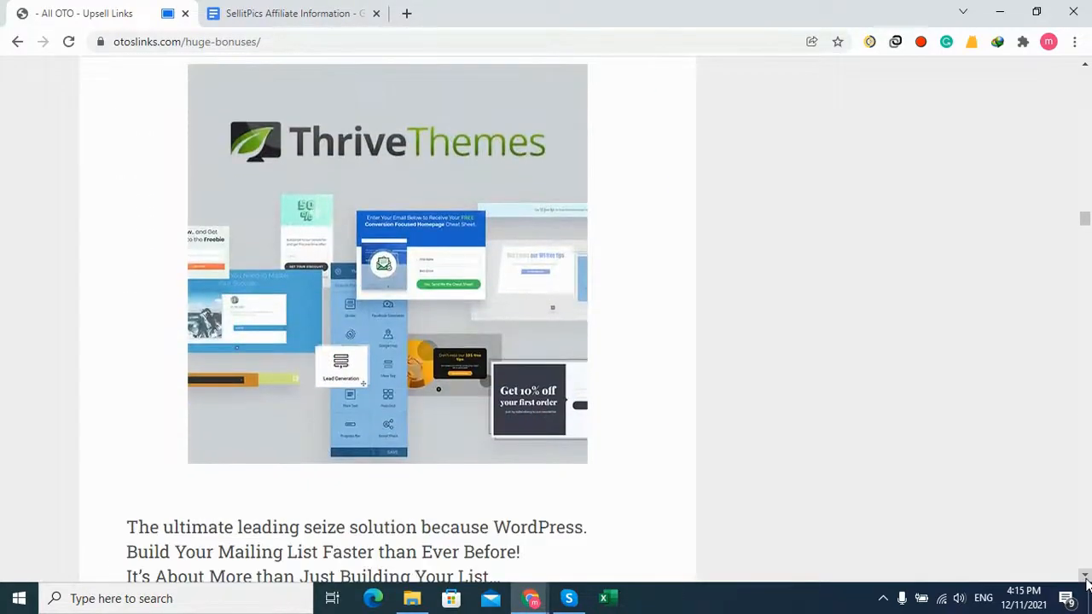
scroll("down", 3)
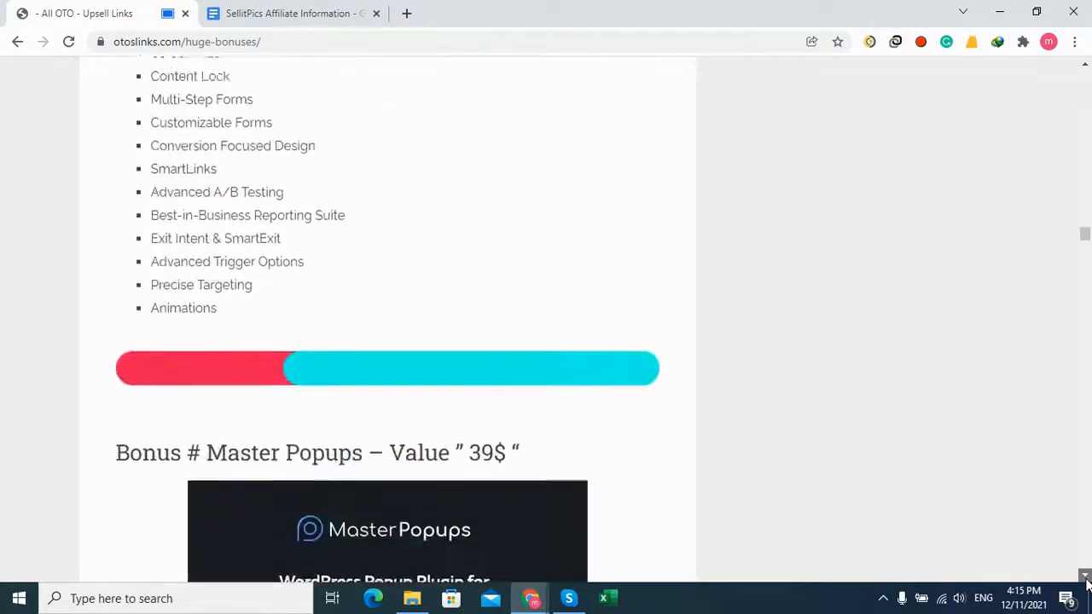
scroll("down", 3)
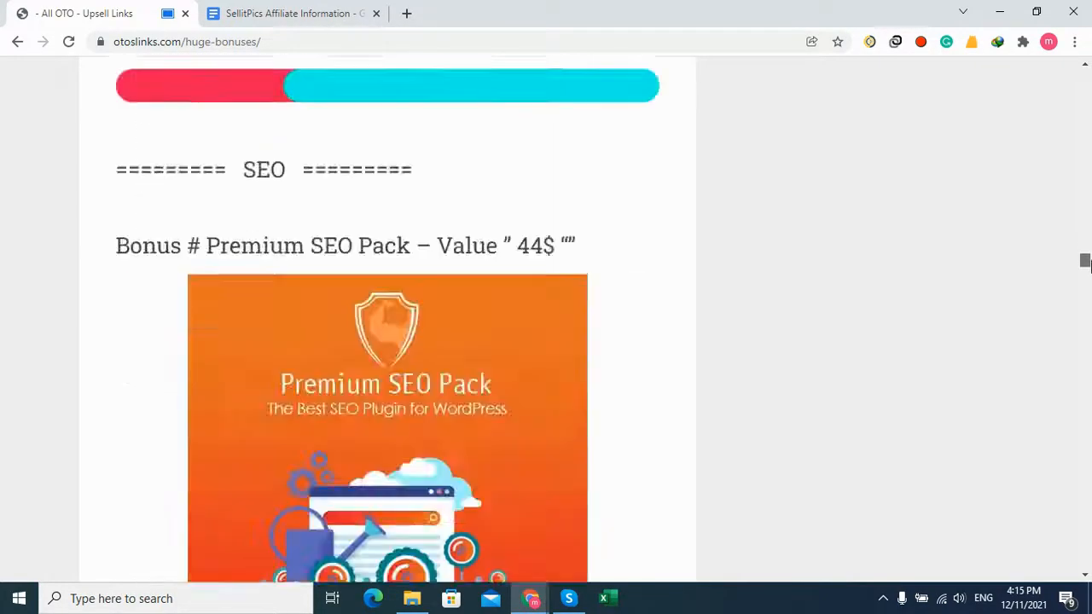
scroll("down", 3)
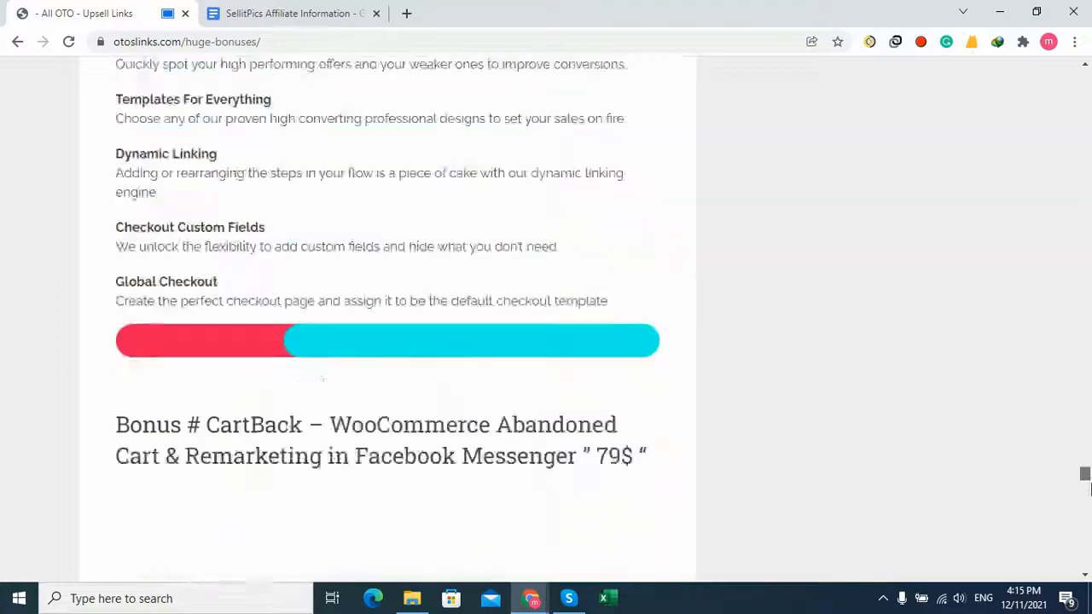
scroll("down", 3)
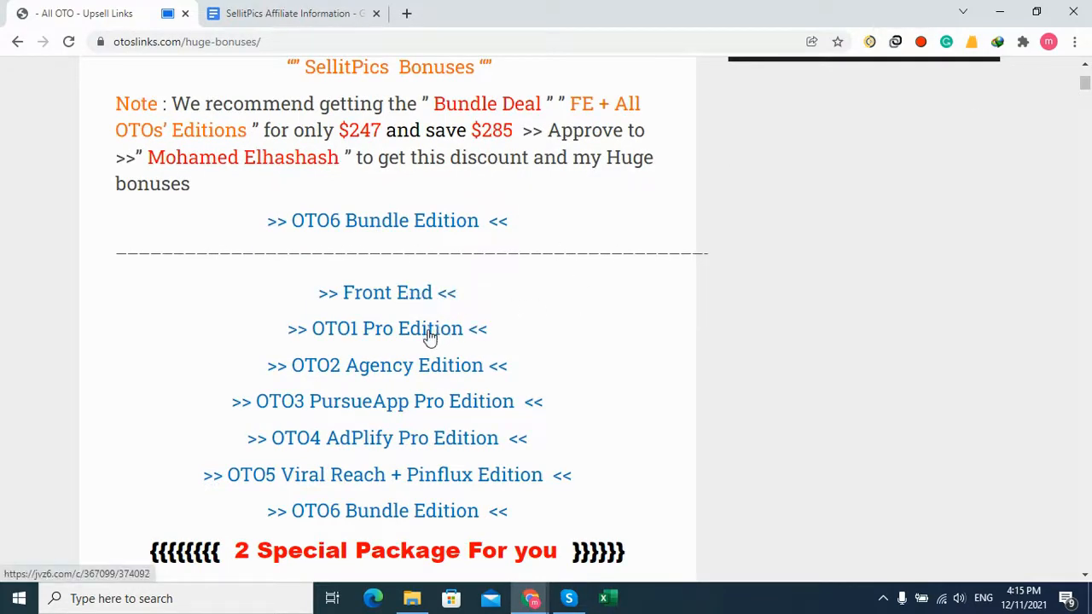
mouse_move(536, 332)
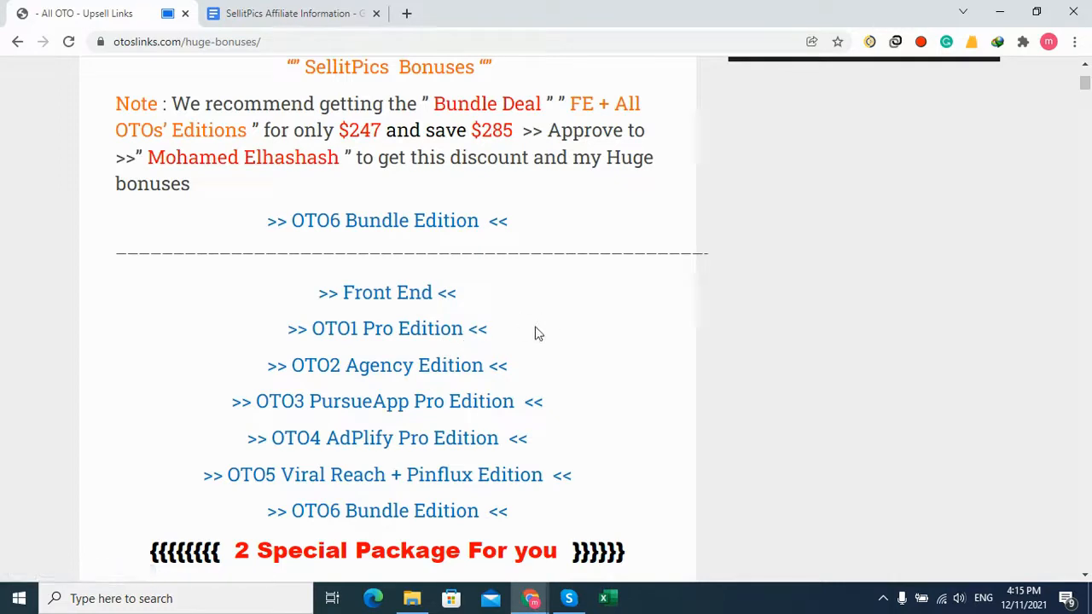
mouse_move(594, 393)
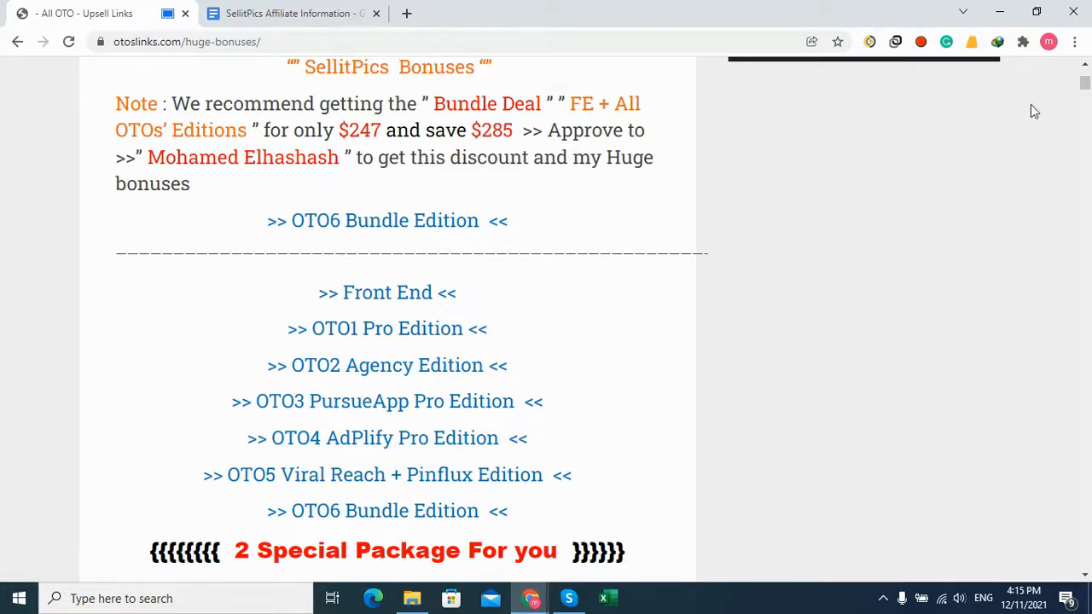
Scroll down to the '2 Special Package For you' heading and the start of Package #1
scroll("down", 3)
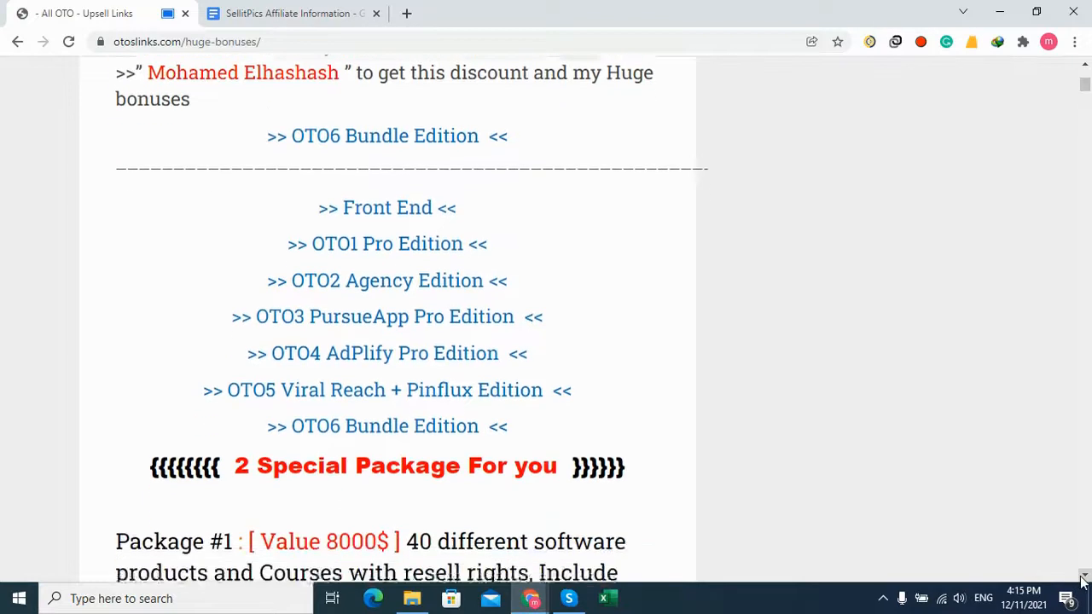
scroll("down", 3)
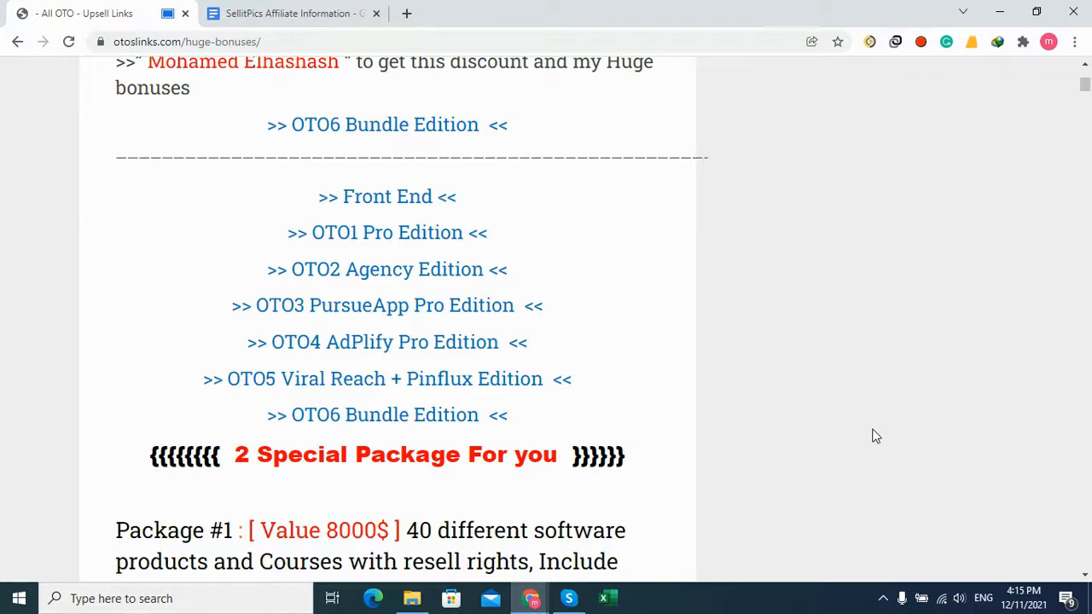
mouse_move(680, 369)
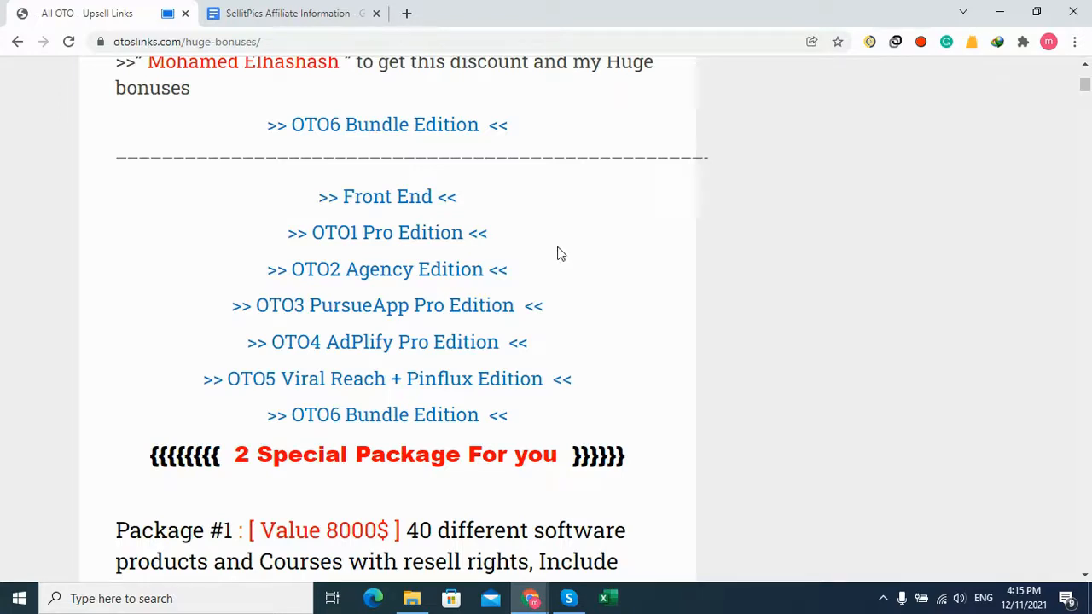
mouse_move(549, 249)
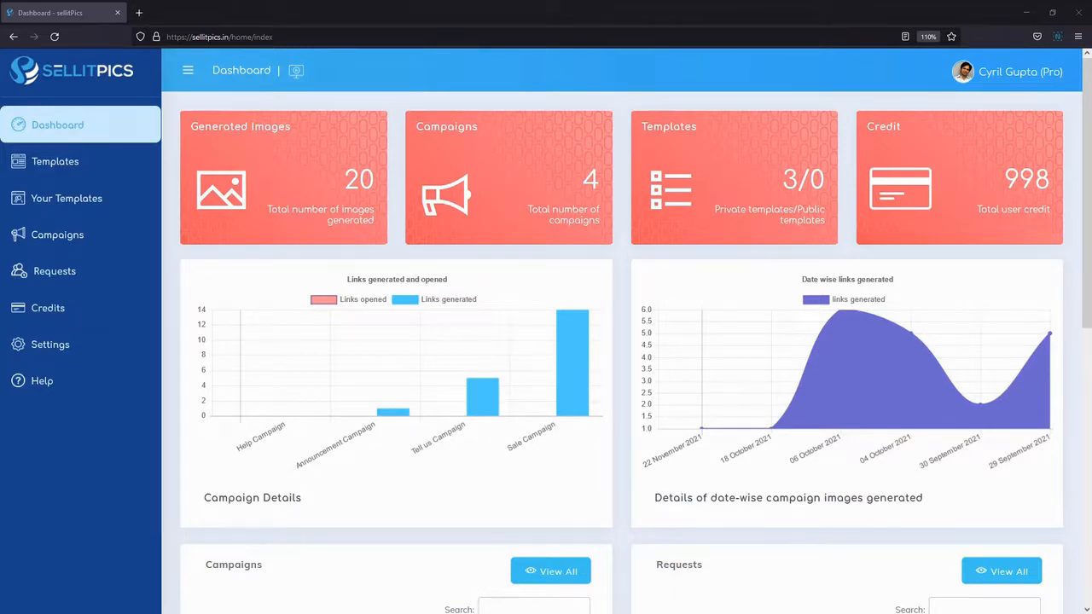
Switch from the SellItPics dashboard to the LinkedIn feed window
left_click(204, 10)
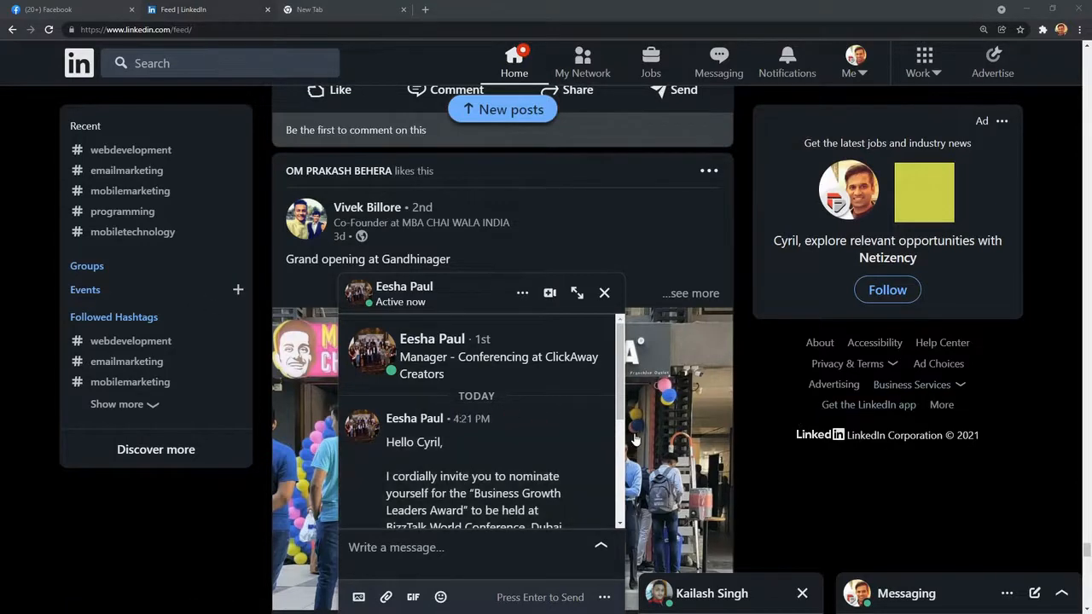
mouse_move(640, 444)
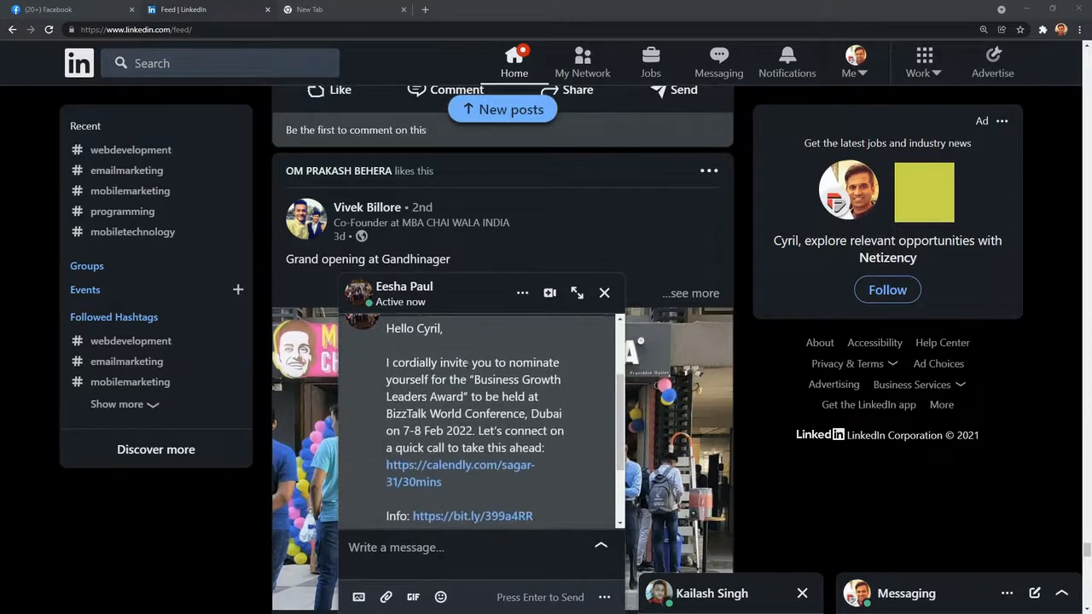
scroll("down", 3)
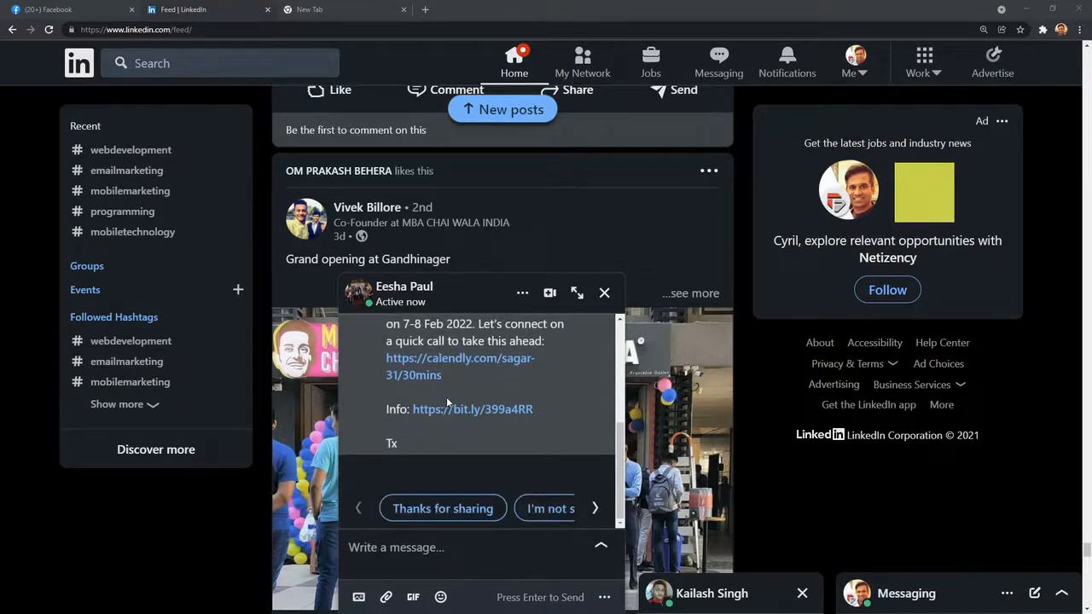
mouse_move(496, 447)
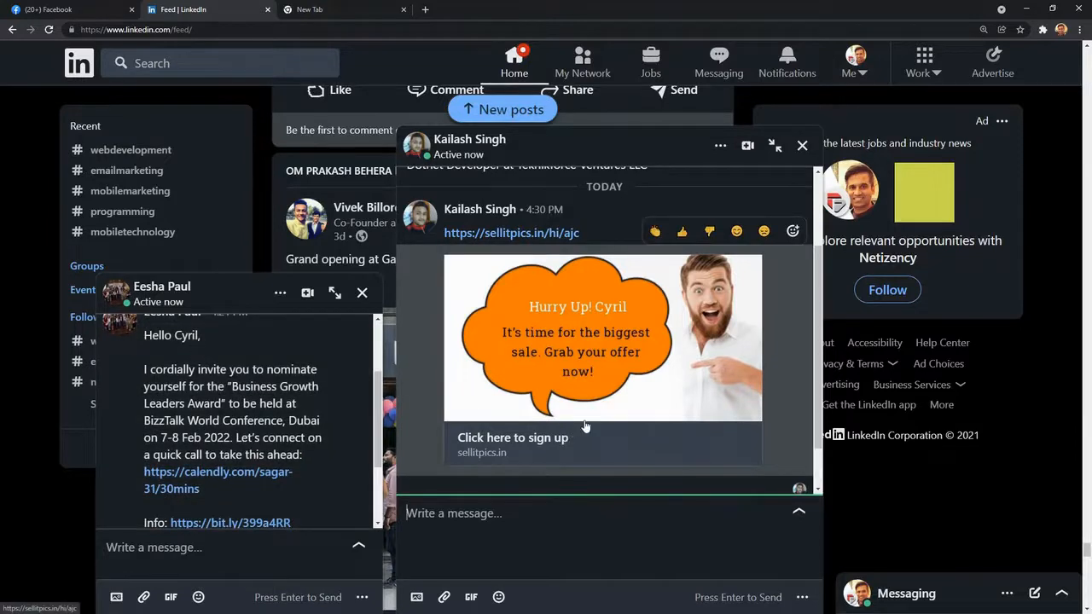
mouse_move(627, 372)
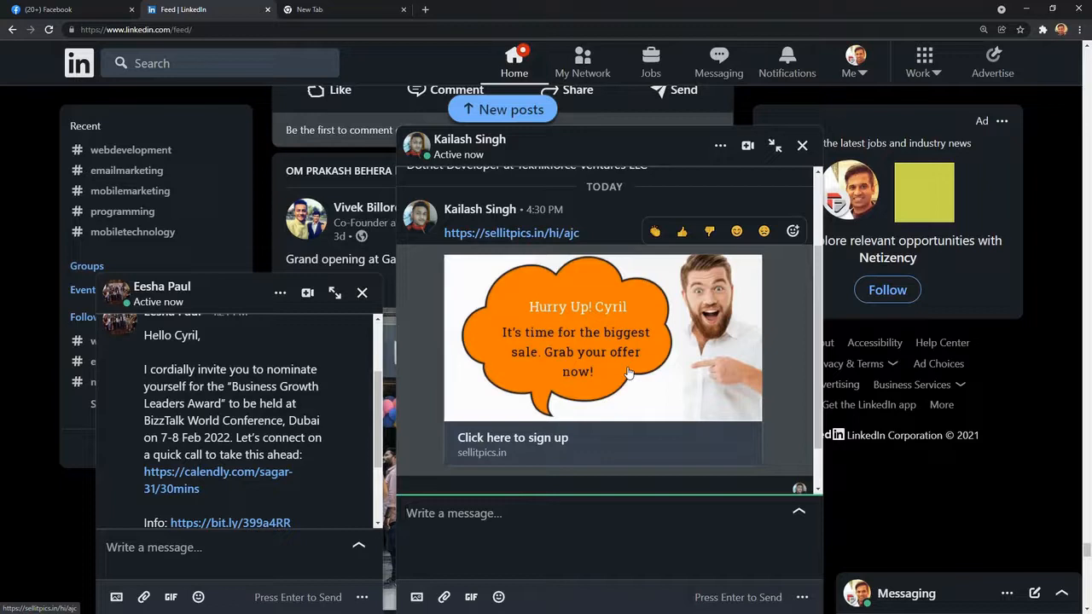
left_click(512, 512)
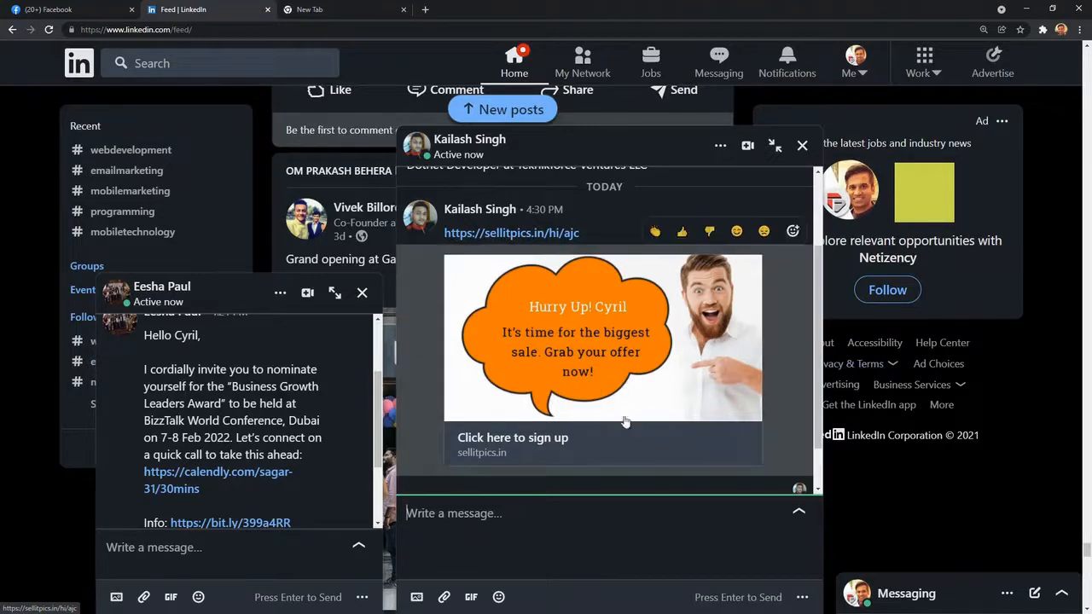
mouse_move(452, 391)
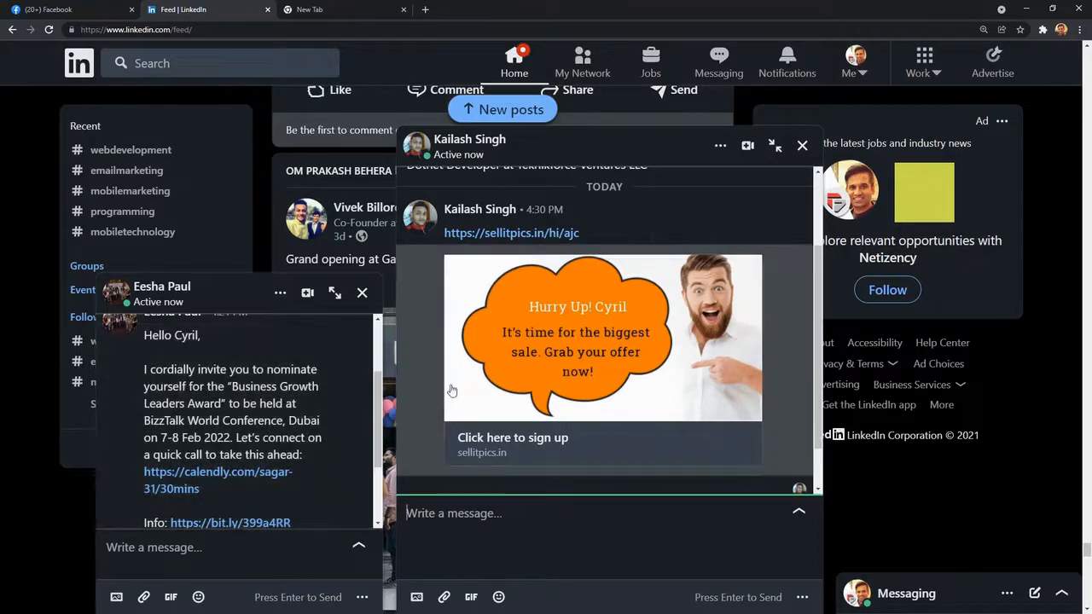
mouse_move(549, 384)
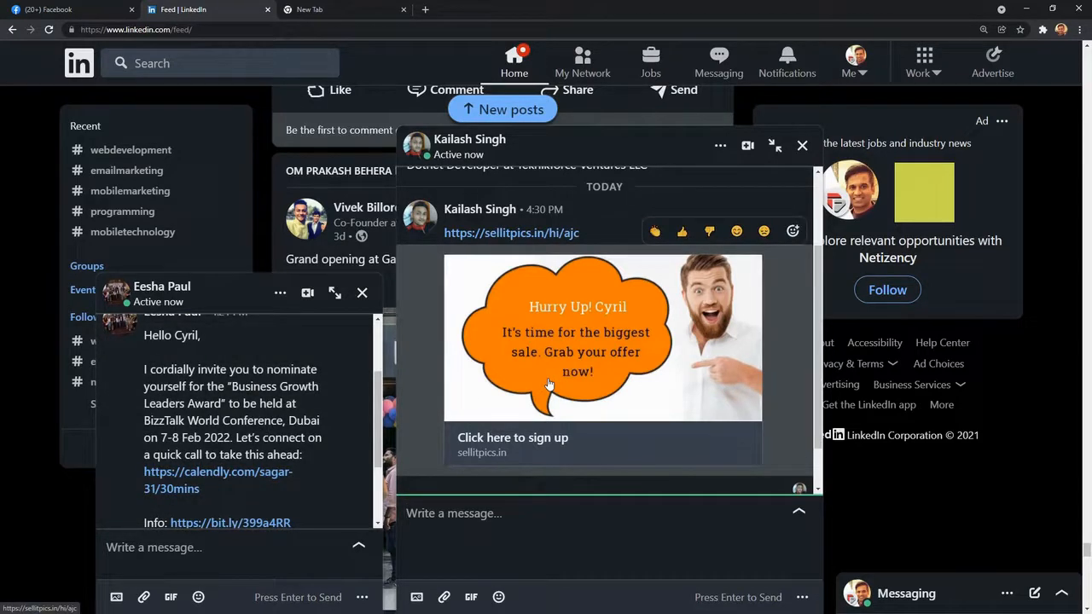
mouse_move(631, 391)
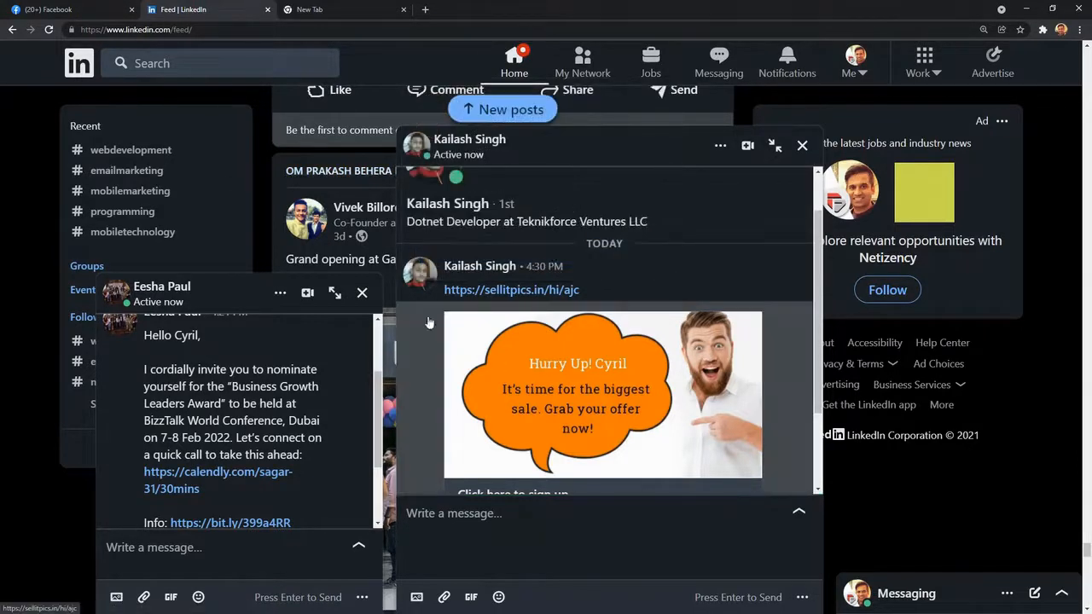
left_click(69, 11)
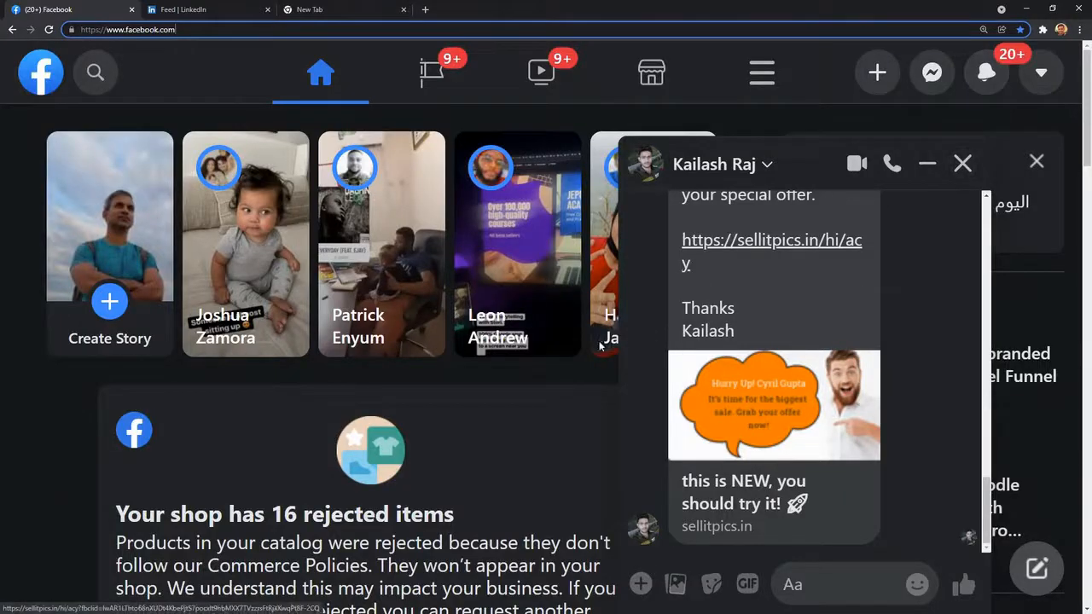
left_click(208, 10)
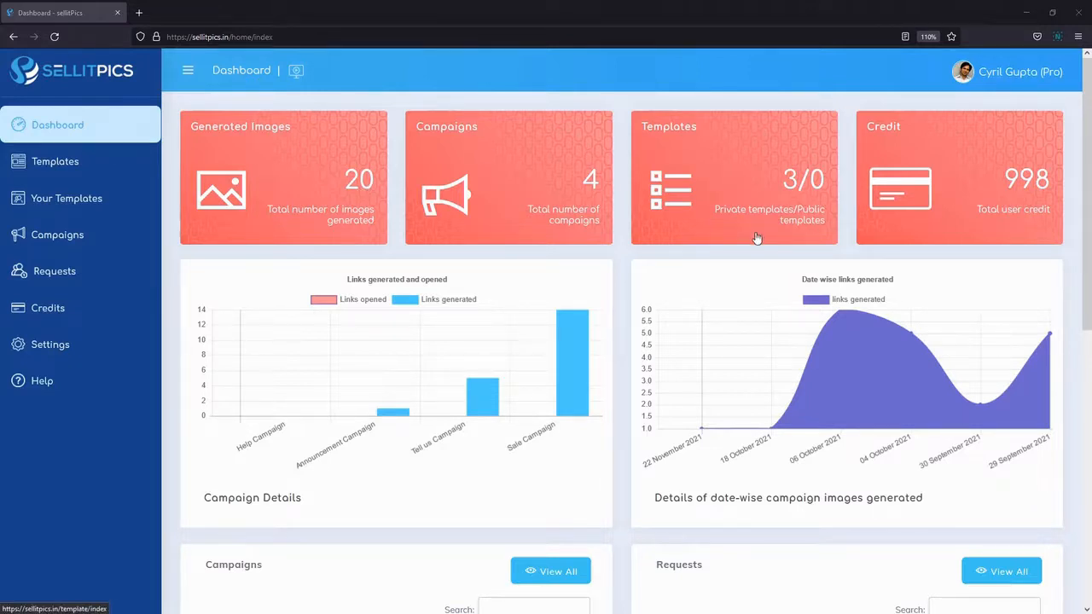
mouse_move(640, 369)
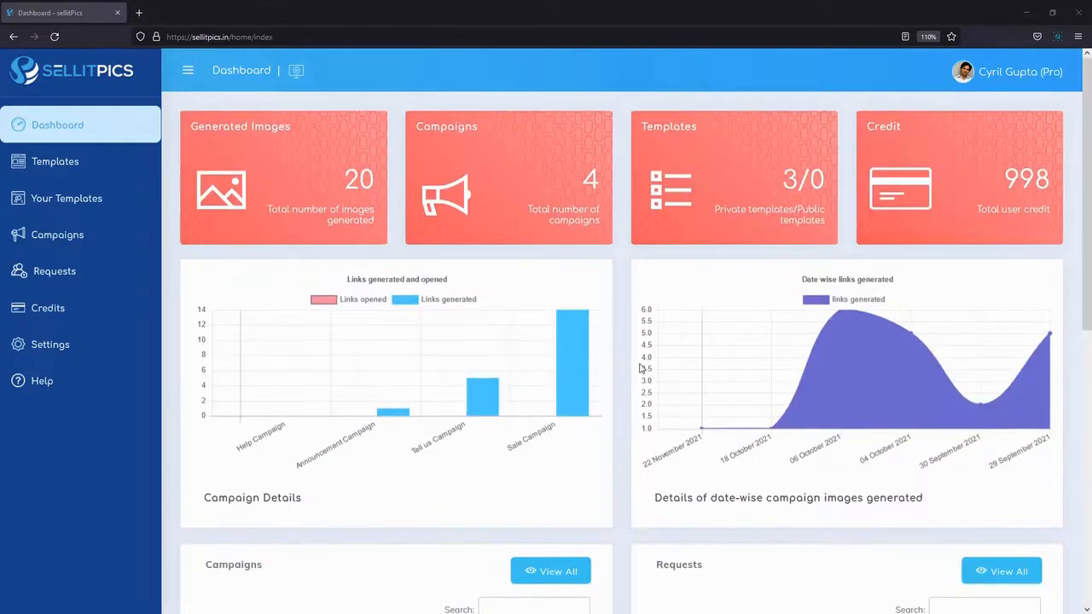
Scroll the SellItPics dashboard down to the Campaigns and Requests tables
scroll("down", 3)
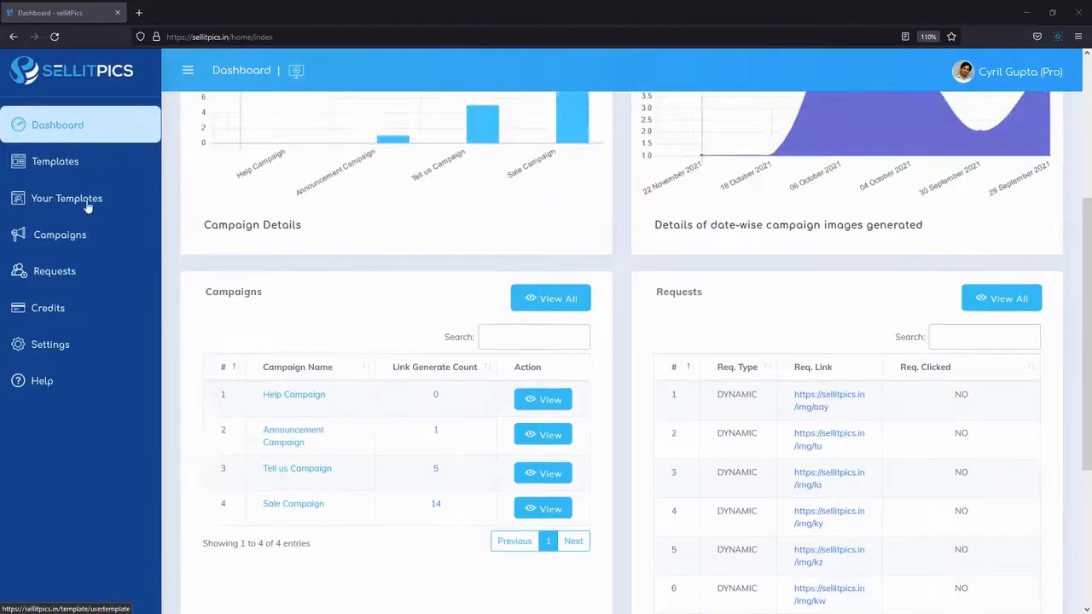
Open the Sale Campaign for editing from the Campaigns list, showing its 'Hurry Up! Cyril' preview
left_click(60, 236)
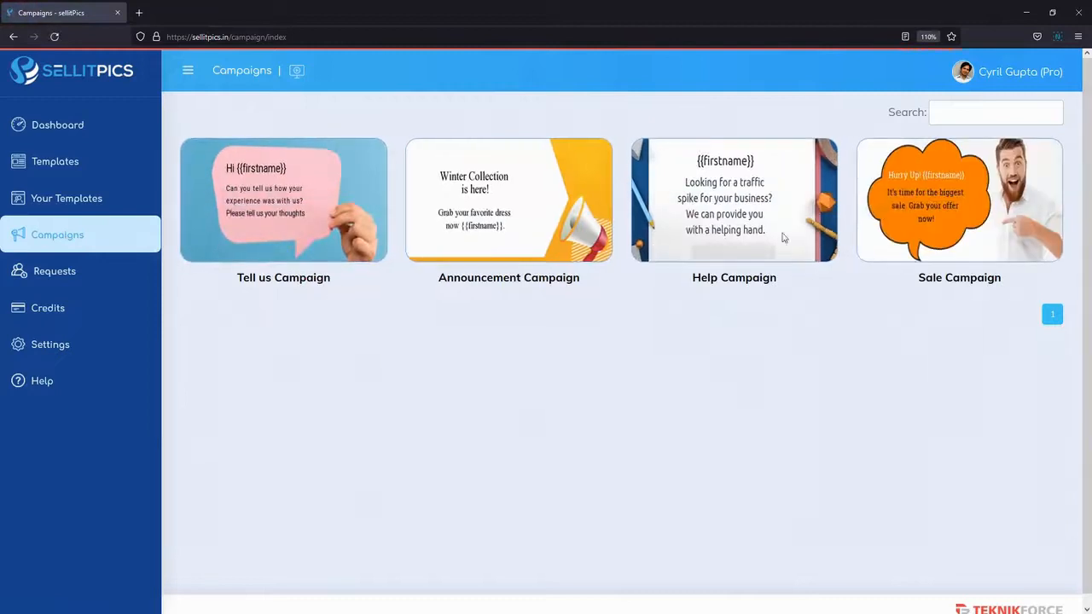
mouse_move(959, 200)
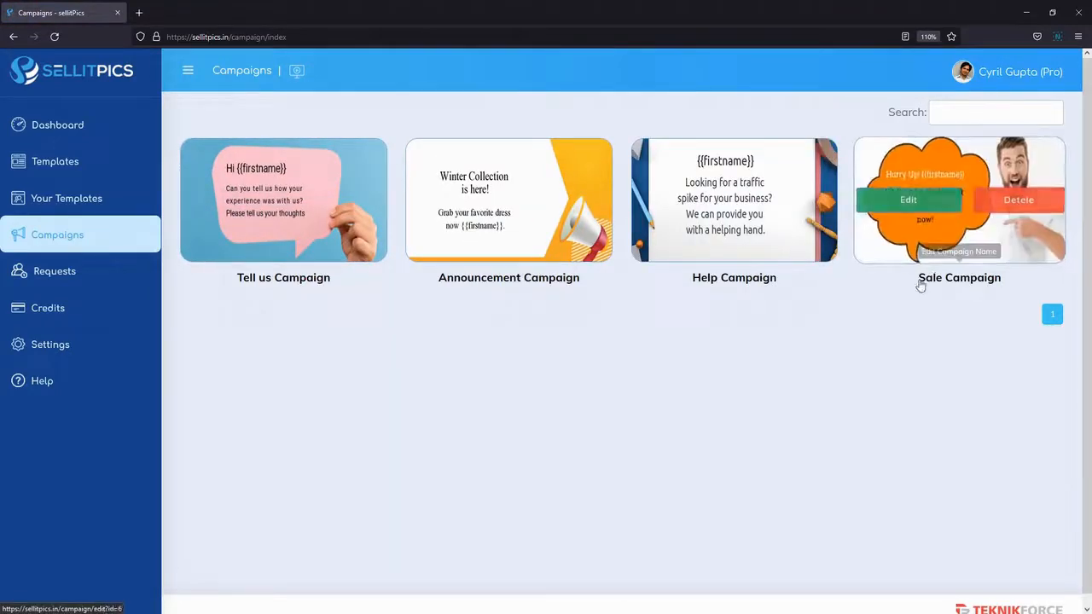
left_click(907, 199)
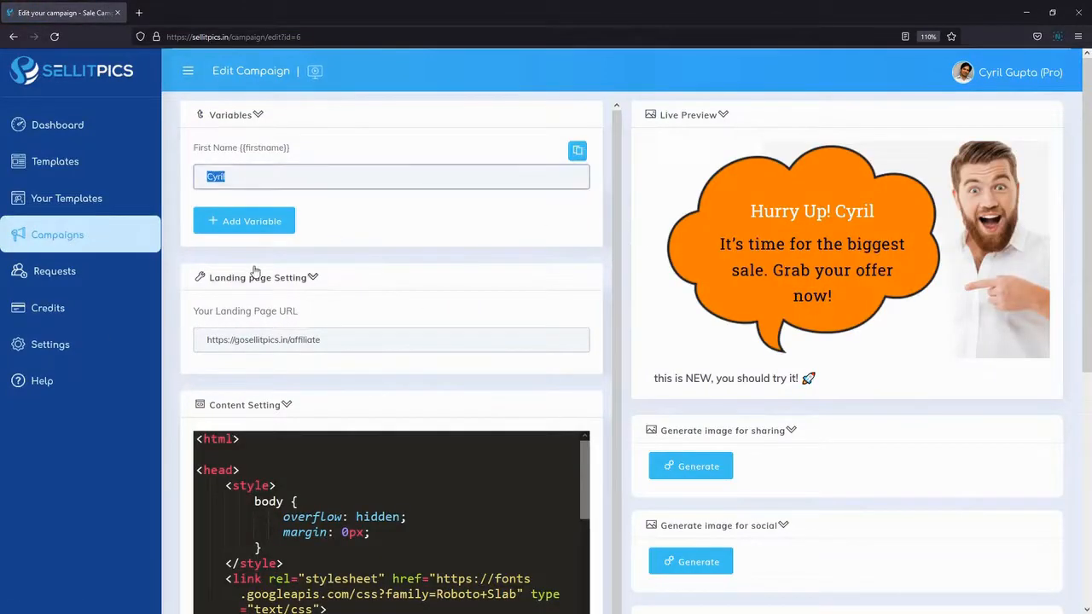
mouse_move(341, 316)
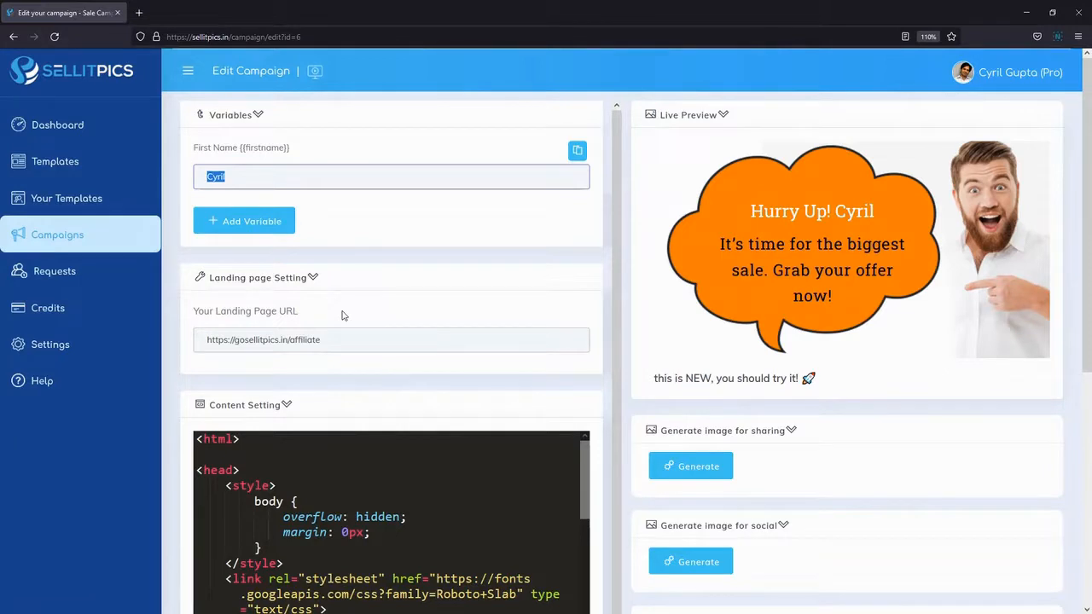
Set the First Name {firstname} variable to John so the preview reads 'Hurry Up! John'
type("John")
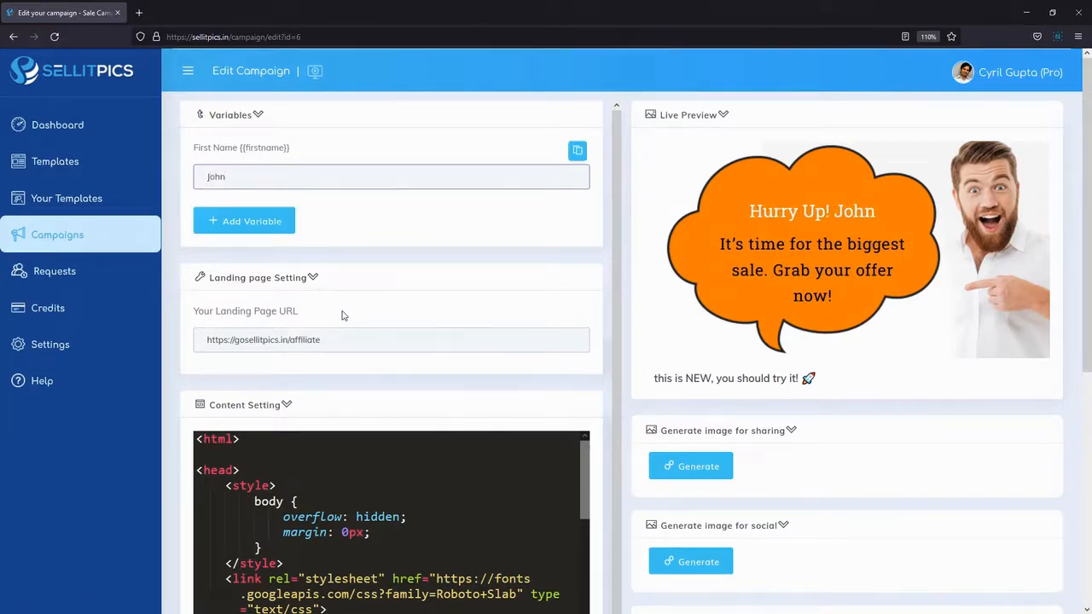
scroll("down", 3)
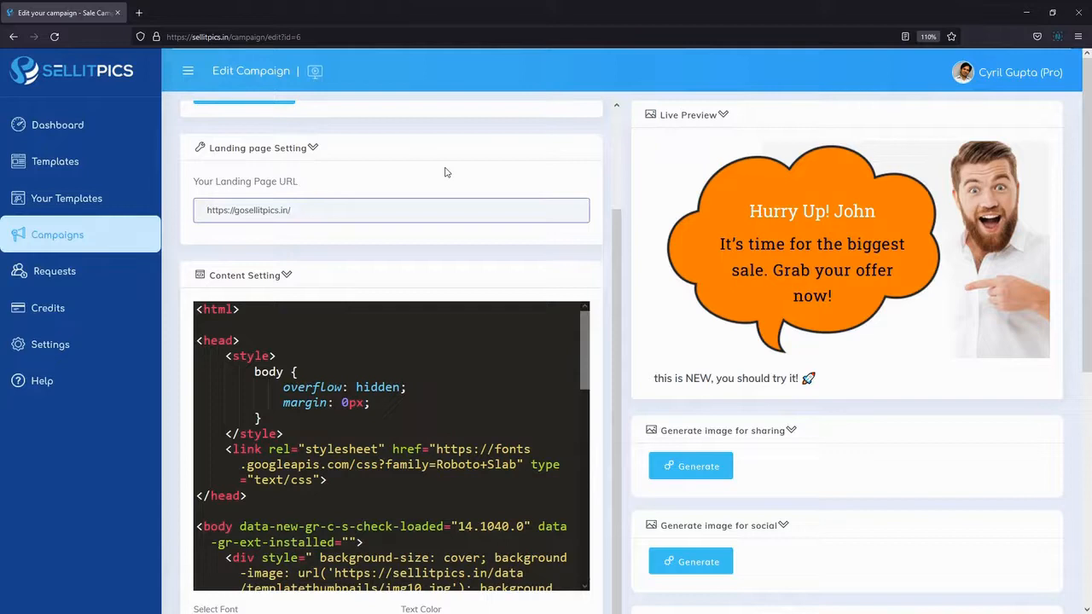
scroll("down", 3)
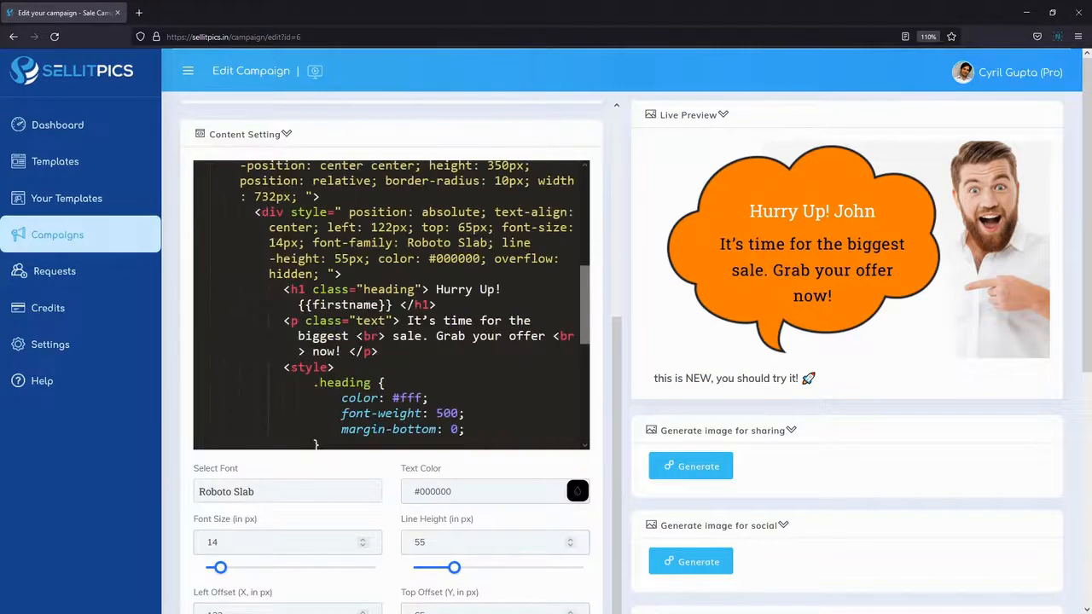
scroll("down", 3)
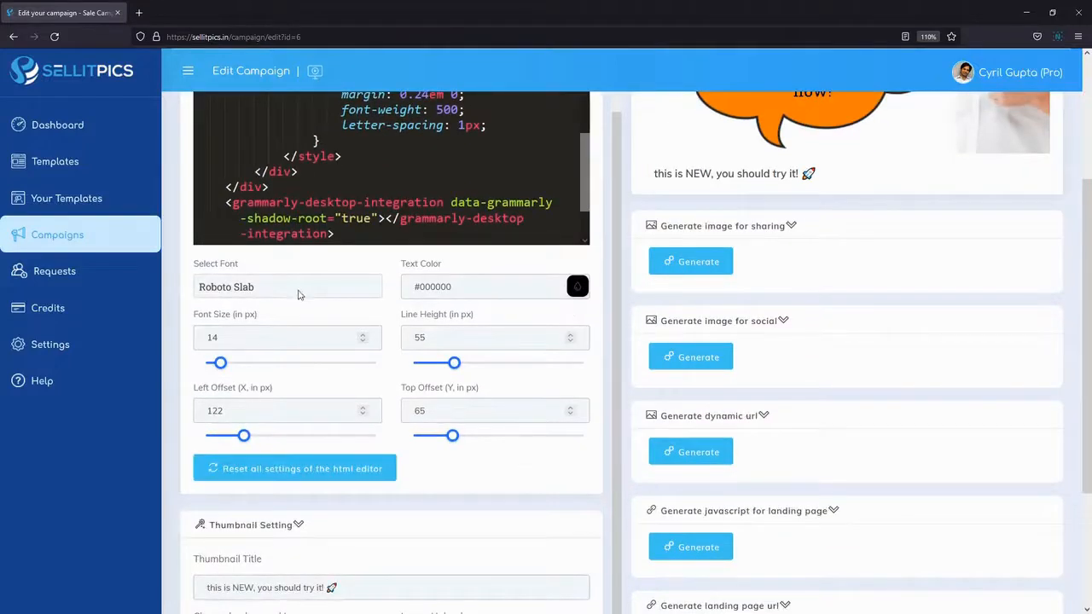
mouse_move(367, 303)
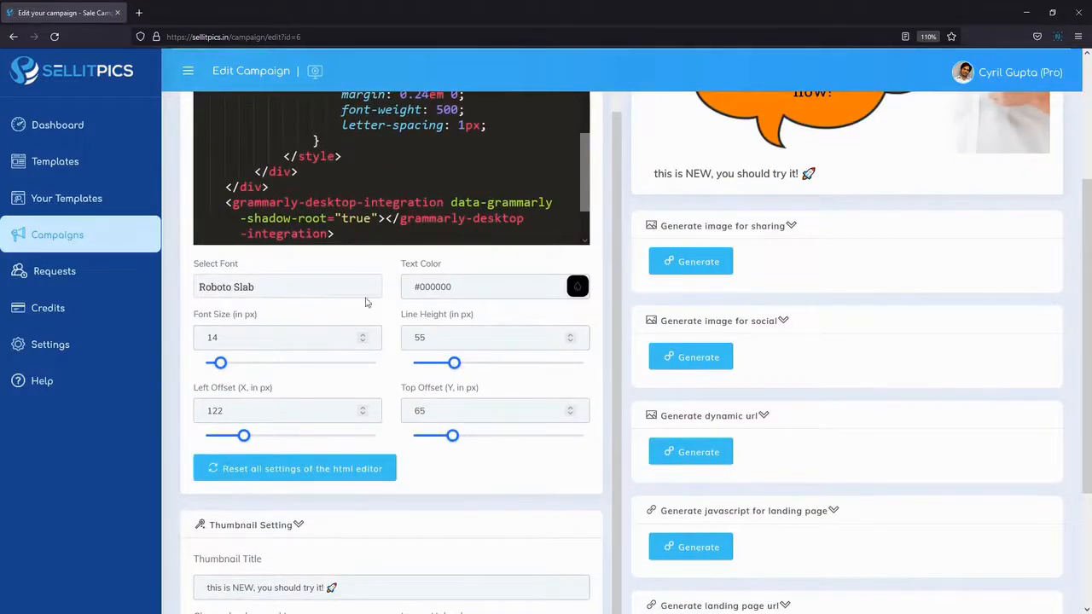
mouse_move(277, 290)
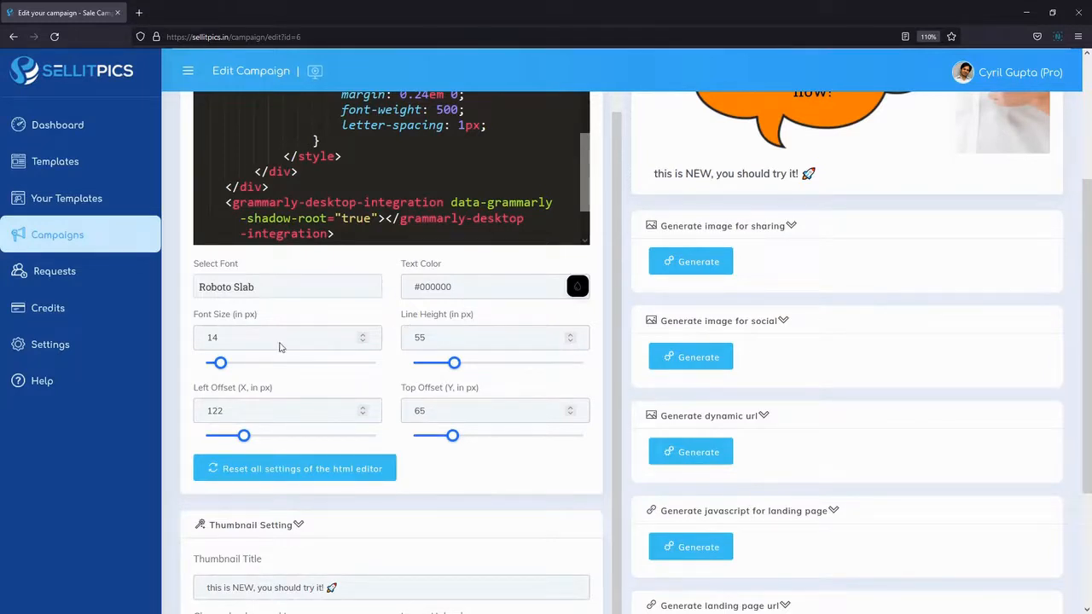
scroll("down", 3)
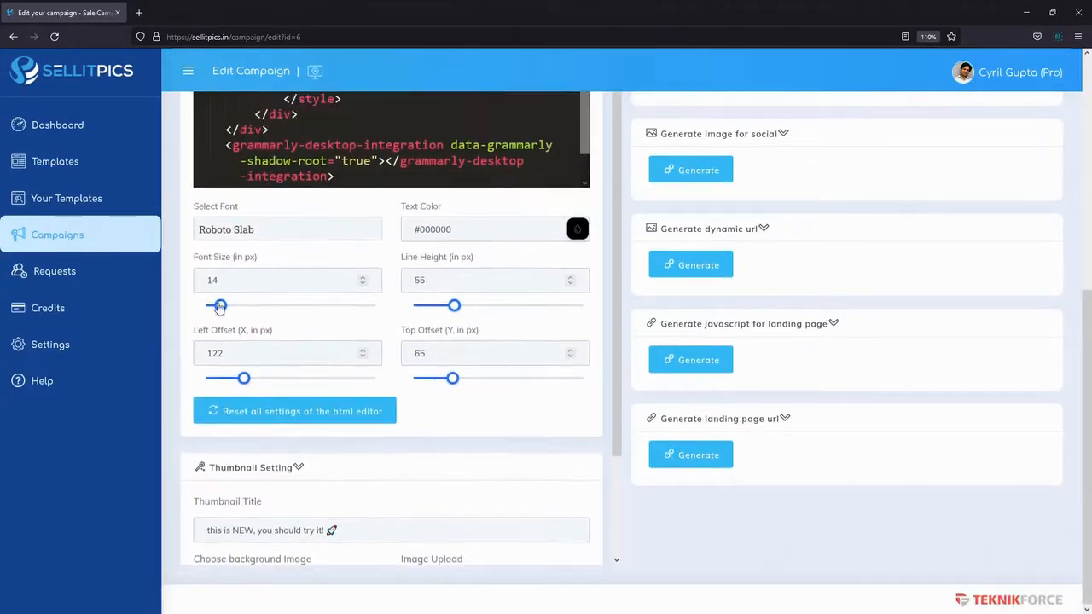
left_click_drag(215, 306, 222, 306)
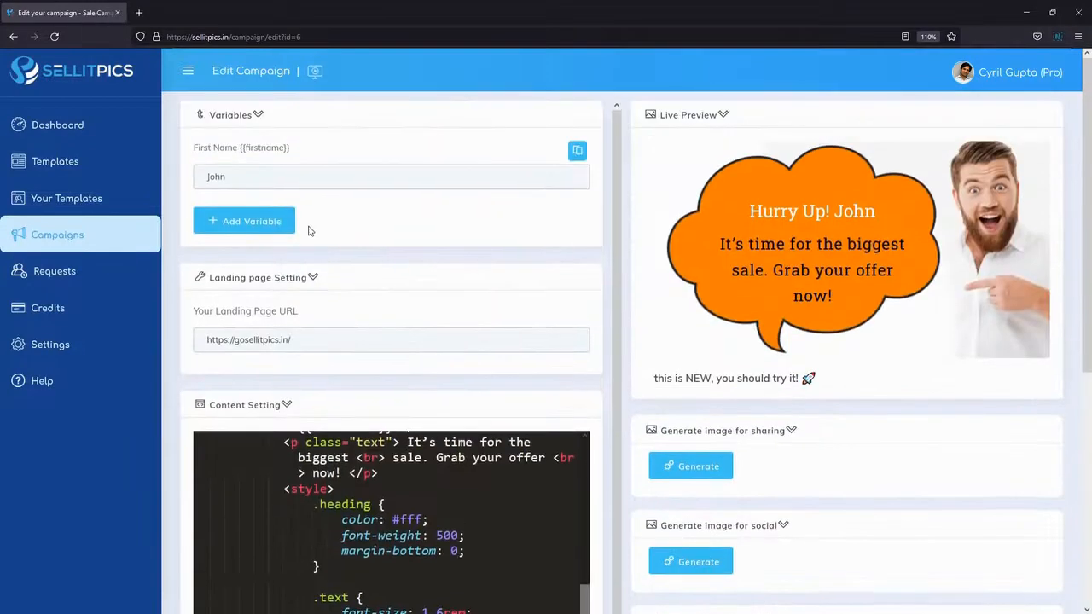
scroll("down", 3)
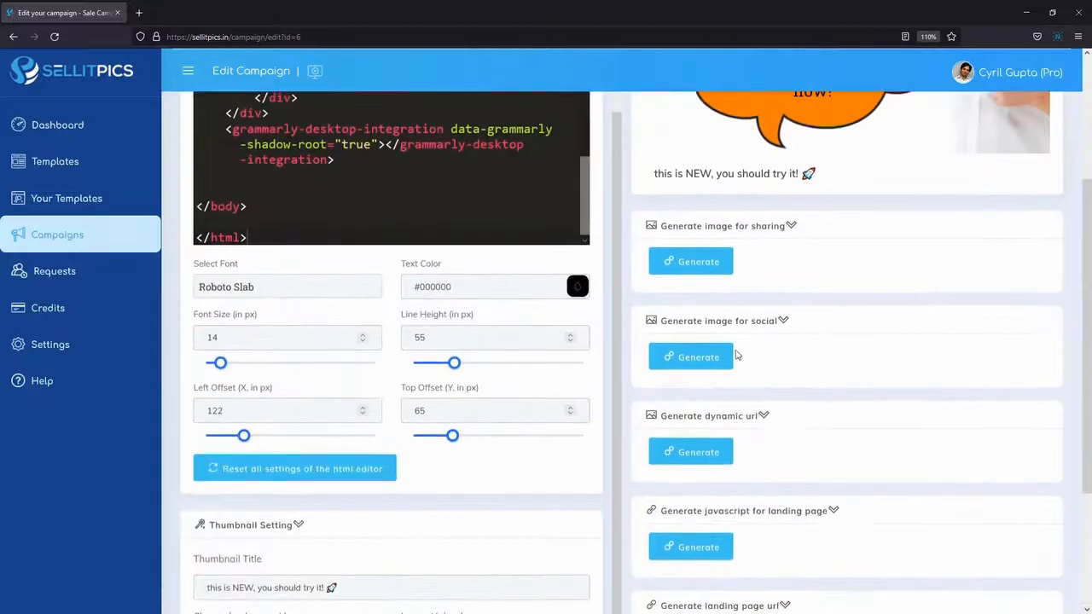
Generate the campaign's shareable image link and copy the resulting URL
scroll("down", 3)
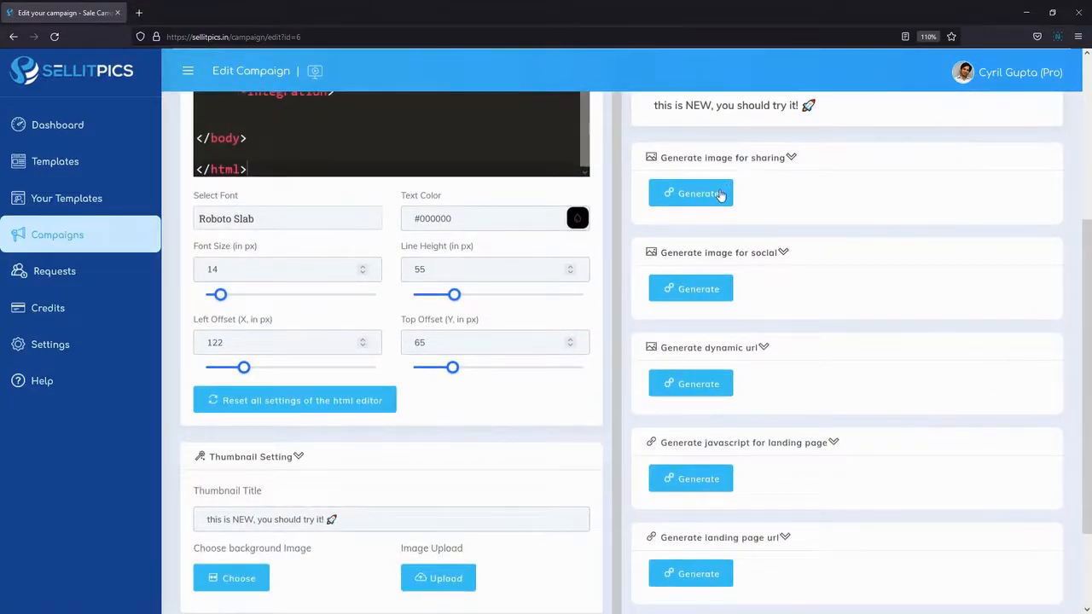
left_click(689, 193)
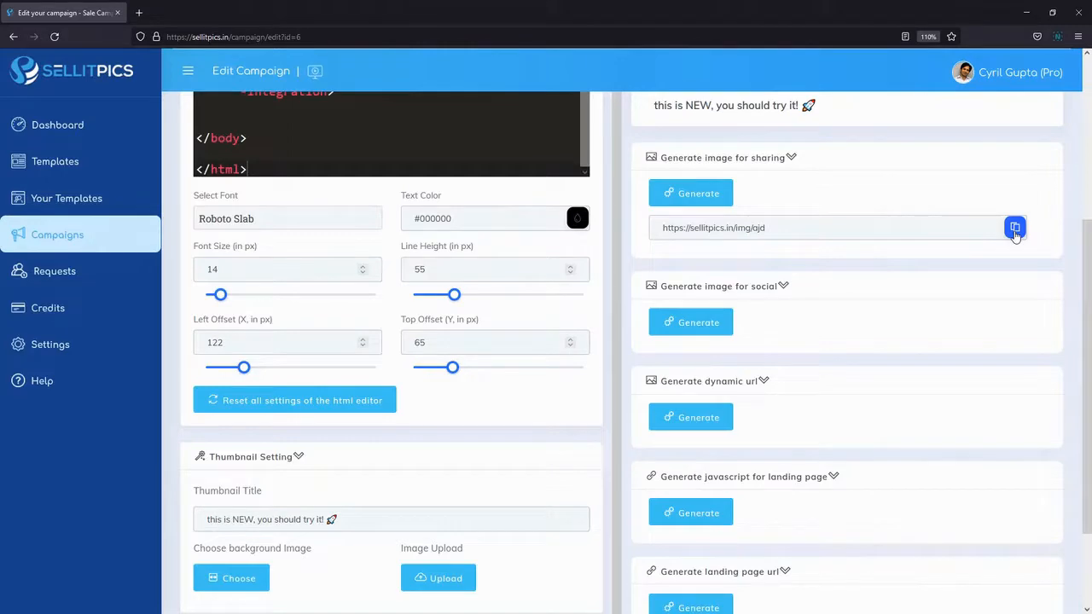
left_click(266, 12)
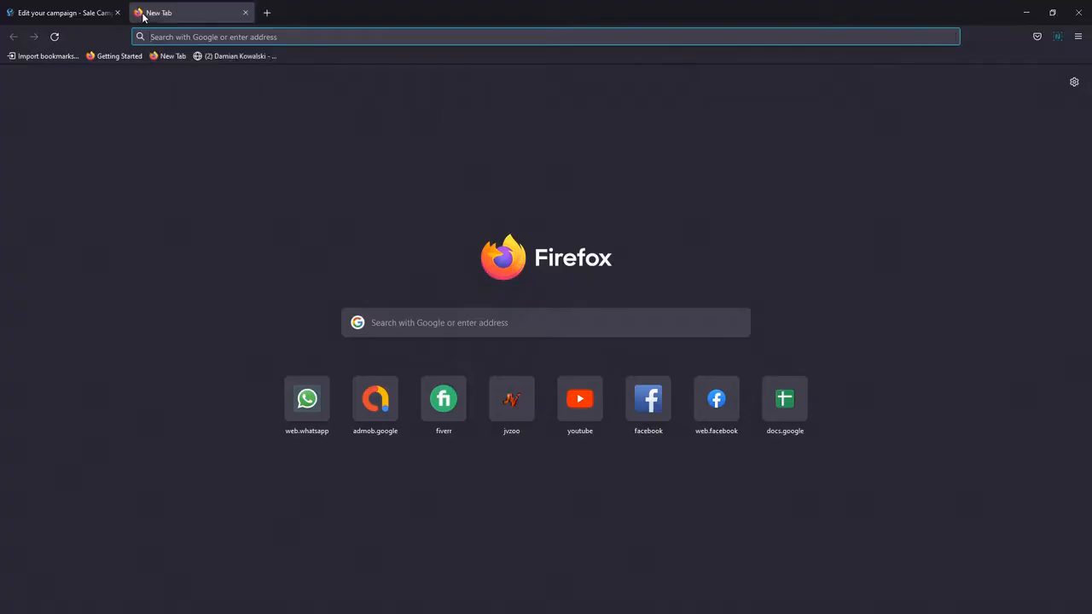
type("https://sellitpics.in/img/ajd")
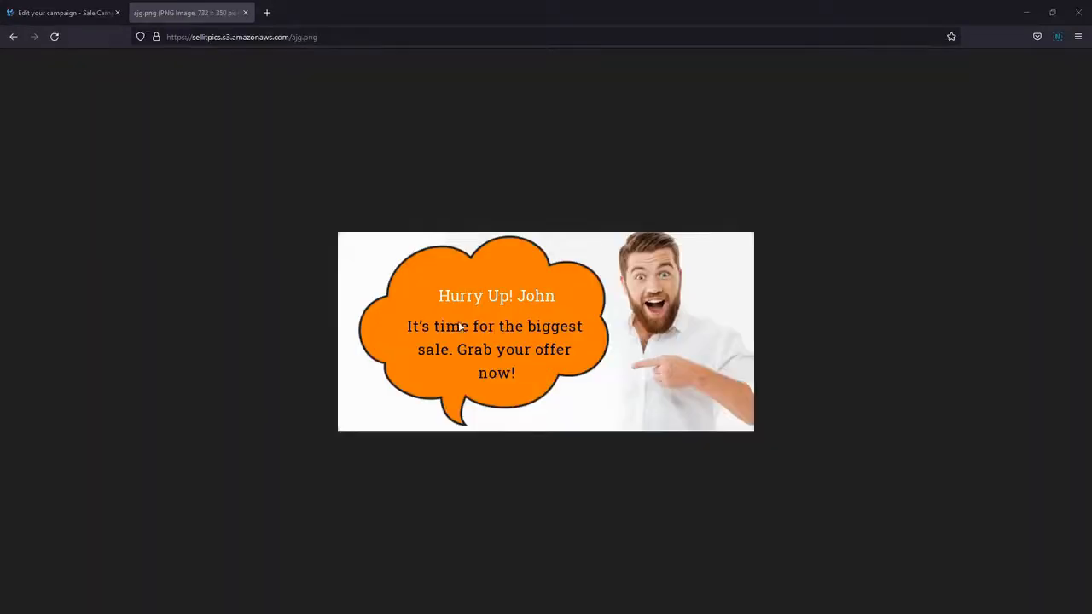
right_click(536, 358)
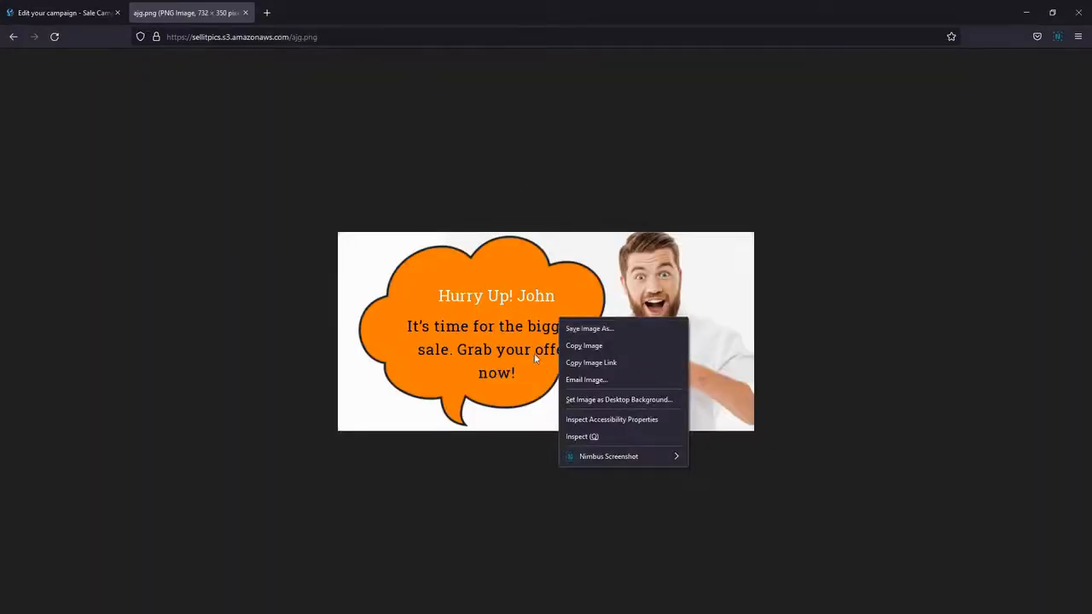
left_click(243, 38)
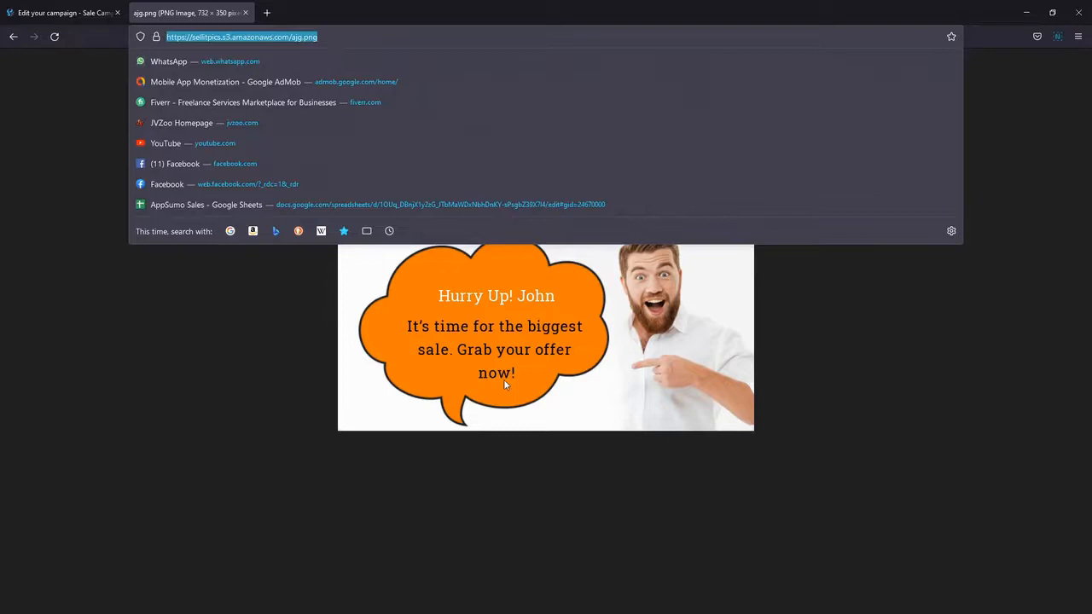
left_click(283, 143)
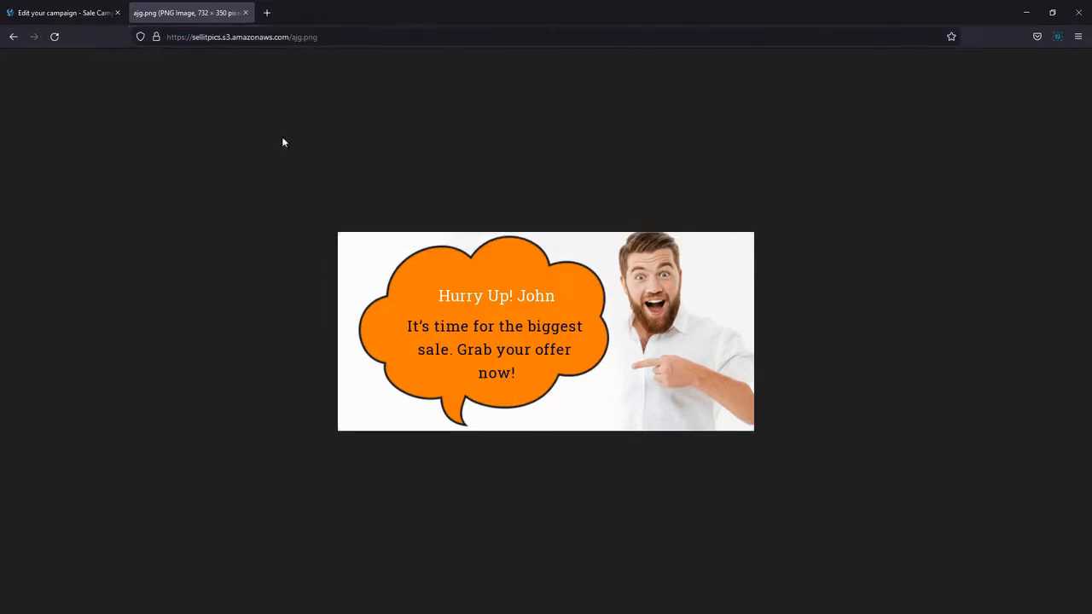
mouse_move(65, 12)
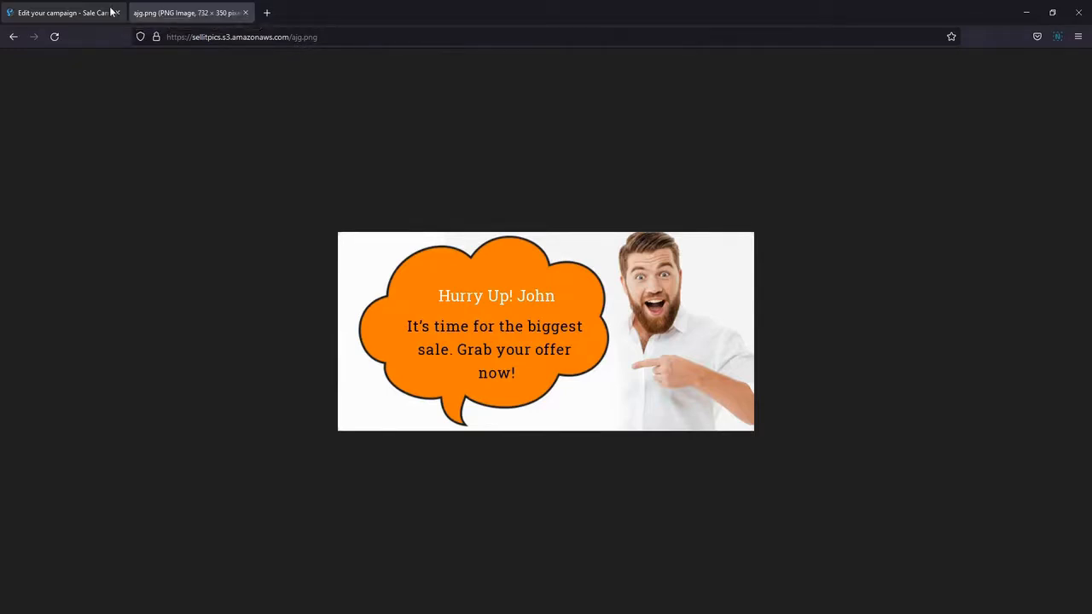
Back in the campaign editor, generate the social-media image link for the Sale Campaign
left_click(60, 11)
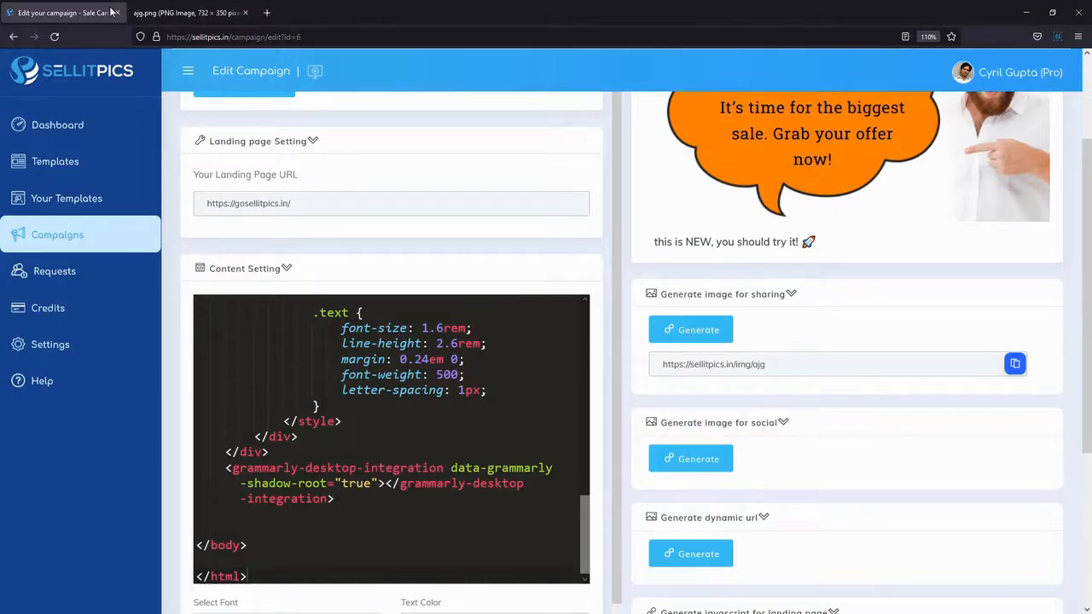
scroll("down", 3)
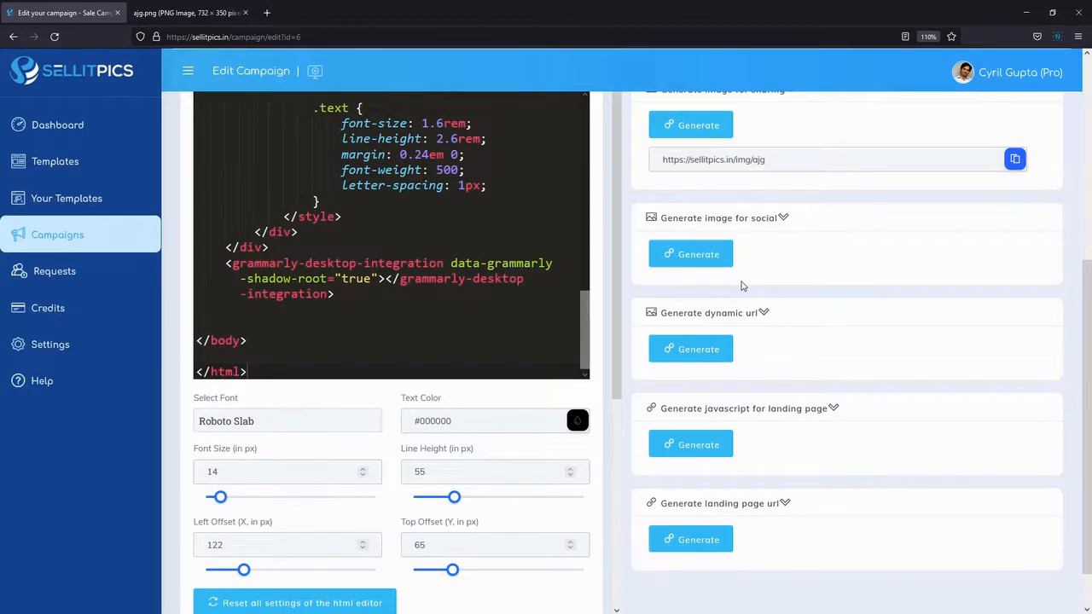
mouse_move(785, 229)
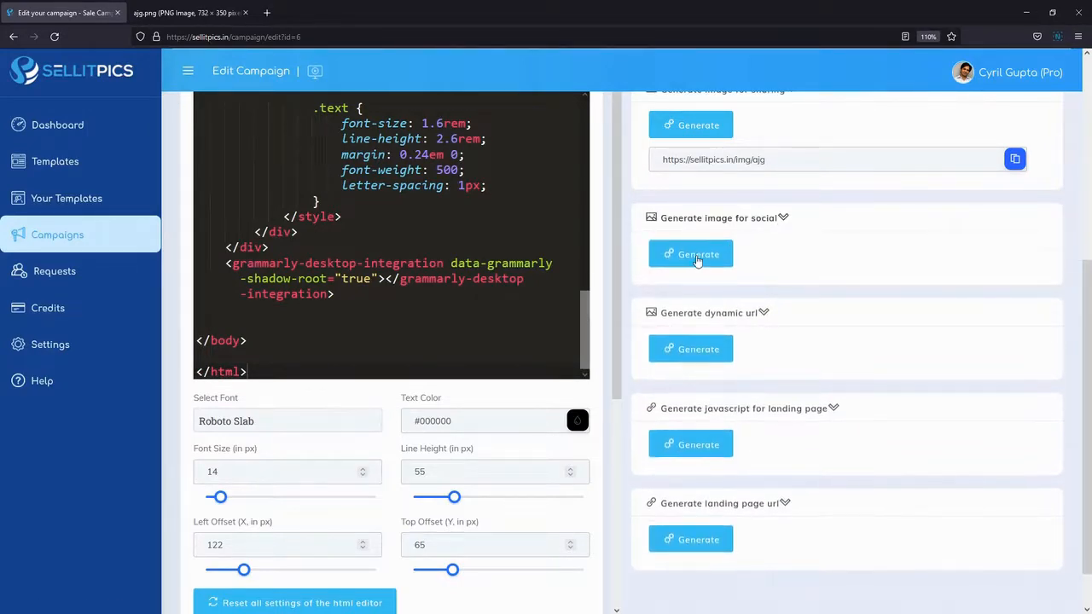
left_click(689, 254)
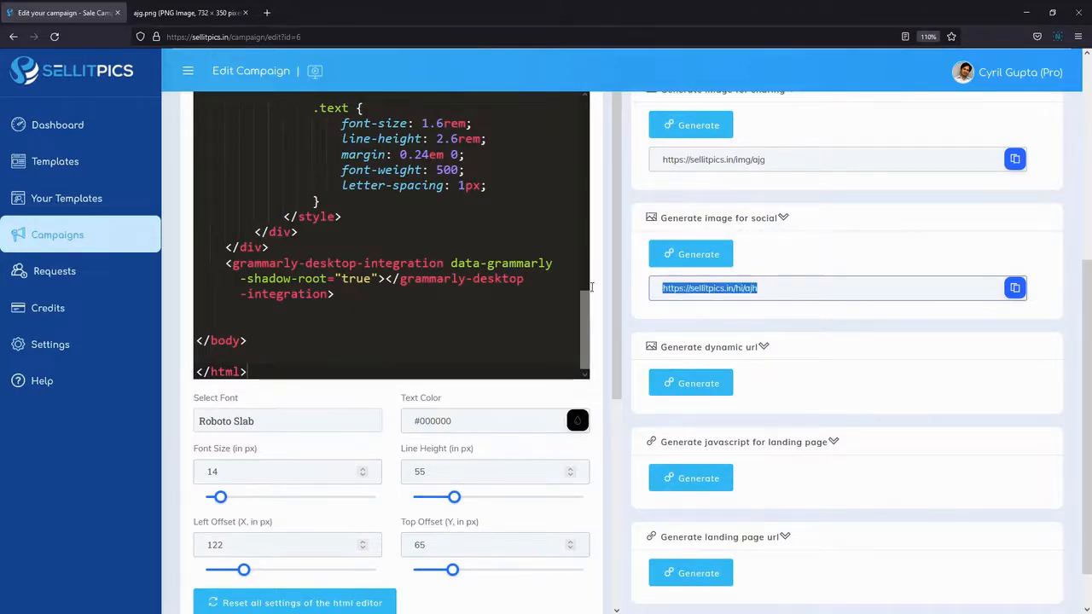
mouse_move(1019, 402)
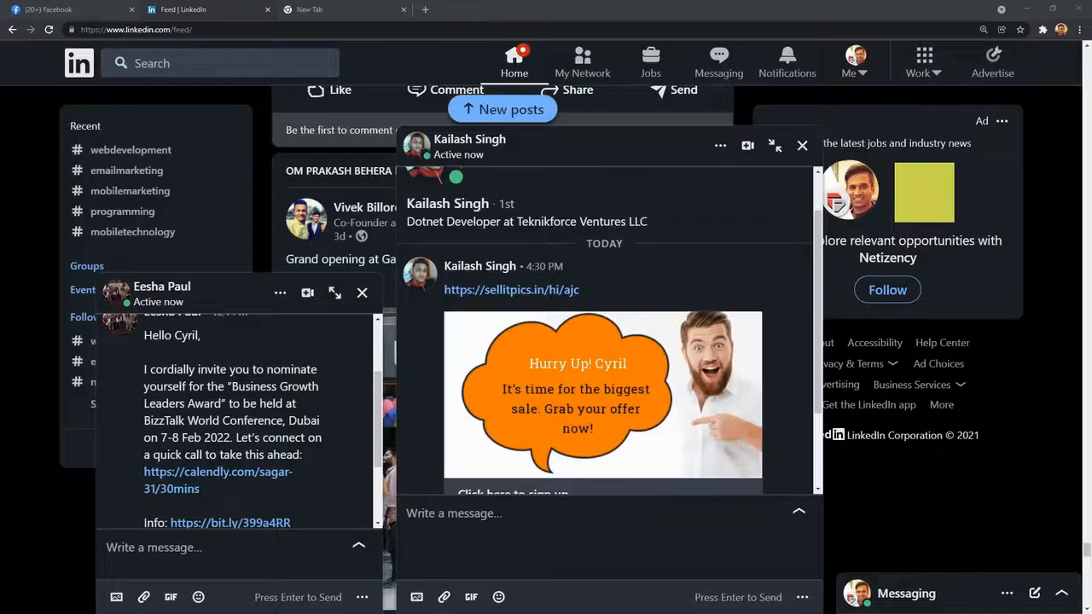
type("https://sellitpics.in/hi/ajh")
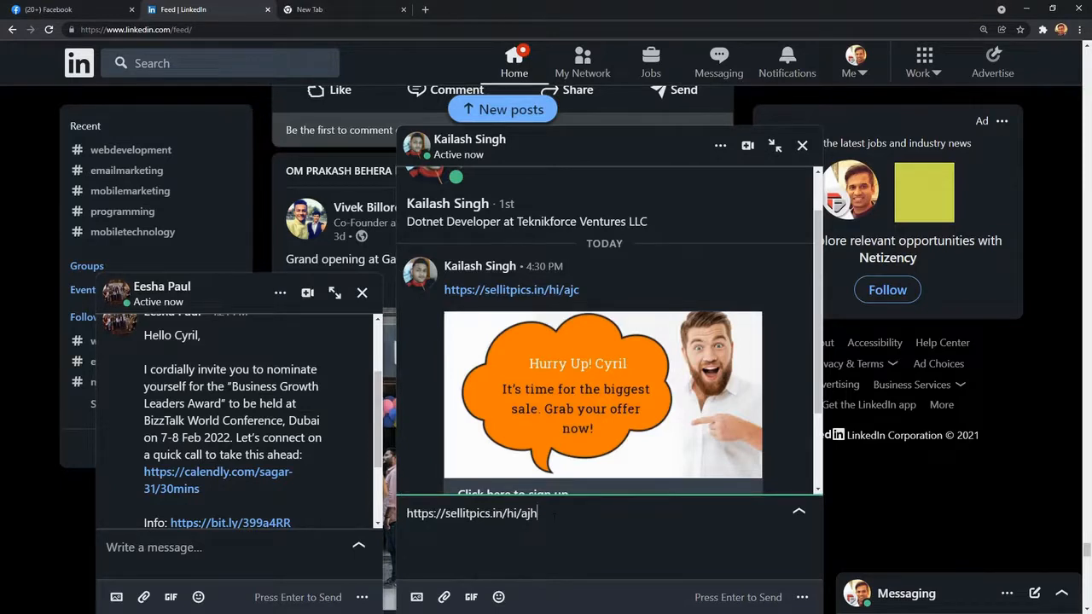
key("enter")
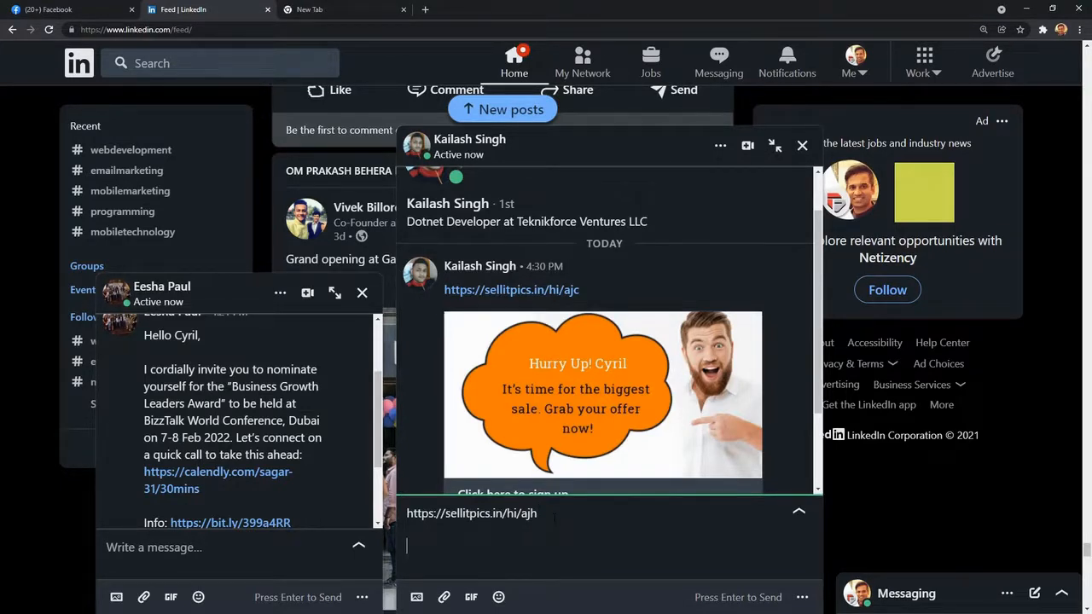
type("Hi John!")
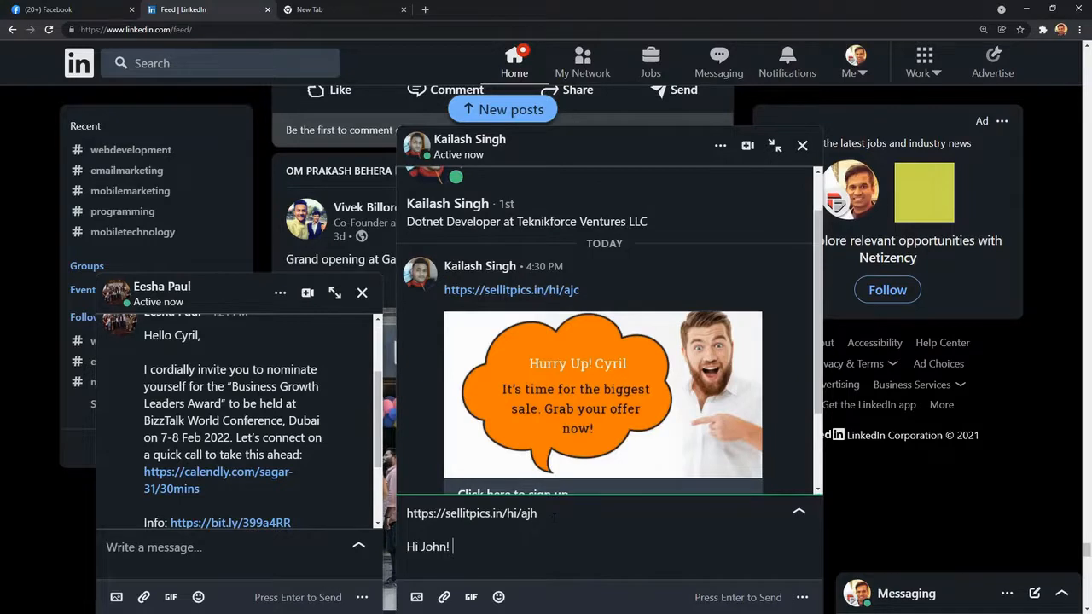
type("Let's talk :")
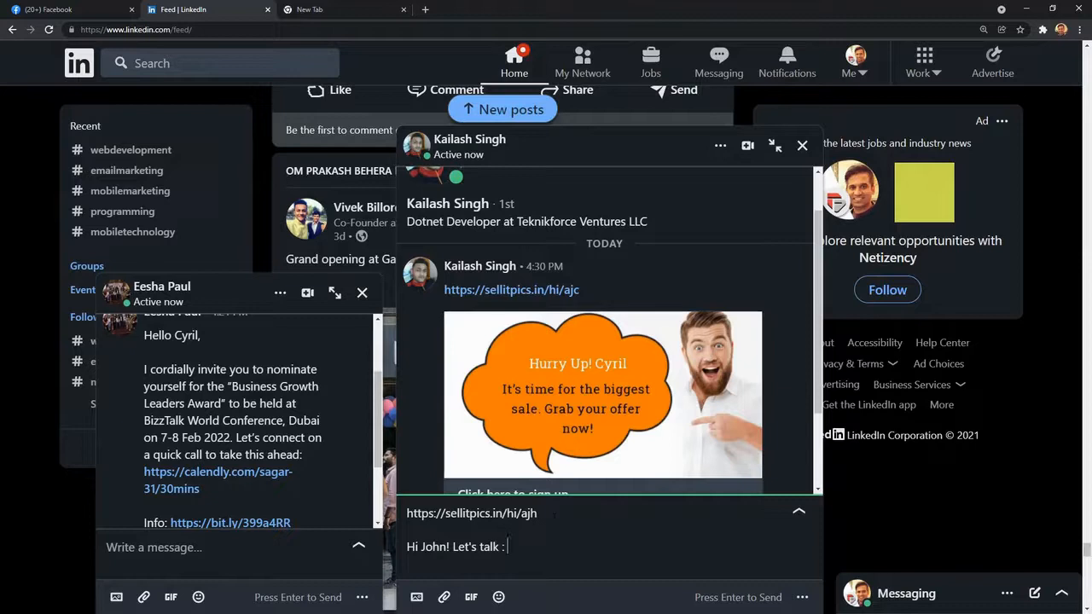
type("mylink.c")
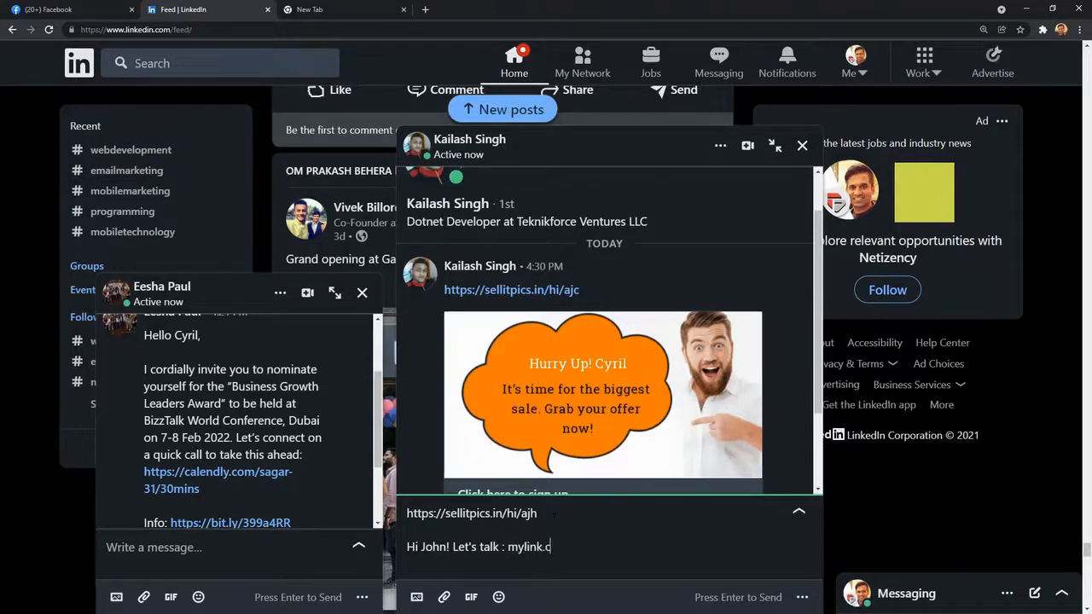
key("enter")
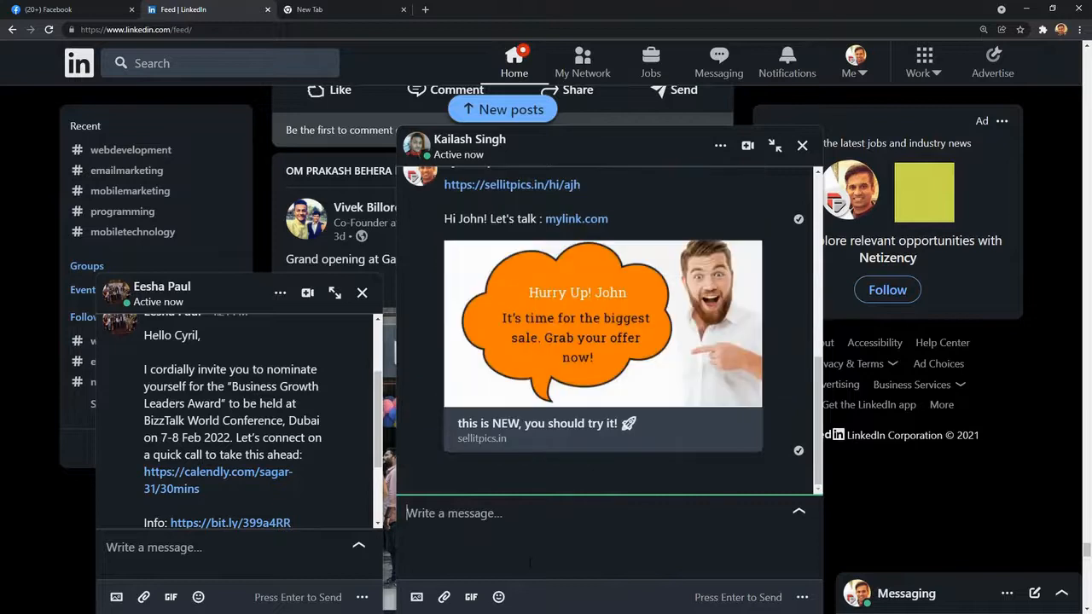
mouse_move(648, 321)
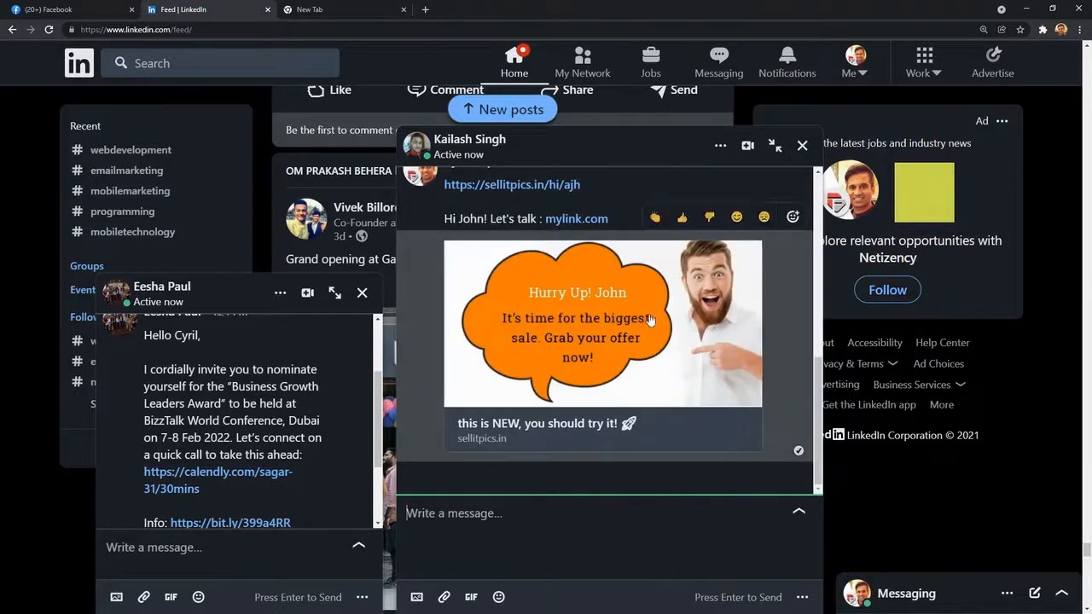
mouse_move(555, 435)
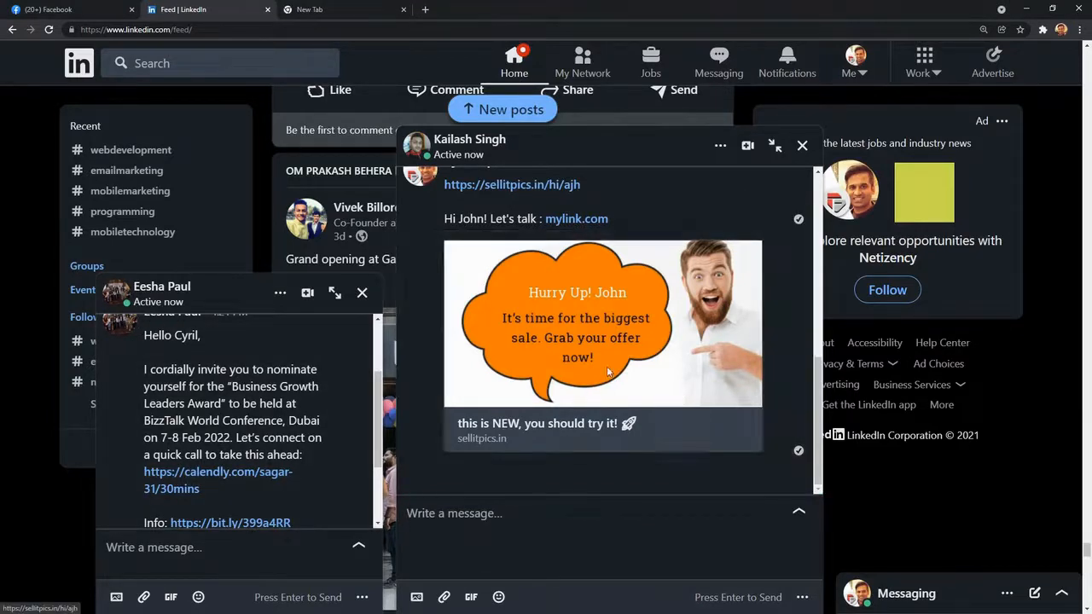
Follow the 'Hurry Up! John' preview in the sent message to its SellItPics landing page
left_click(604, 324)
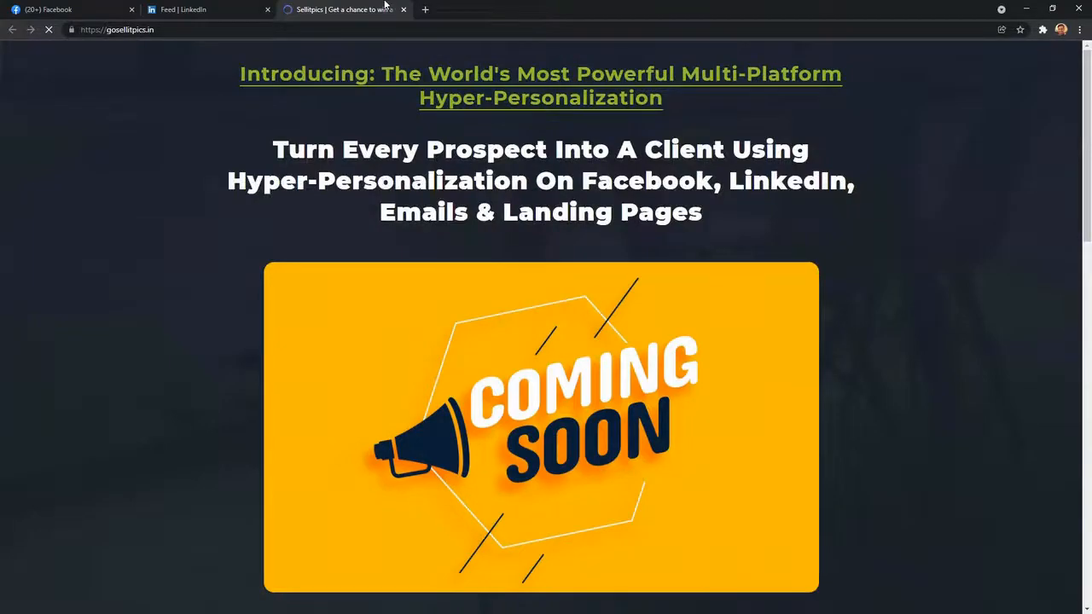
left_click(205, 10)
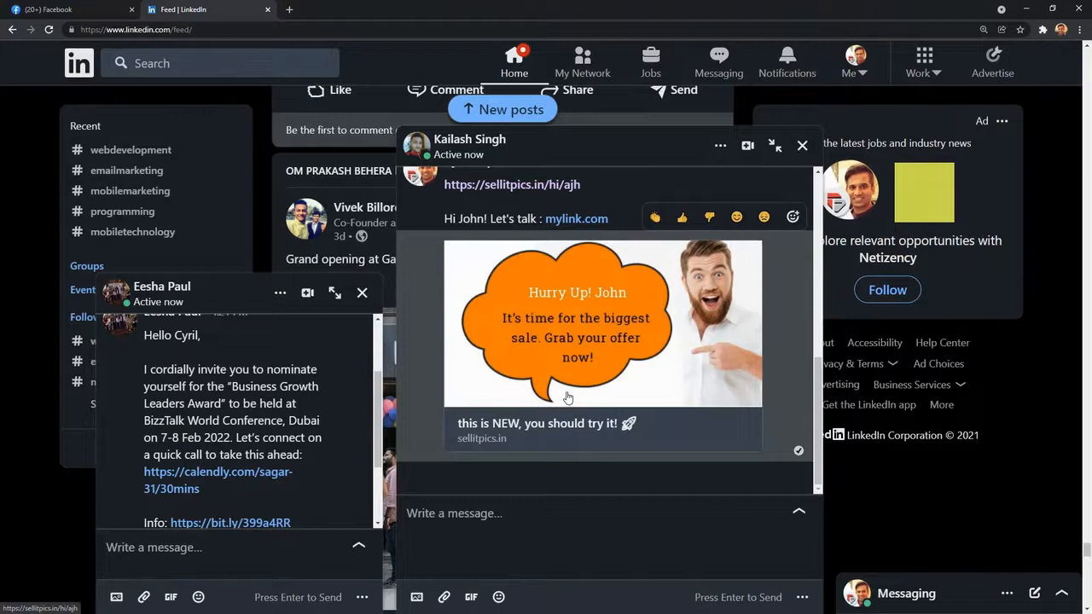
mouse_move(543, 280)
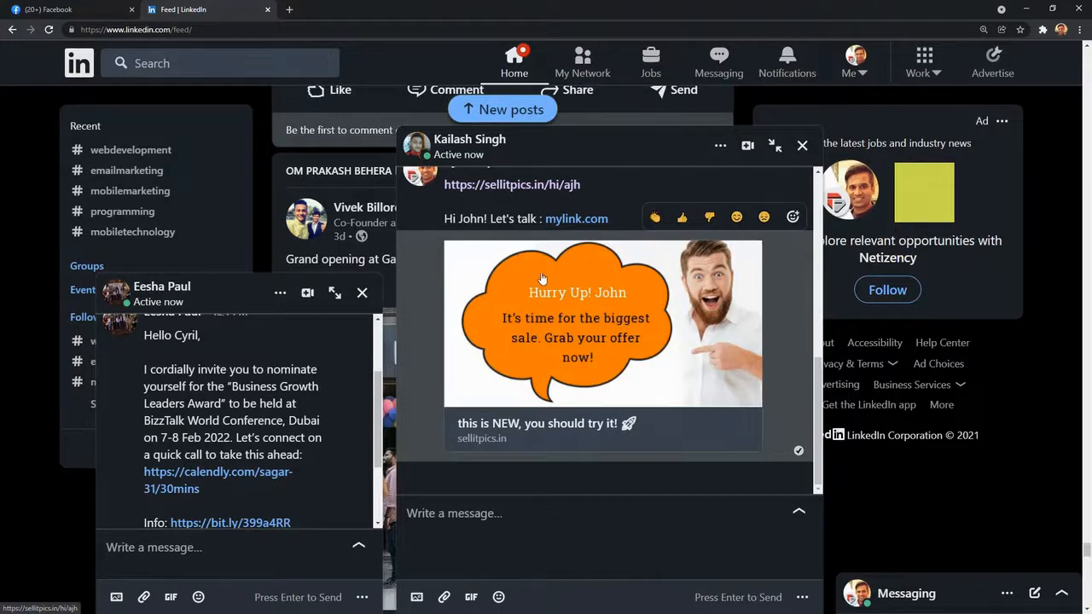
mouse_move(703, 331)
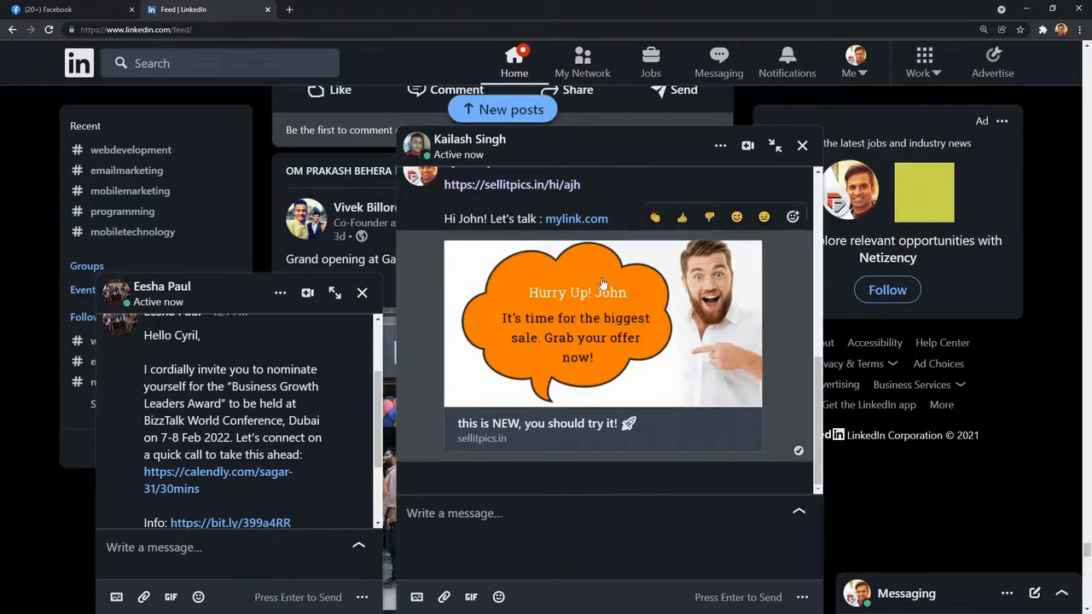
mouse_move(668, 349)
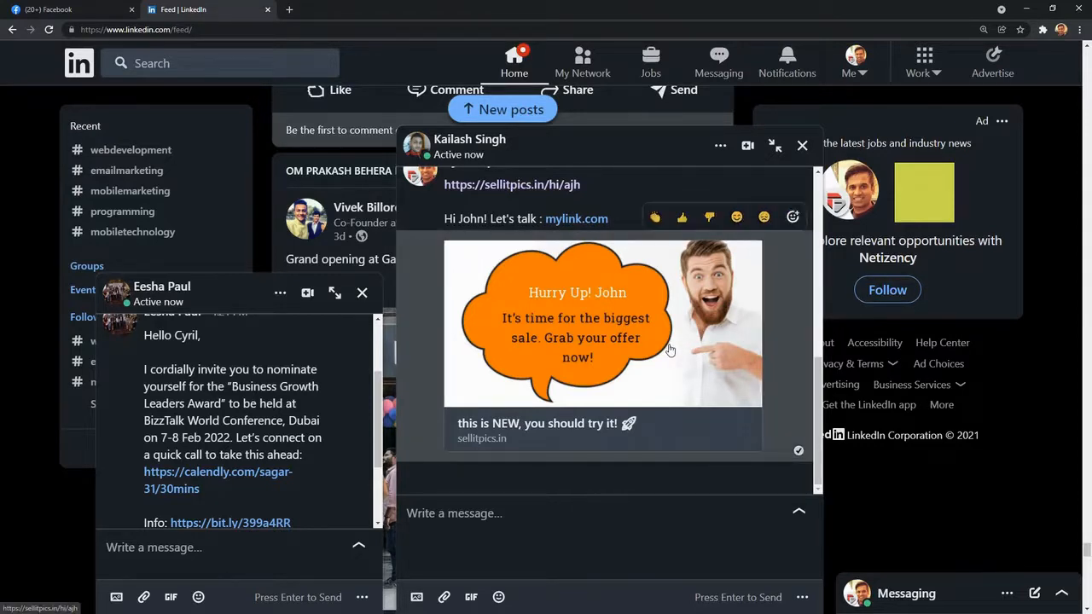
mouse_move(635, 355)
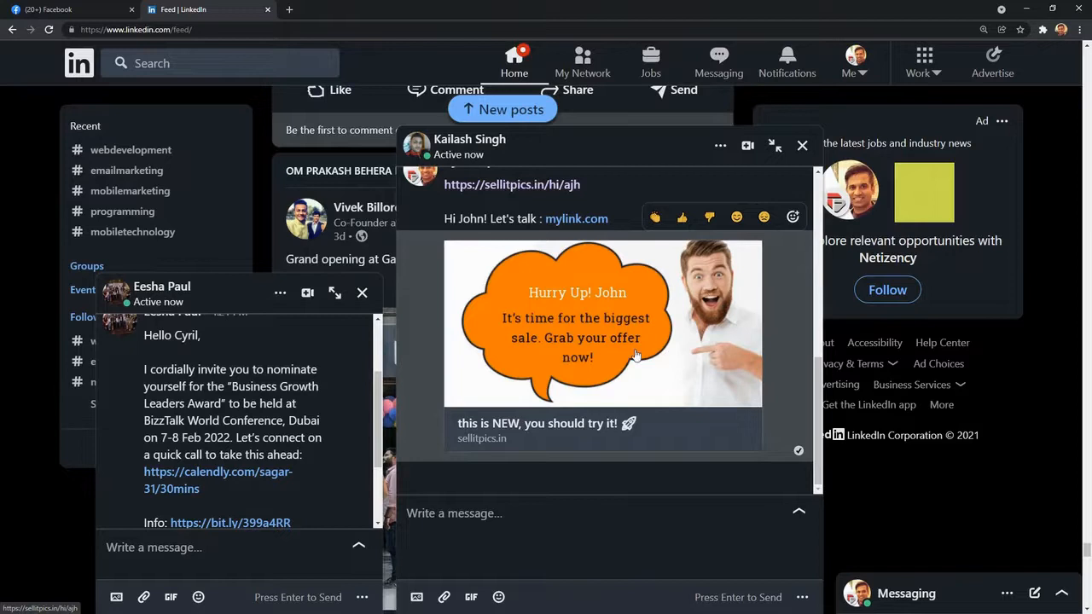
mouse_move(577, 447)
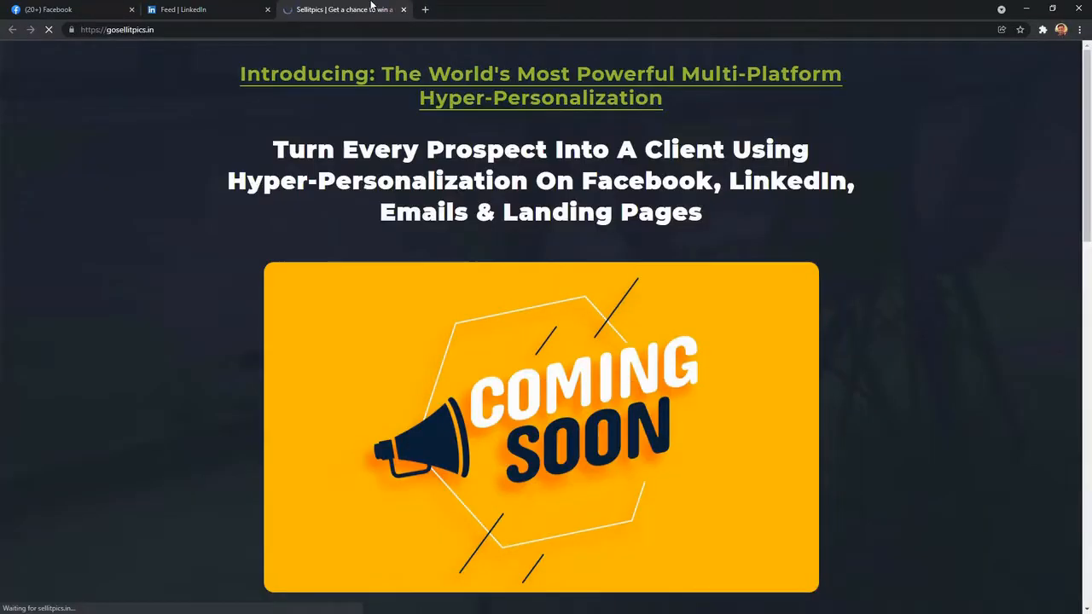
left_click(184, 10)
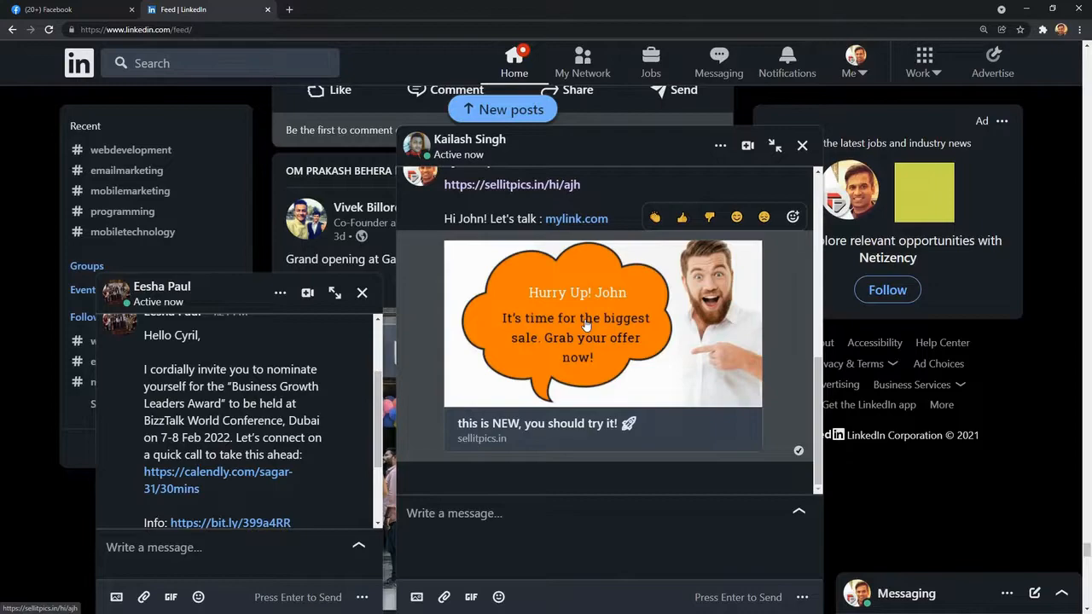
Return to the Edit Campaign tab and reach the generated dynamic URL with its firstname placeholder
left_click(65, 10)
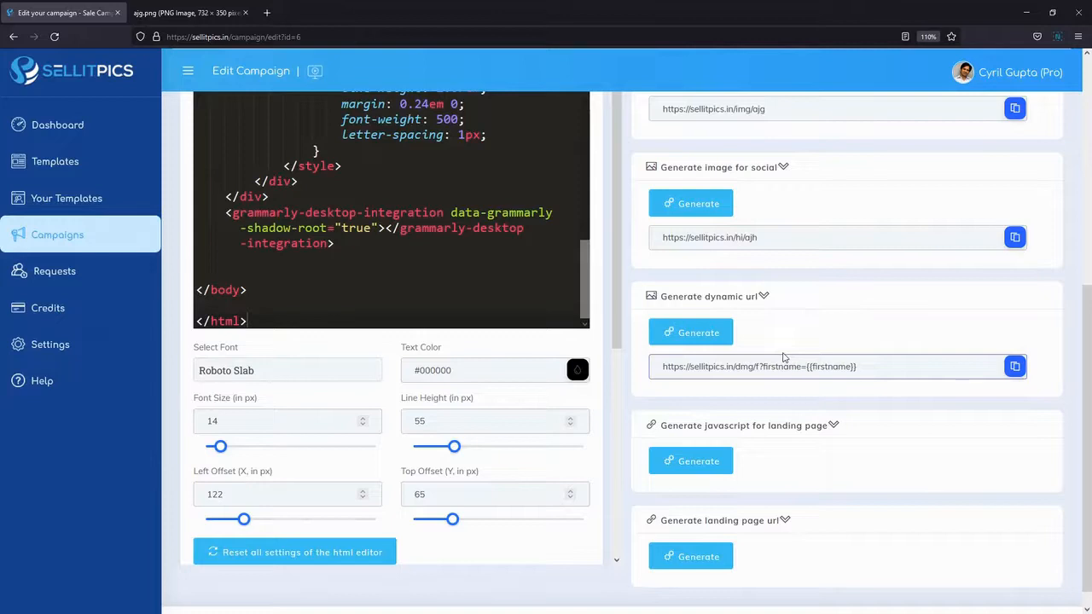
double_click(833, 365)
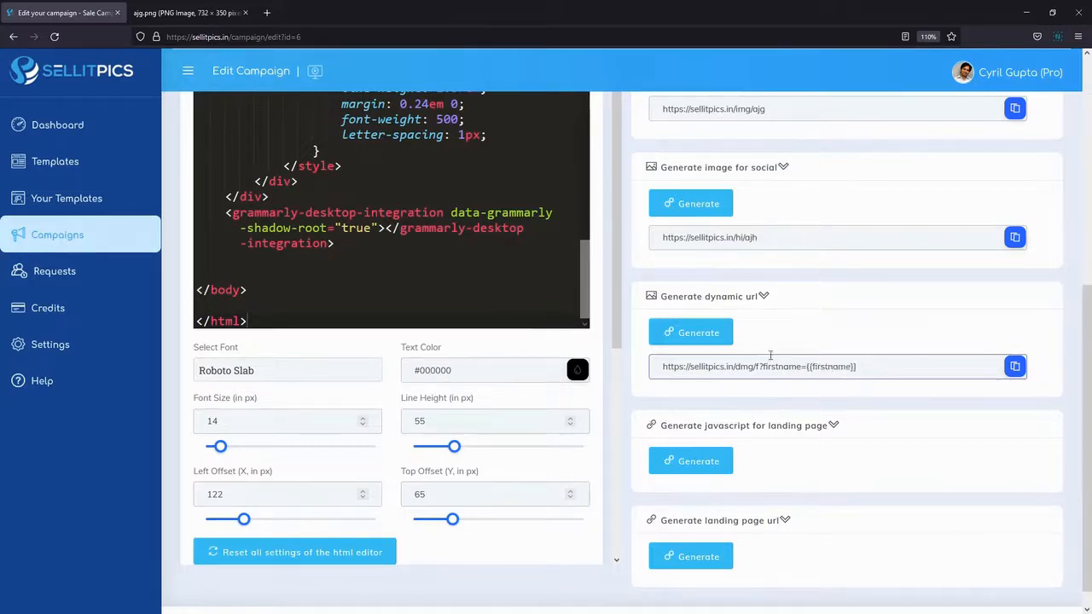
Load the dynamic URL with {{firstname}} replaced by Cyril, then Dane, rendering 'Hurry Up! Dane'
triple_click(757, 365)
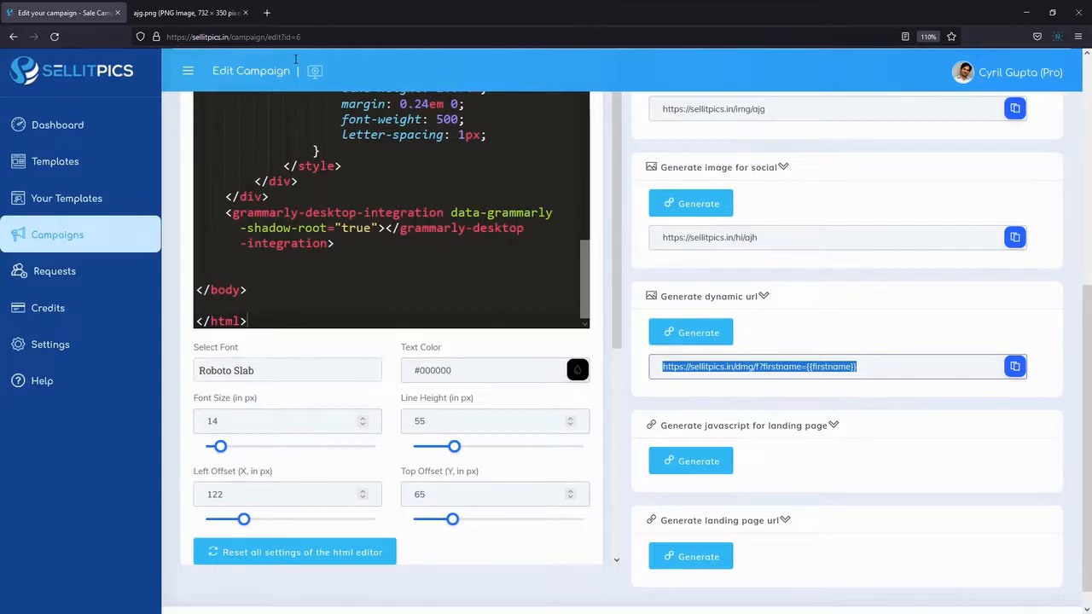
mouse_move(856, 385)
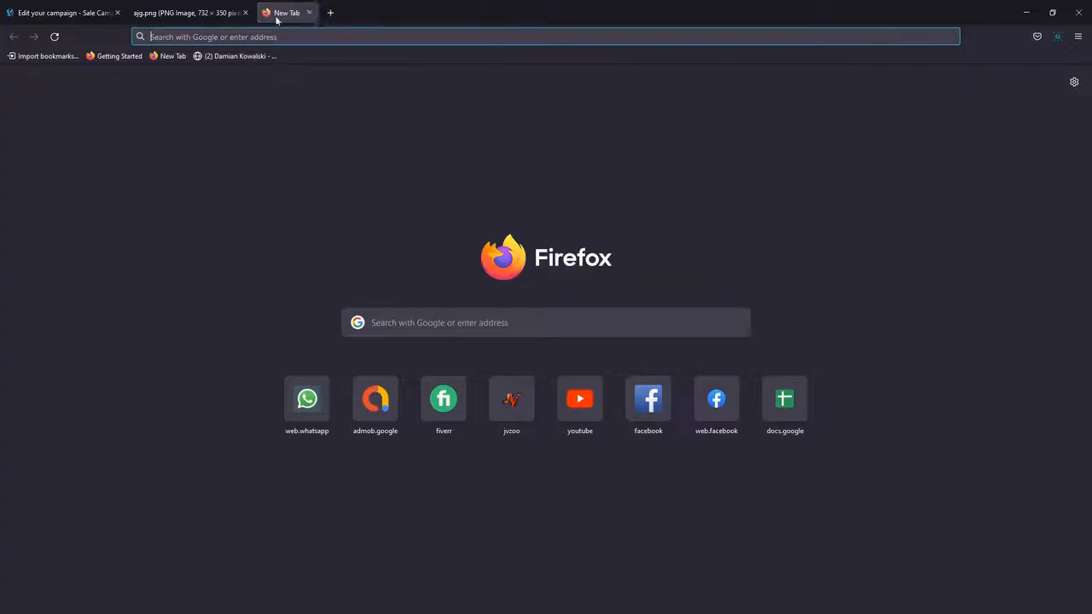
type("https://sellitpics.in/dmg/f?firstname={{firstname}}")
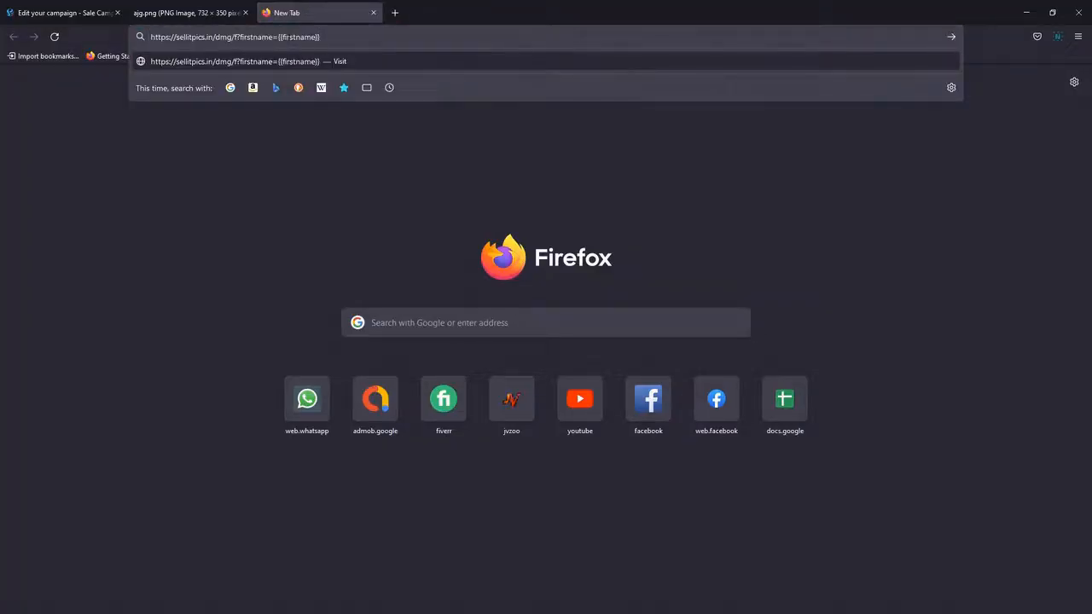
double_click(299, 38)
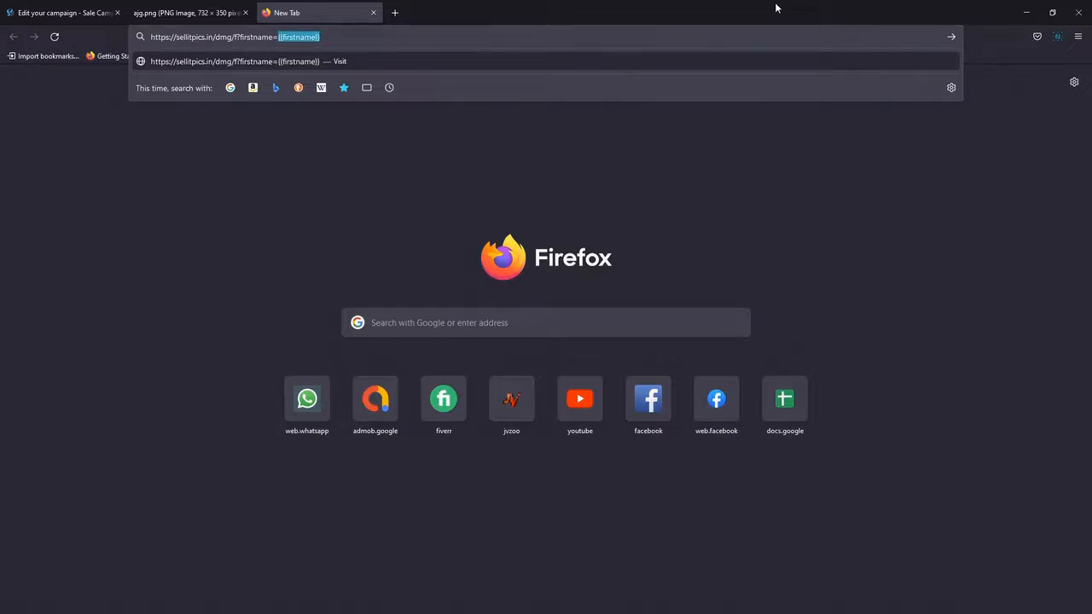
type("Cyril")
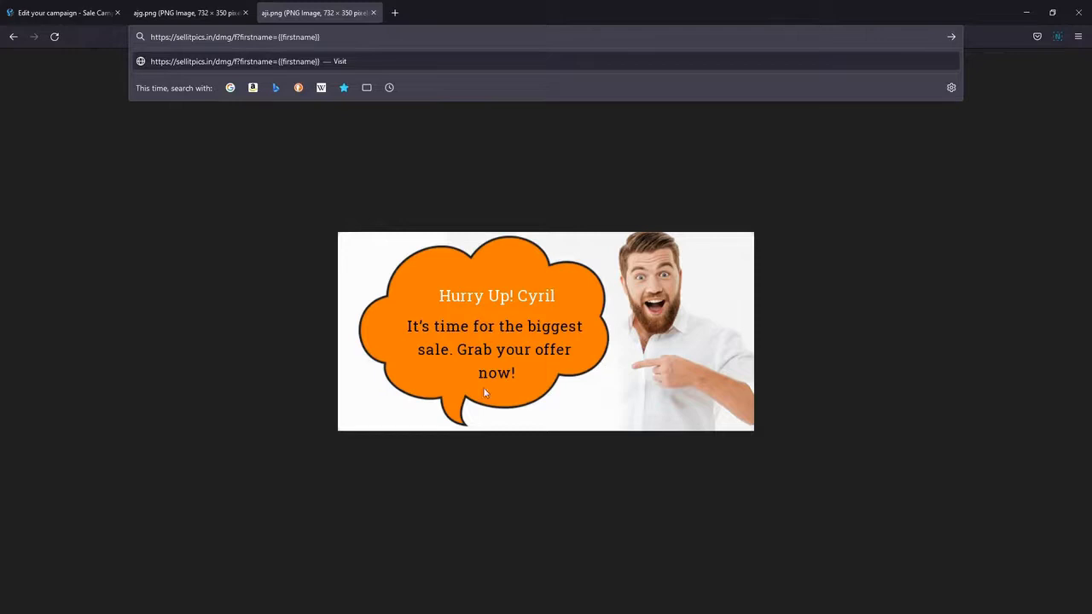
double_click(298, 38)
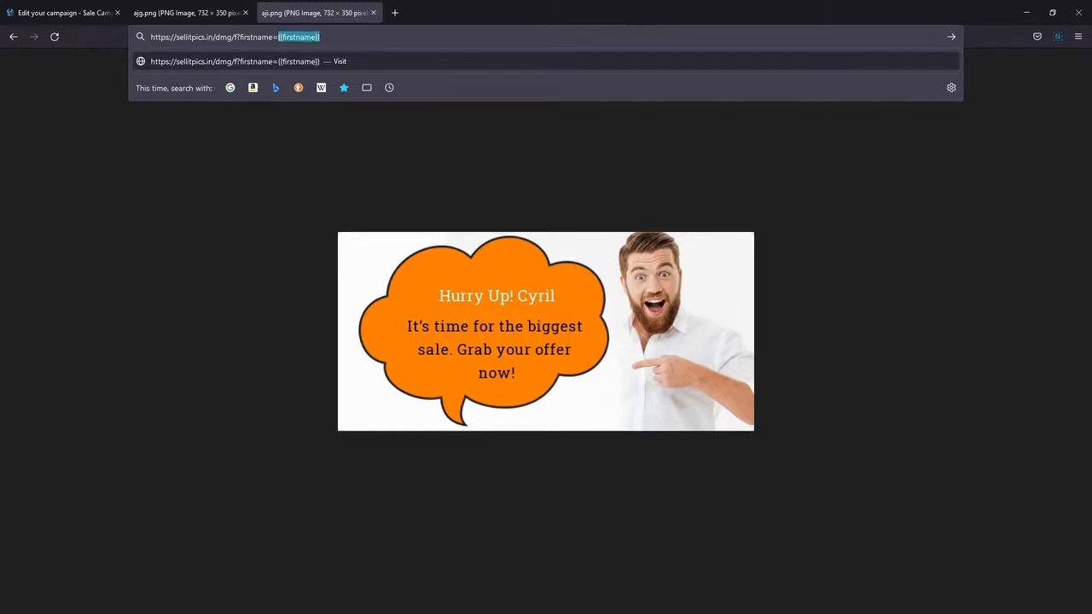
type("Dane")
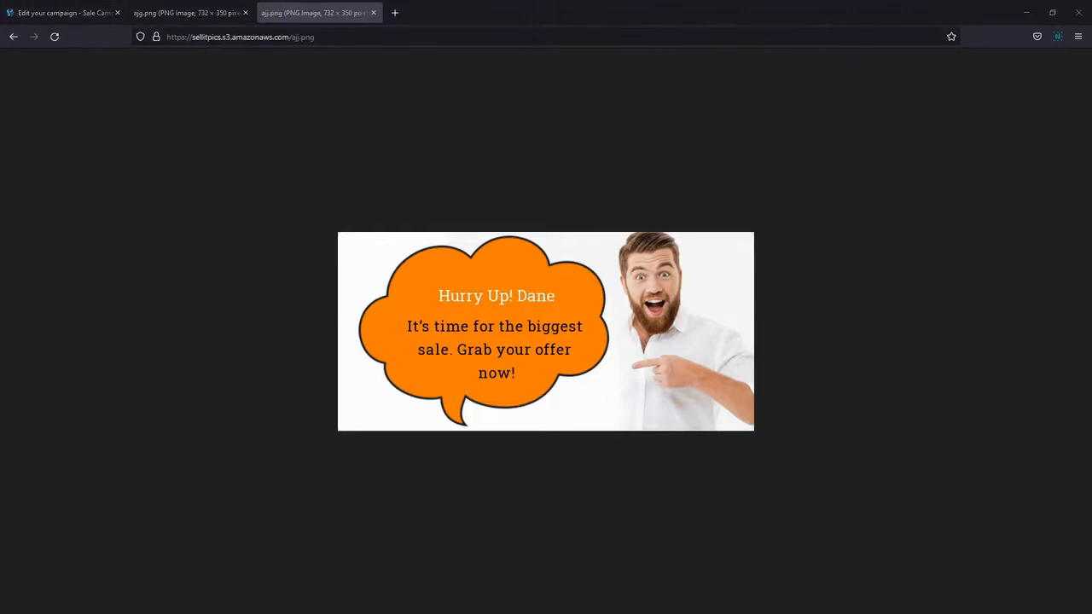
mouse_move(685, 365)
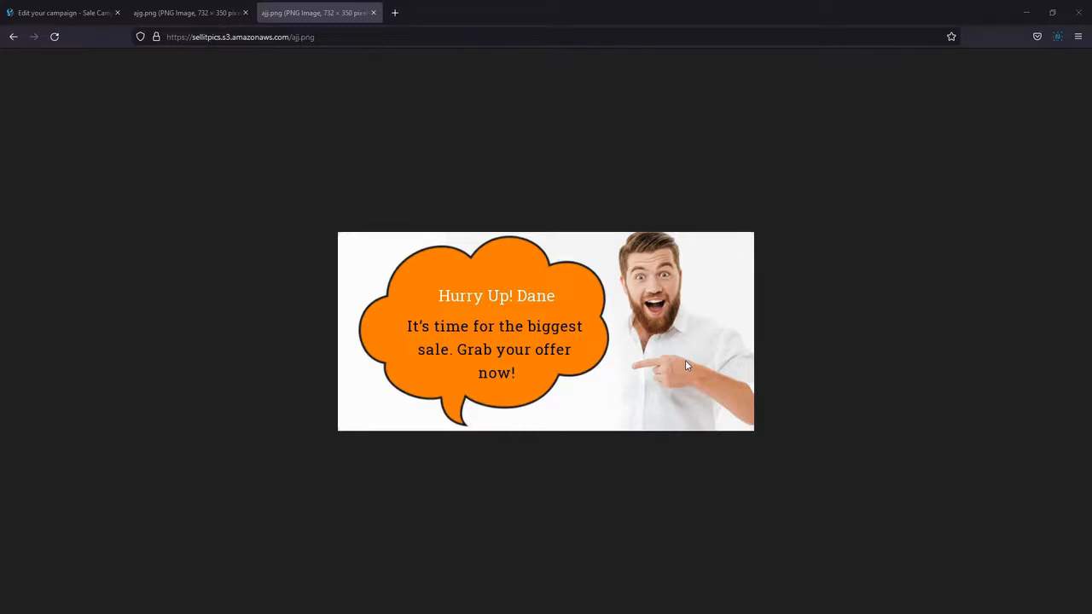
mouse_move(686, 365)
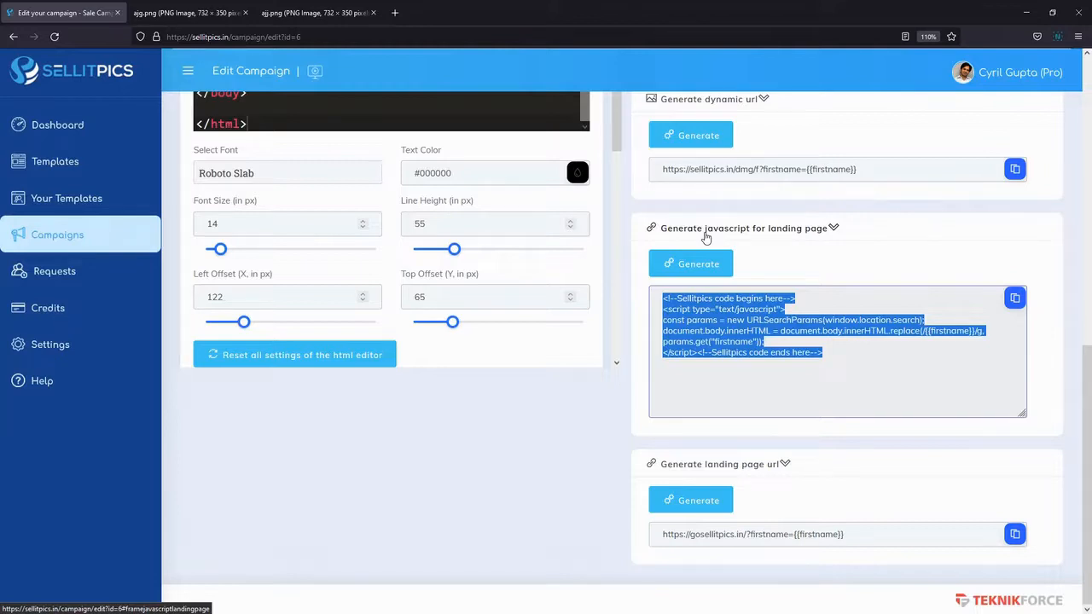
Generate the landing-page JavaScript snippet, select it, and generate the personalized landing page URL
left_click(853, 367)
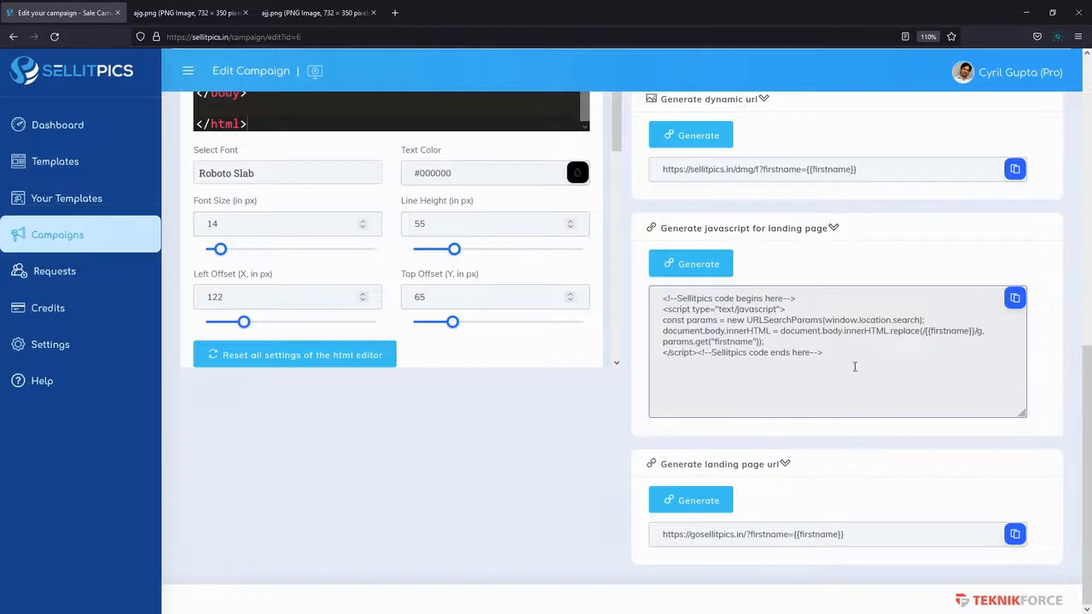
triple_click(836, 331)
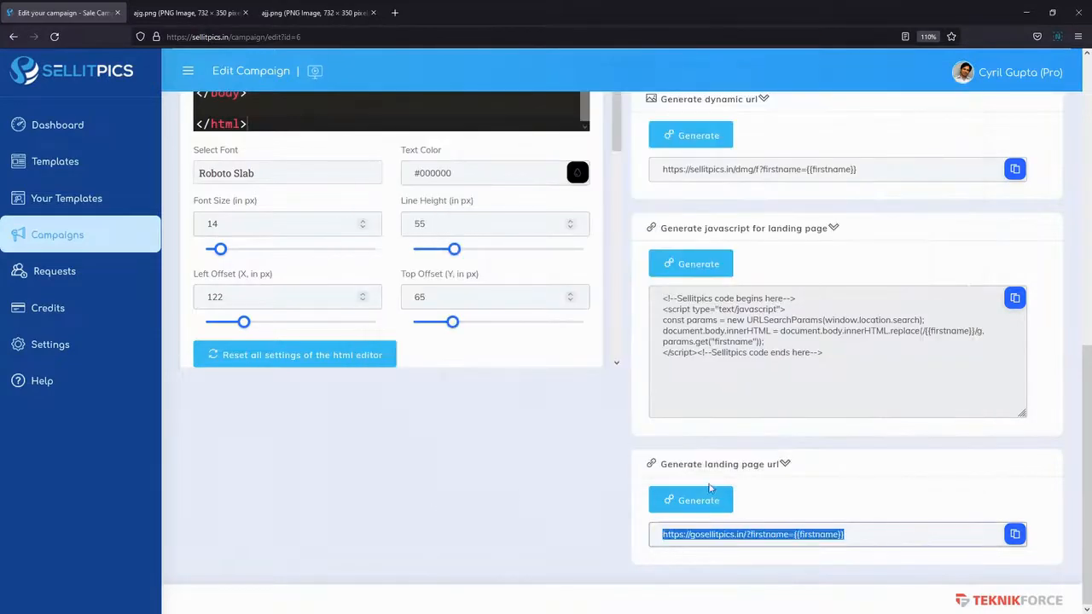
left_click(690, 502)
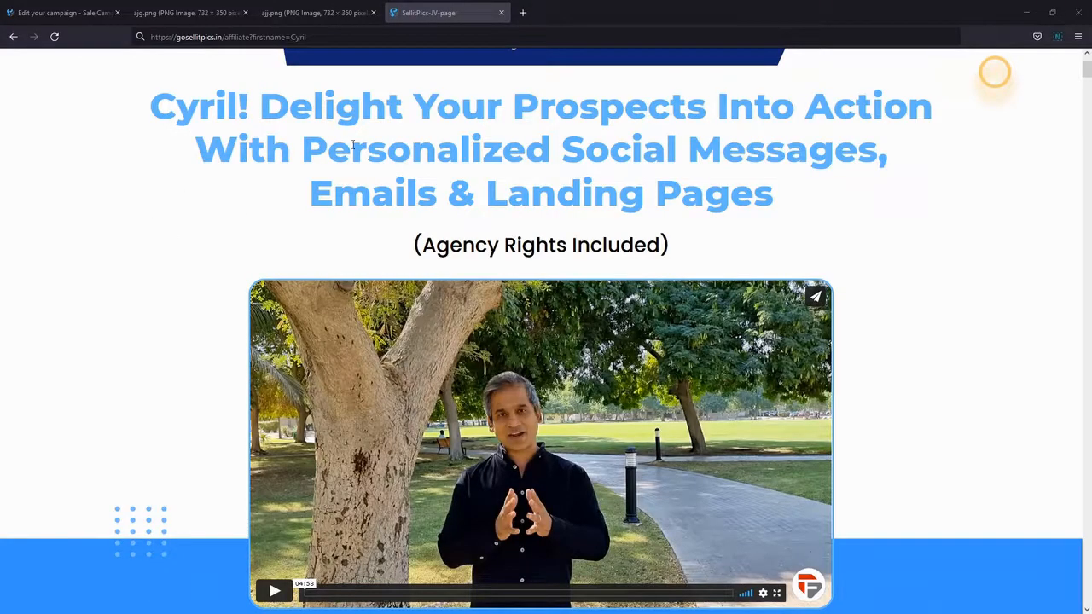
double_click(197, 106)
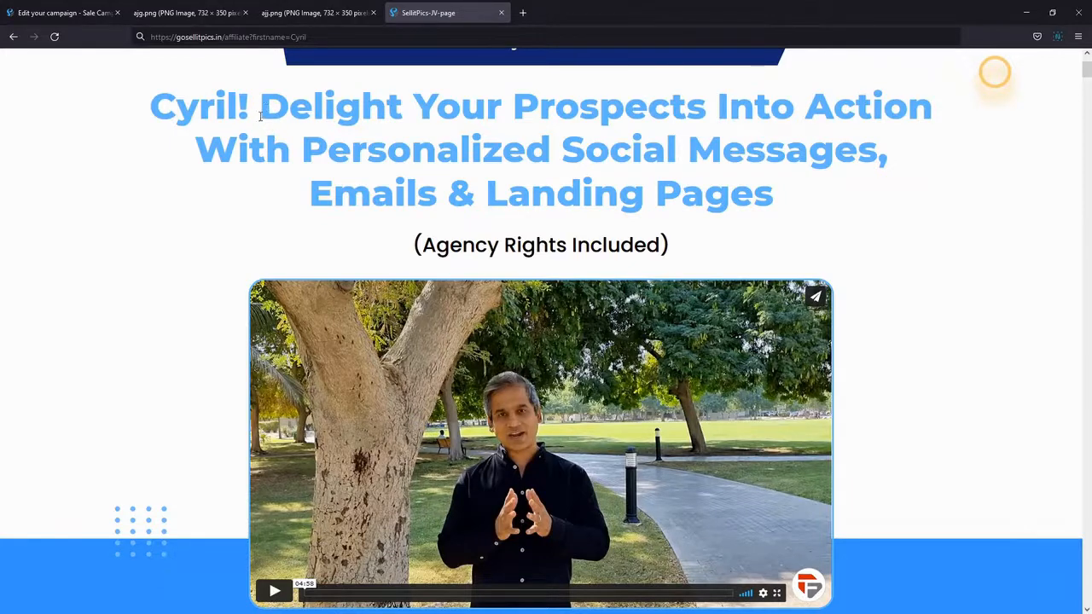
scroll("down", 3)
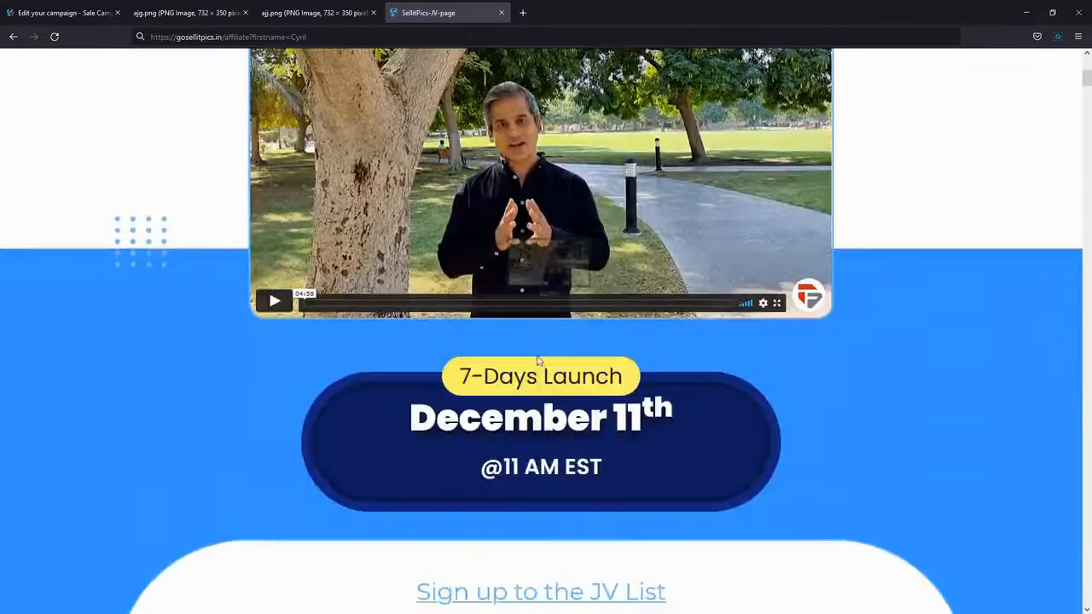
scroll("up", 3)
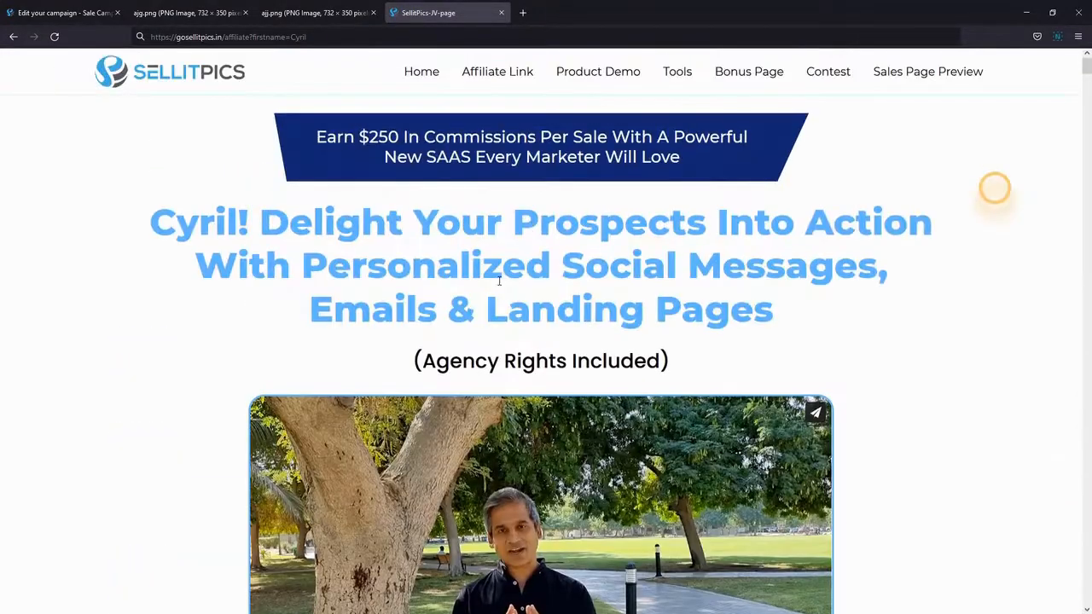
scroll("down", 3)
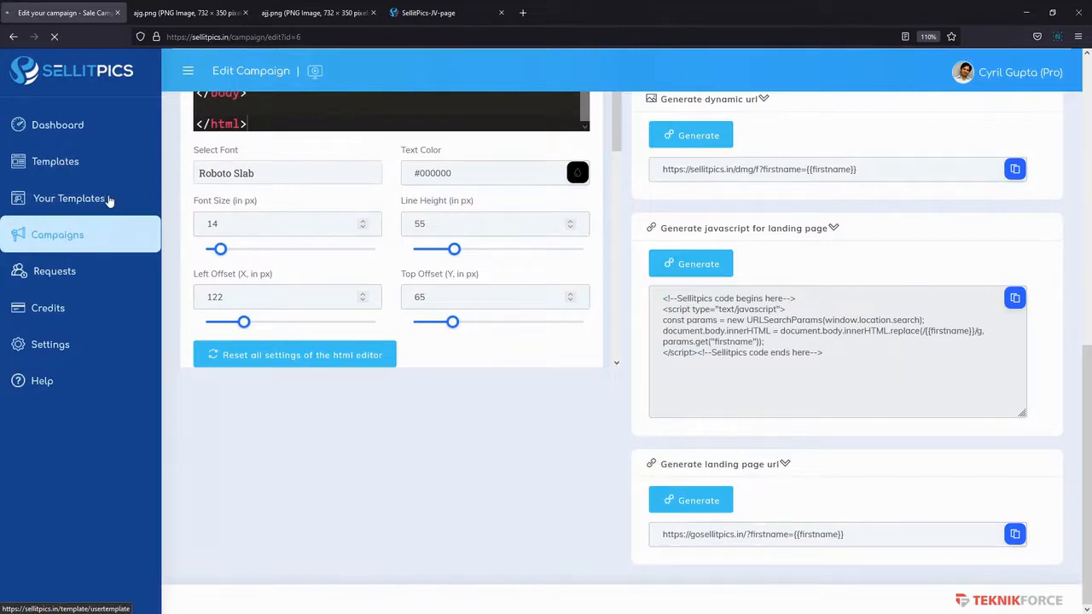
Browse the Templates gallery to page 2, filter by user, and view Your Templates (Sale, Reminder, Webinar)
left_click(55, 161)
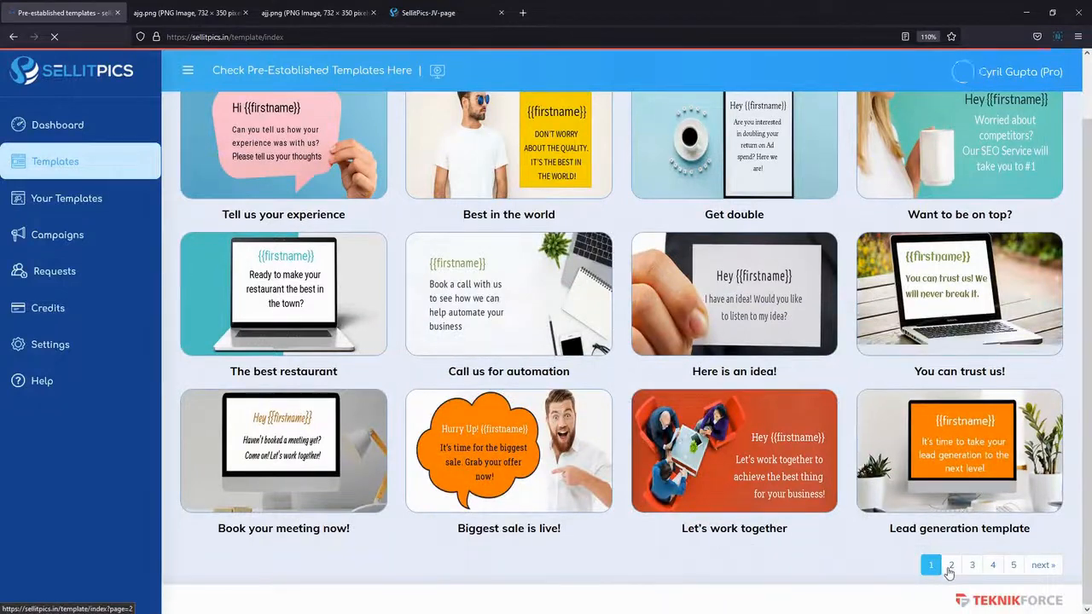
left_click(950, 565)
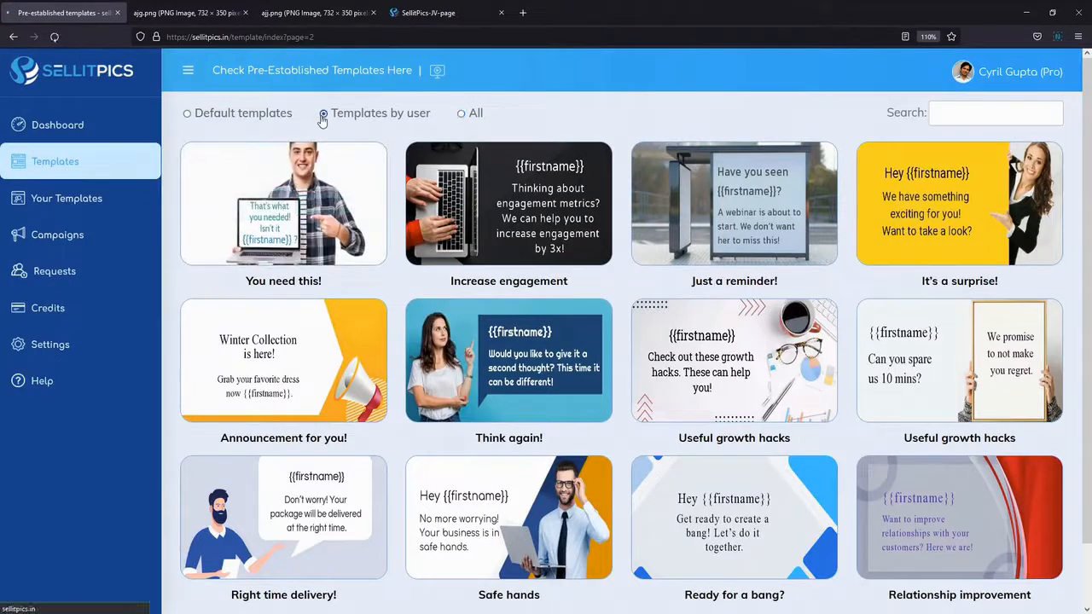
left_click(325, 112)
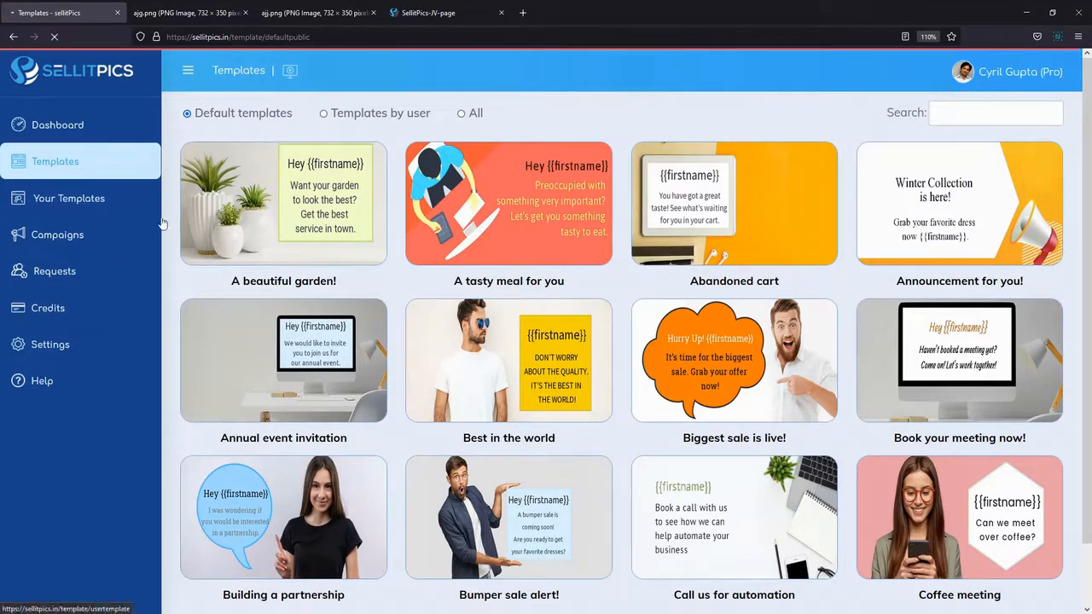
left_click(68, 198)
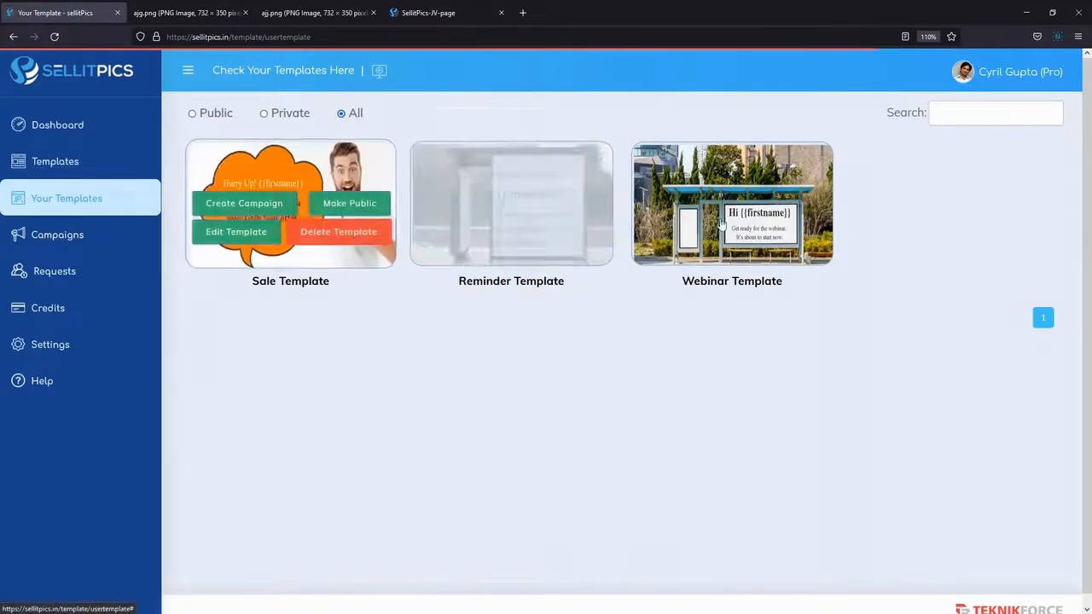
left_click(732, 203)
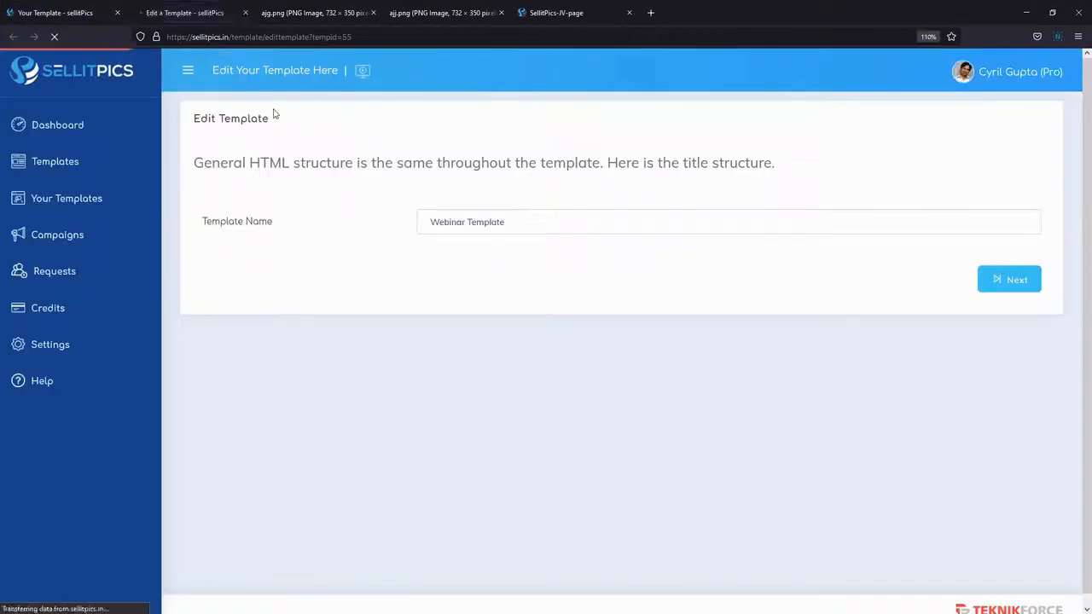
left_click(67, 198)
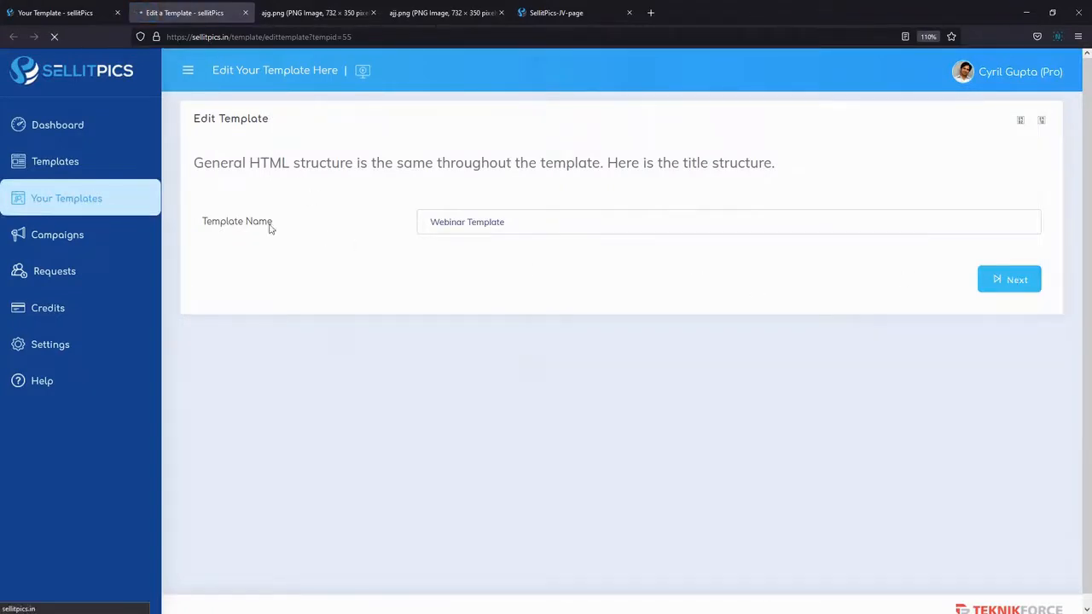
left_click(1010, 280)
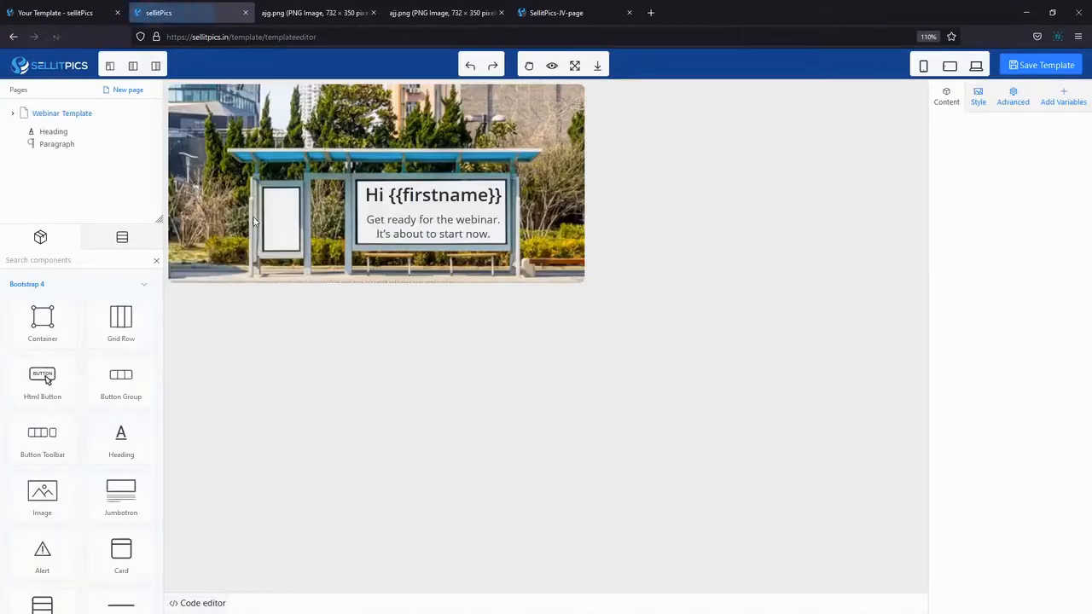
left_click(375, 184)
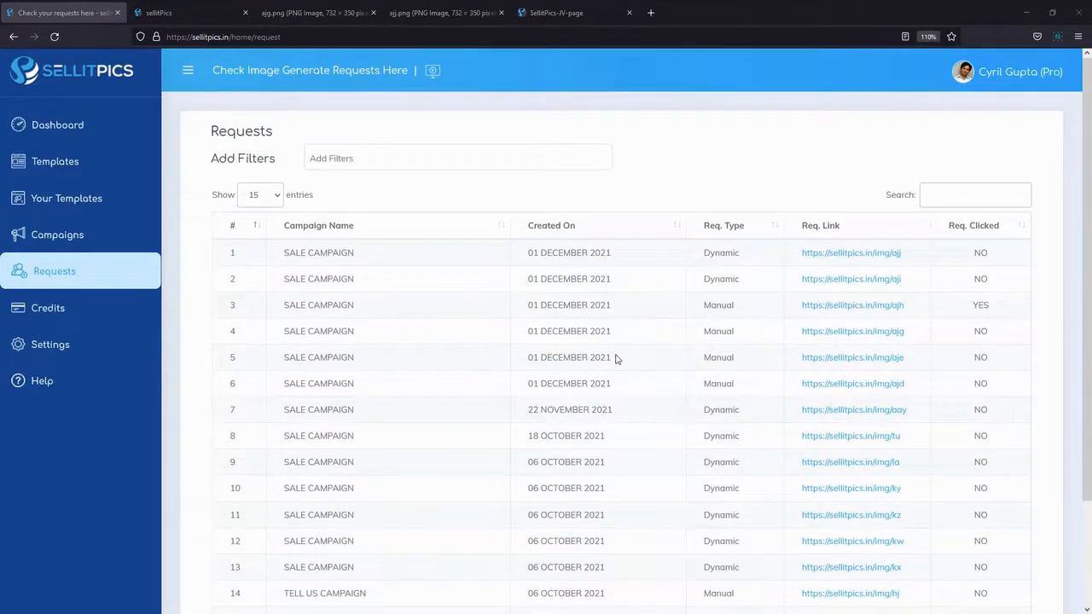
mouse_move(758, 372)
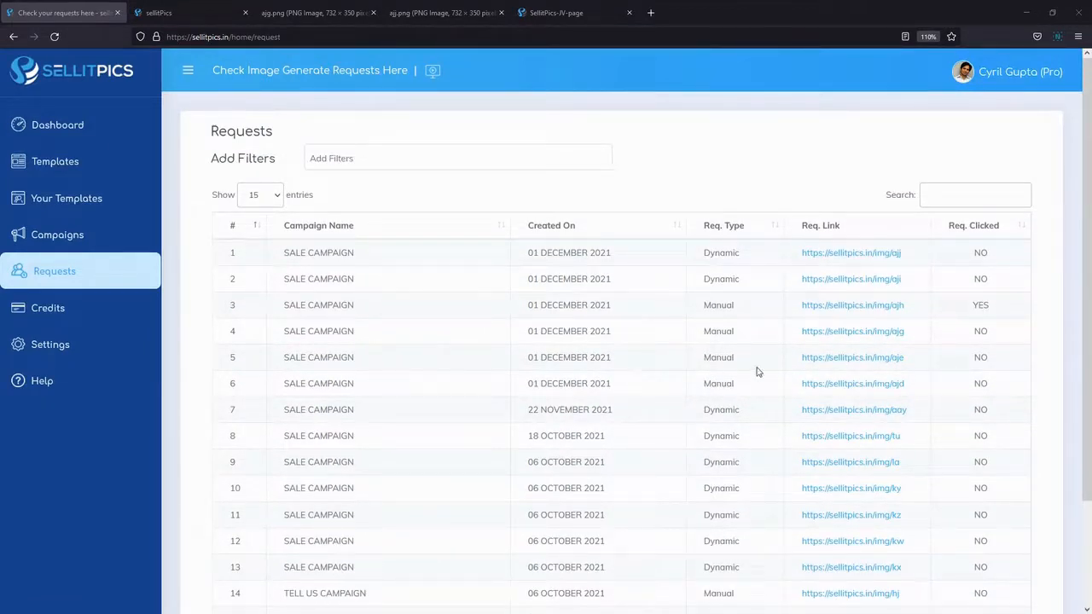
mouse_move(965, 304)
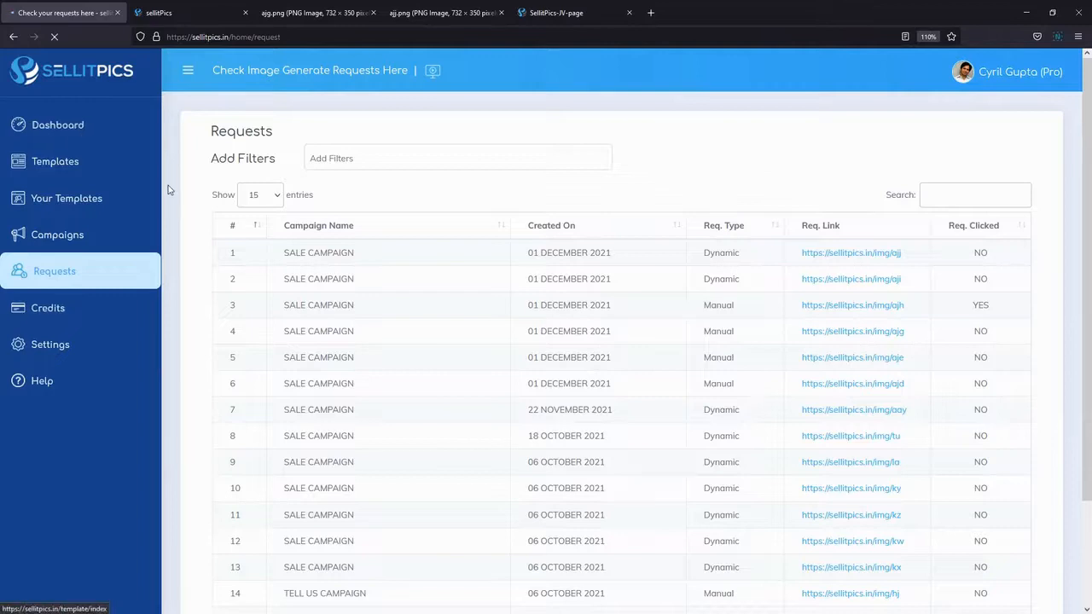
Return to the dashboard showing 26 images, 4 campaigns and 991 credits
left_click(58, 125)
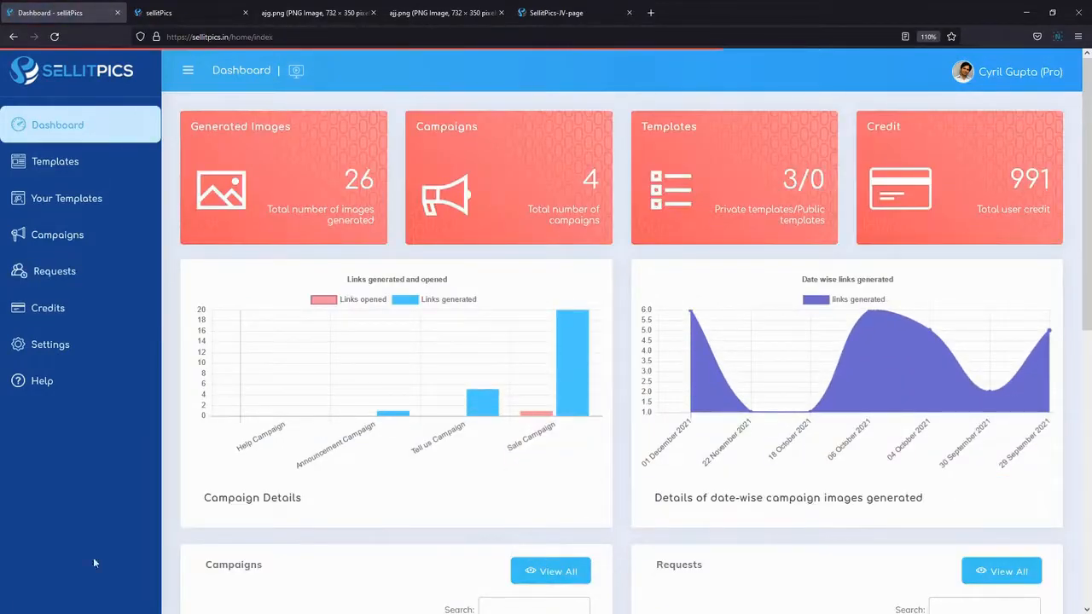
mouse_move(82, 567)
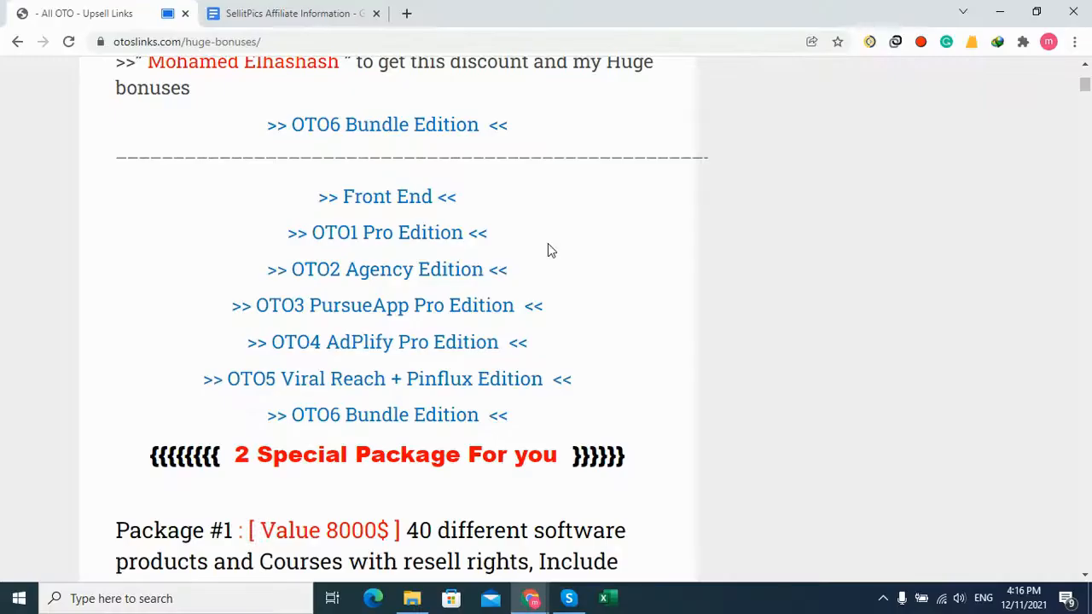
mouse_move(314, 92)
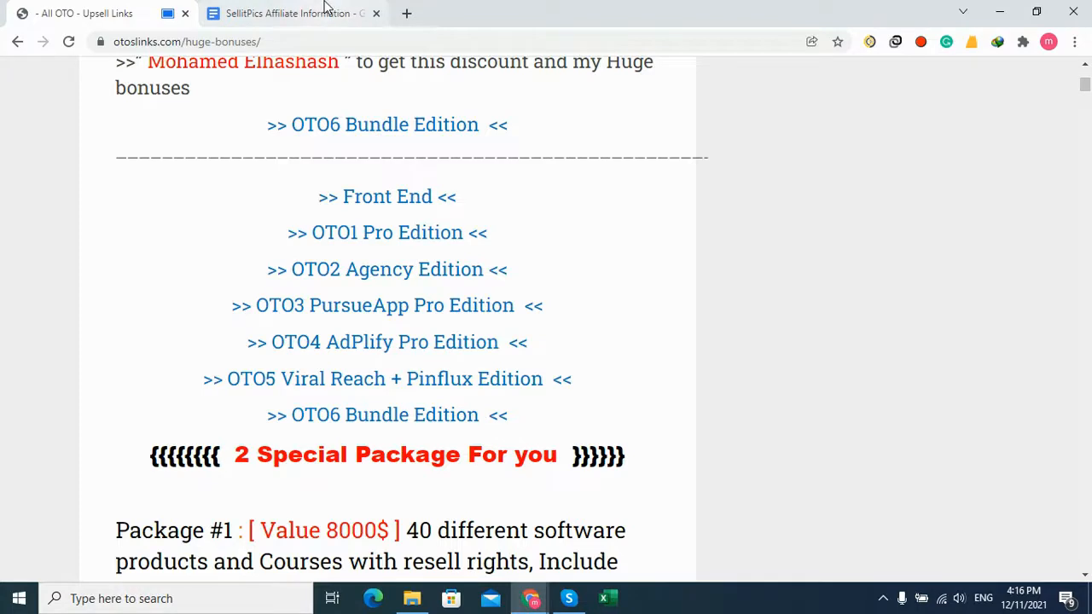
Switch from the OTOsLinks bonus page to the SellItPics Affiliate Information document
left_click(290, 14)
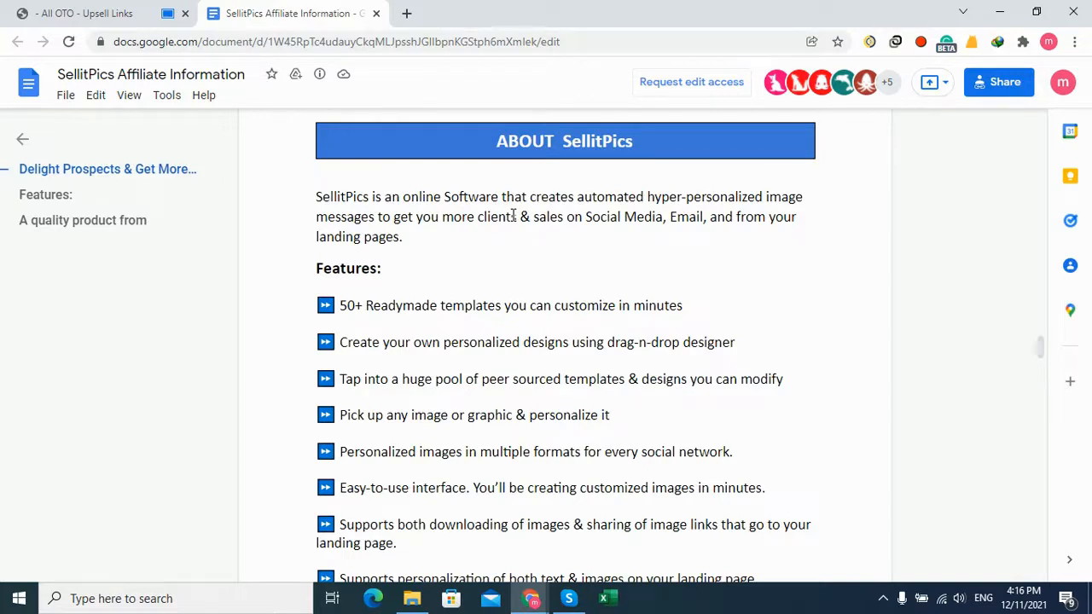
Scroll past the About SellItPics features to the OTO 1 SellItPics PRO table and on to OTO 2 Agency
scroll("down", 3)
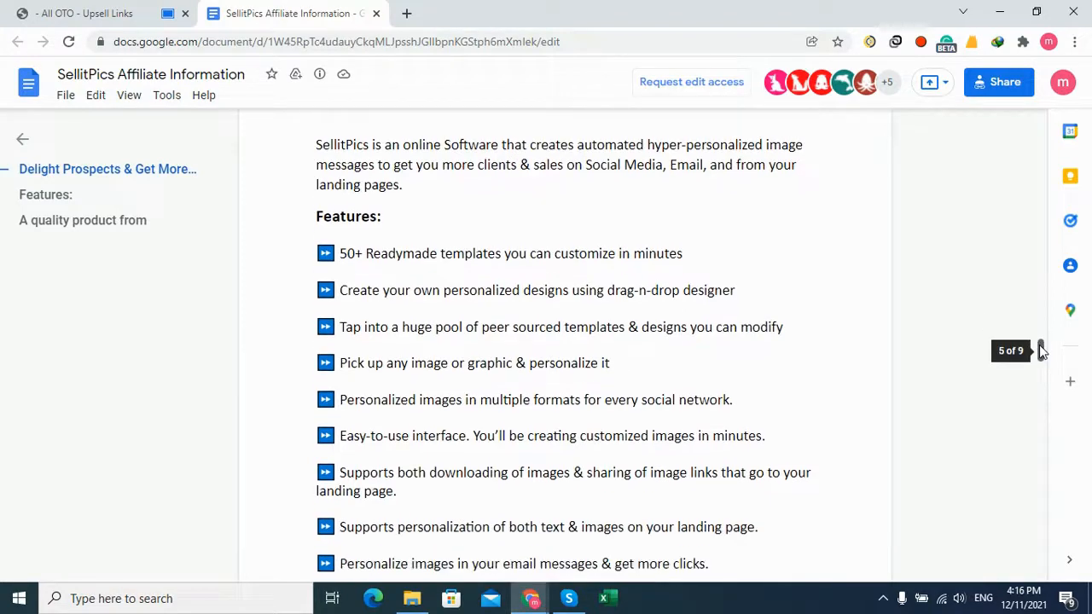
scroll("down", 3)
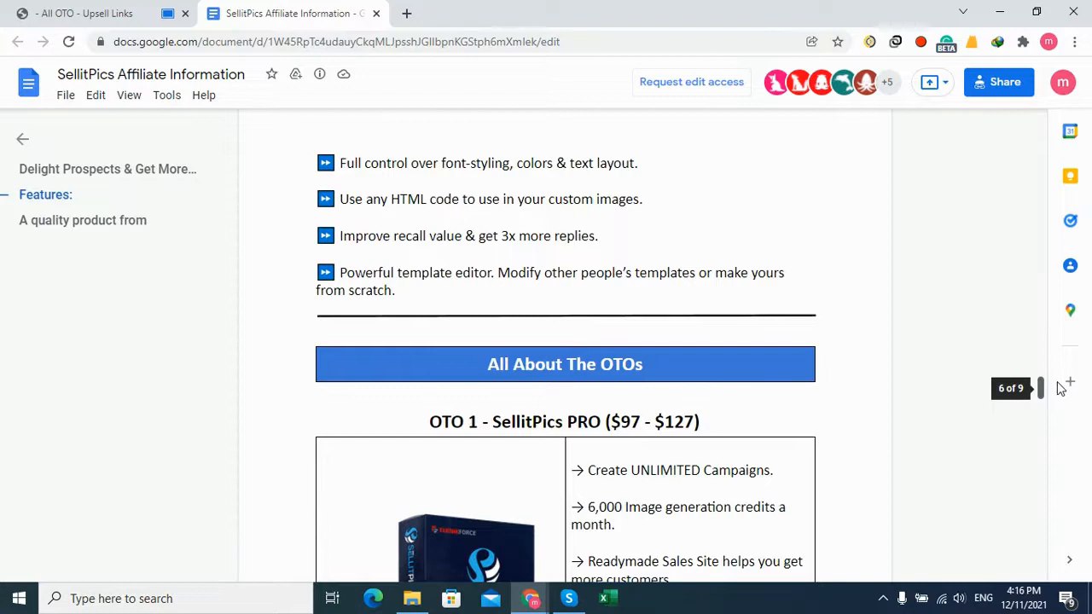
scroll("down", 3)
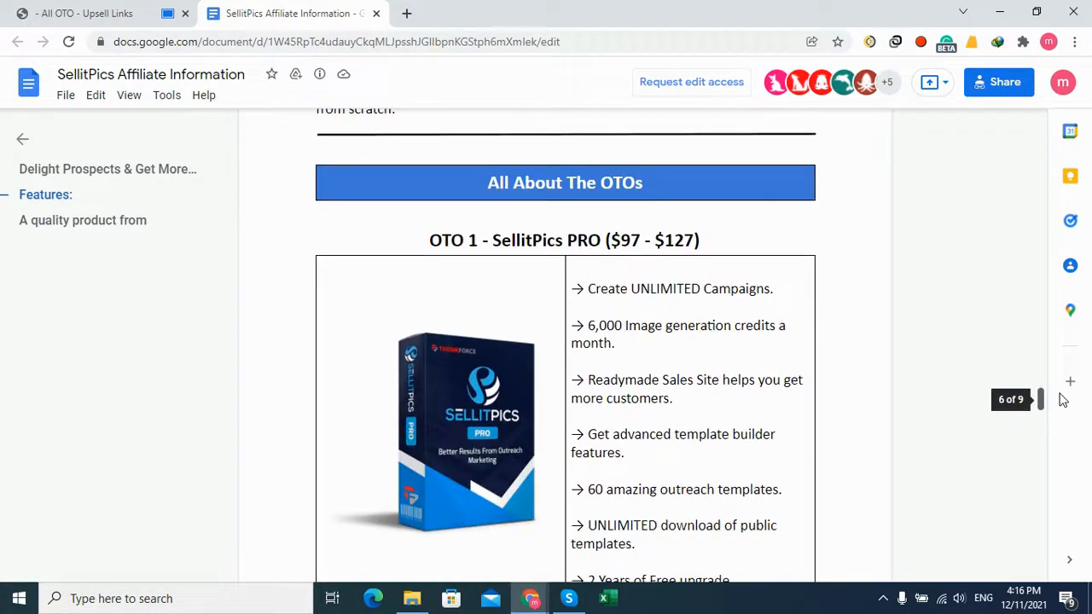
mouse_move(925, 369)
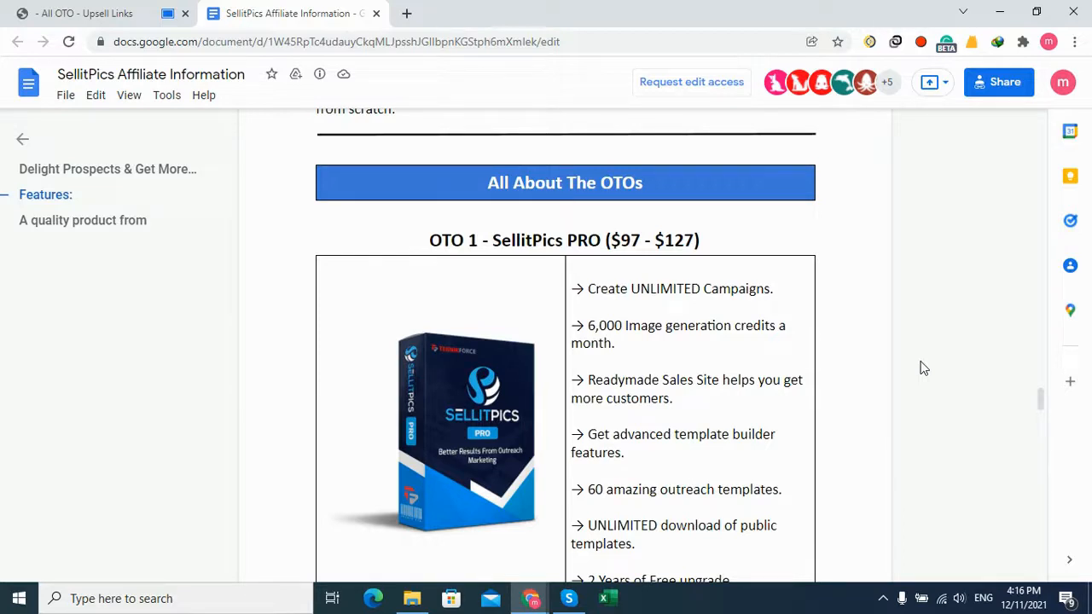
scroll("down", 3)
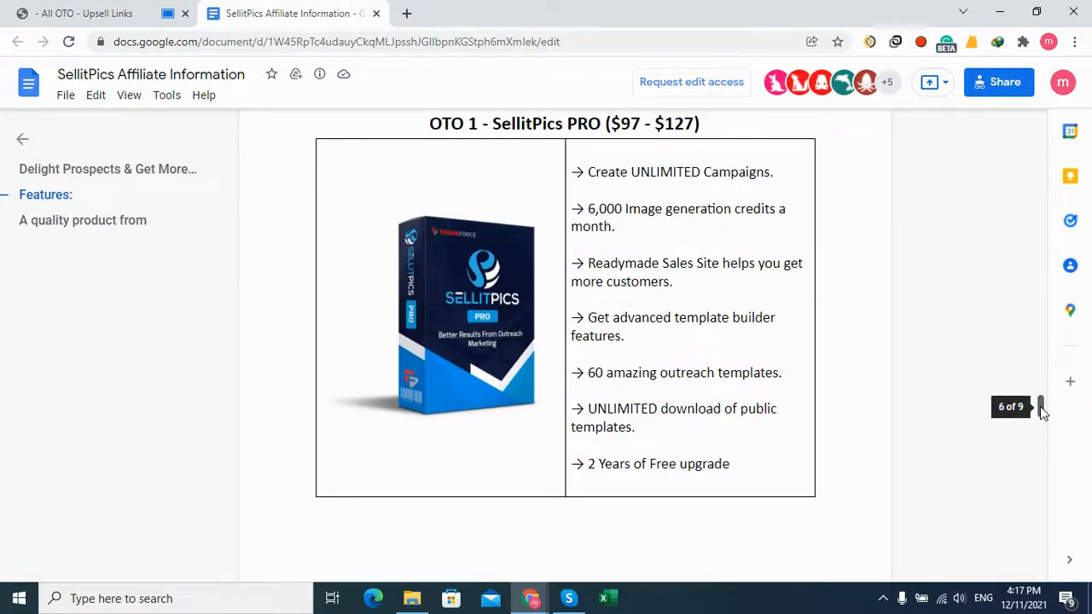
scroll("down", 3)
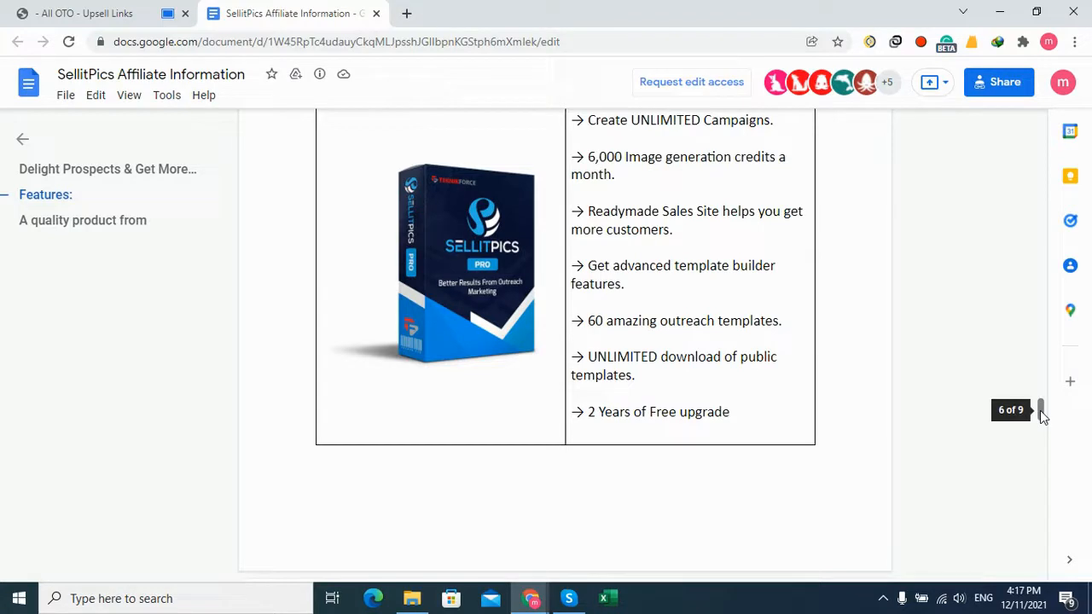
scroll("down", 3)
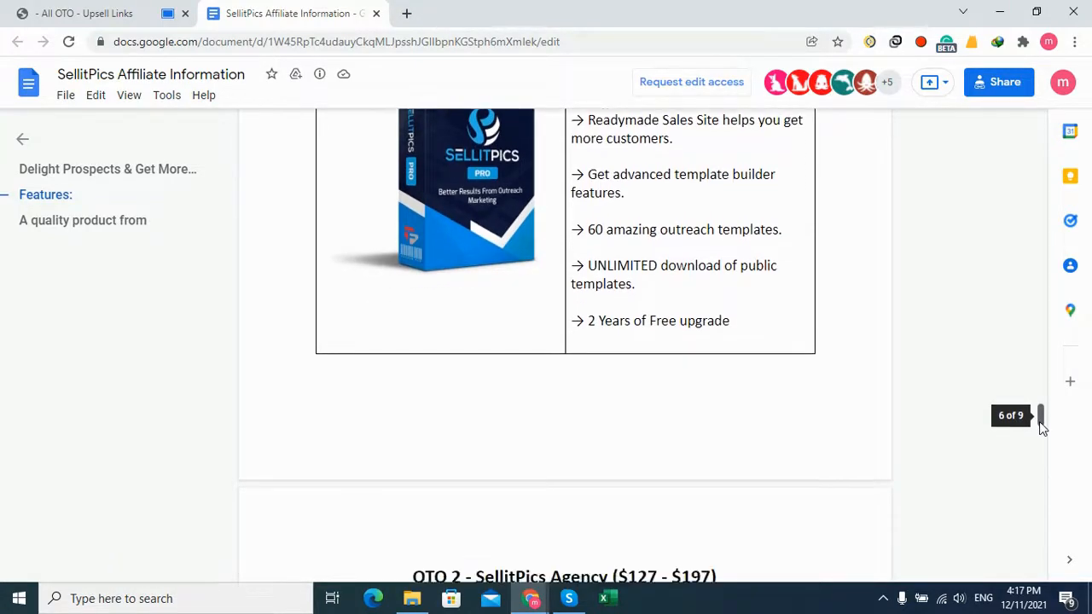
scroll("down", 3)
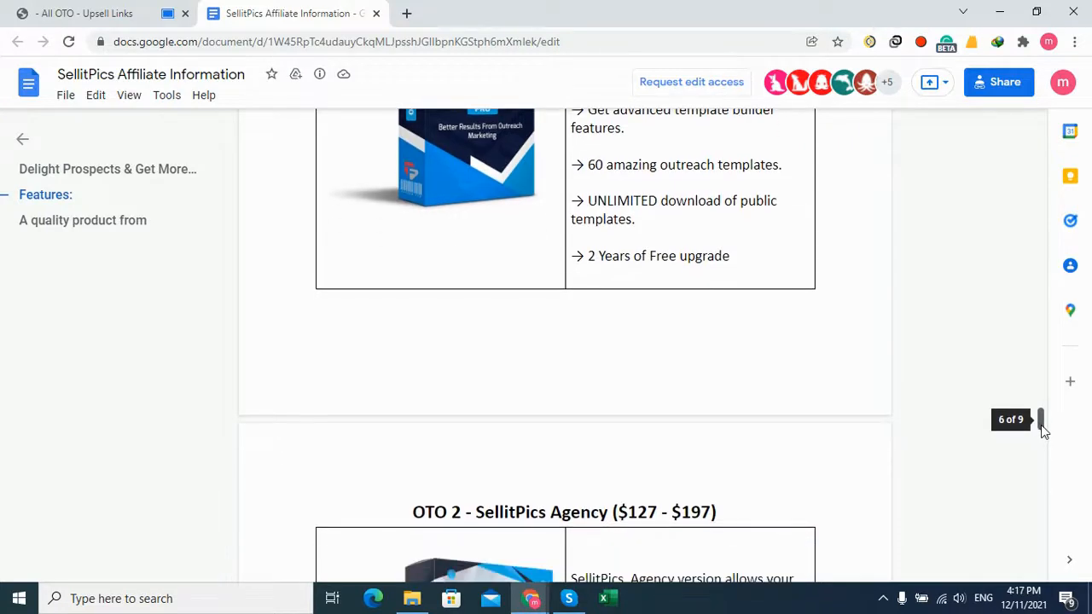
Scroll through the OTO 2 Agency, OTO 3 PursueApp Pro, OTO 4 Adplify Pro and OTO 5 Viral Reach + Pinflux ($67) tables
scroll("down", 3)
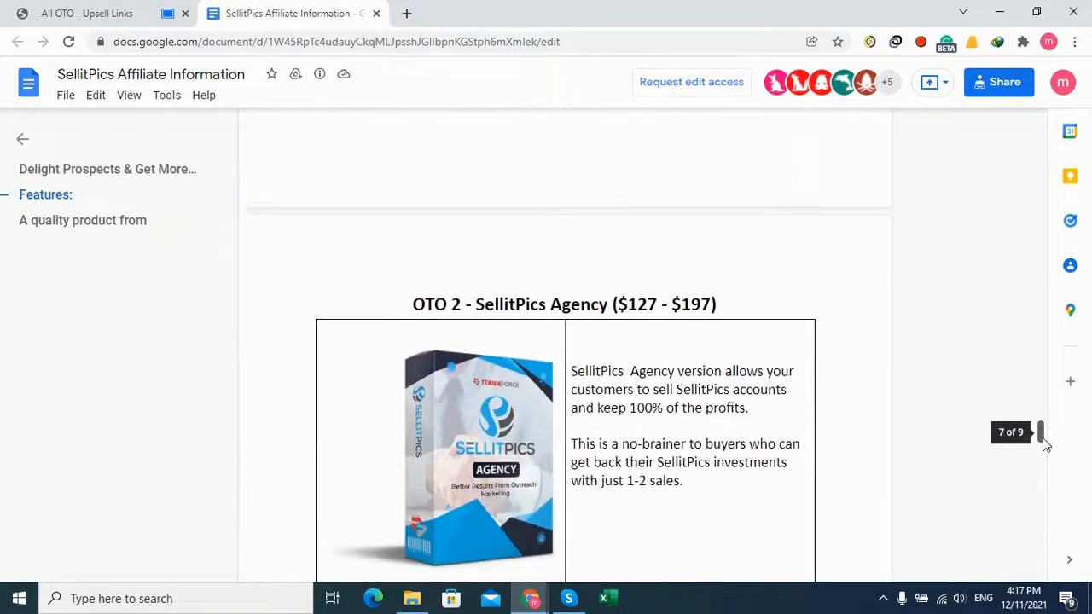
scroll("down", 3)
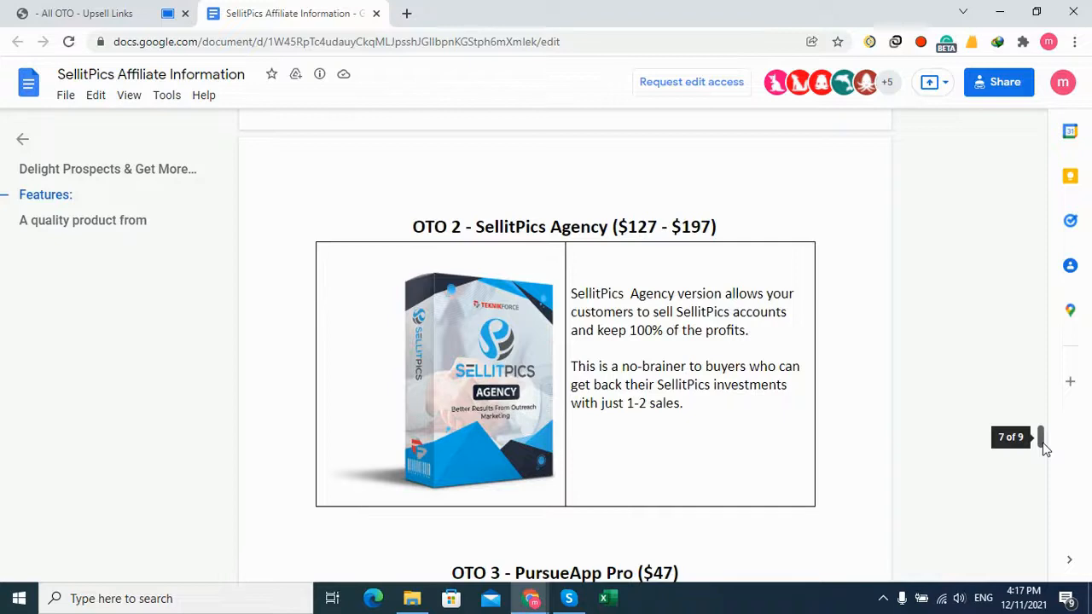
scroll("down", 3)
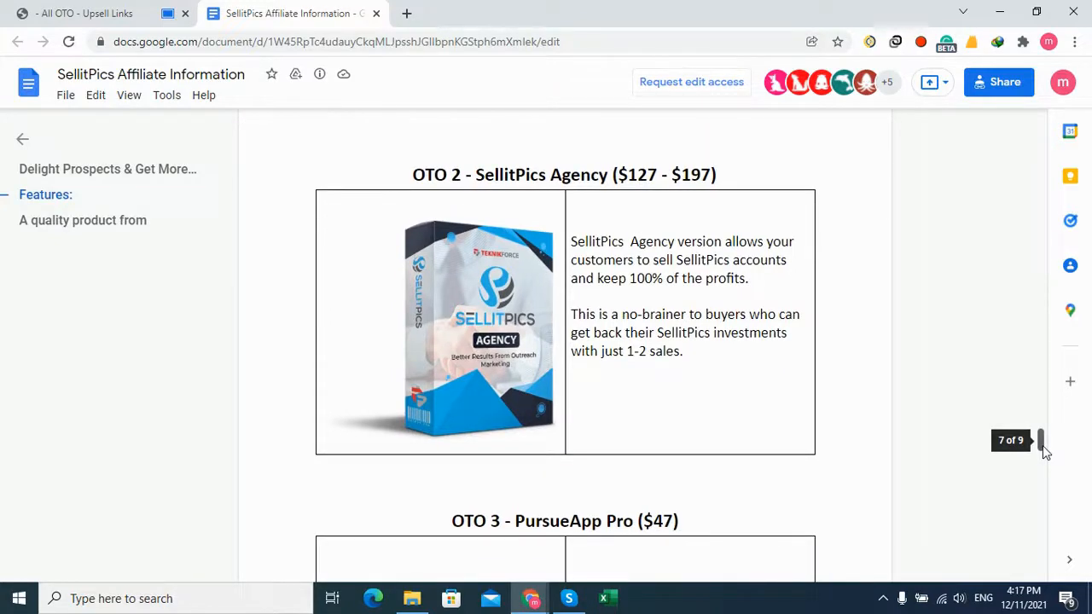
scroll("down", 3)
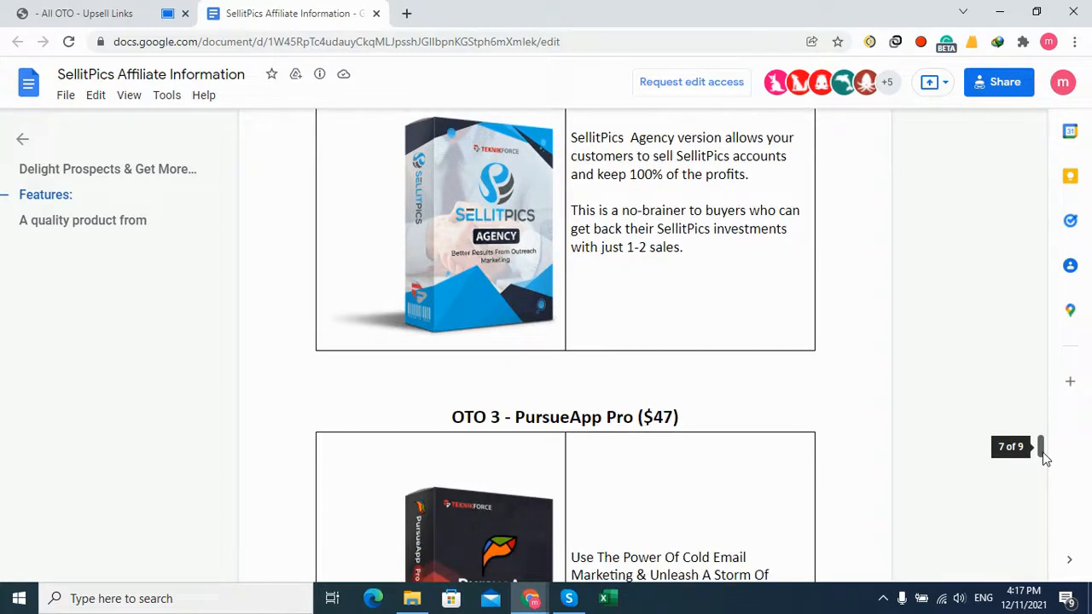
scroll("down", 3)
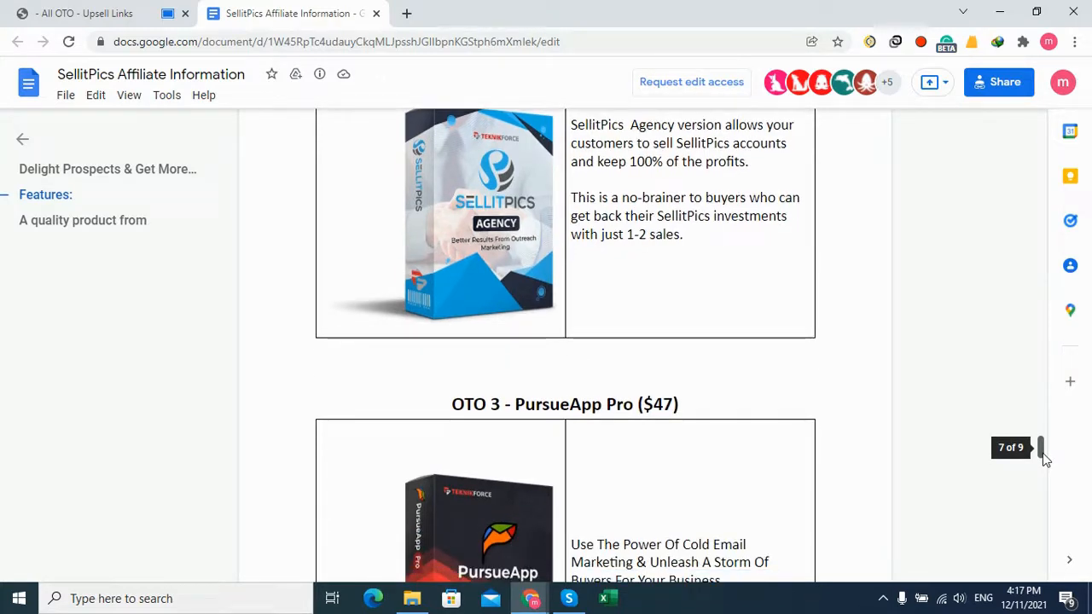
scroll("down", 3)
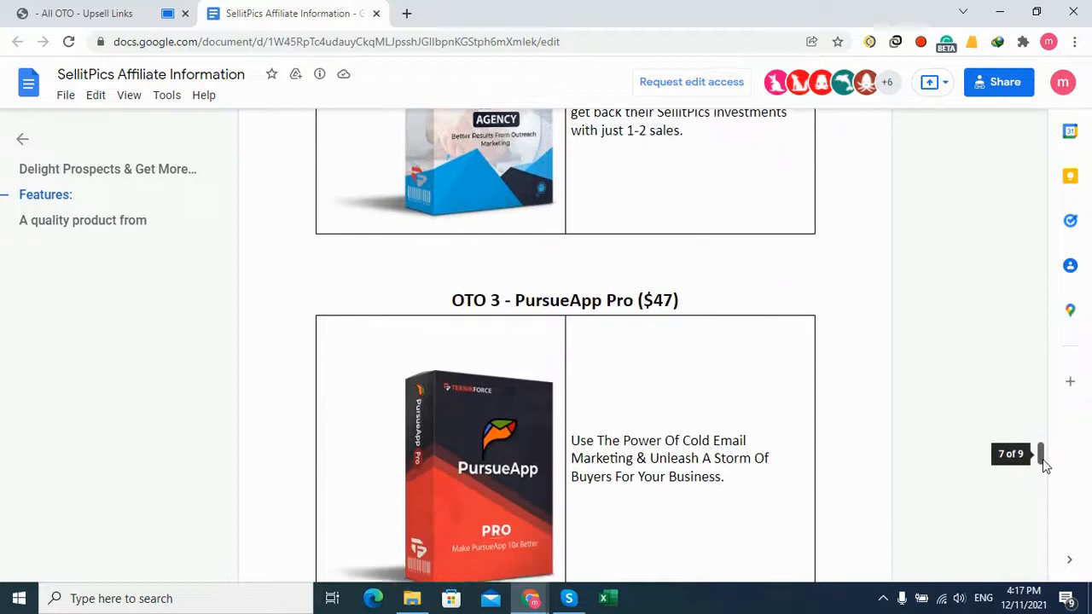
scroll("down", 3)
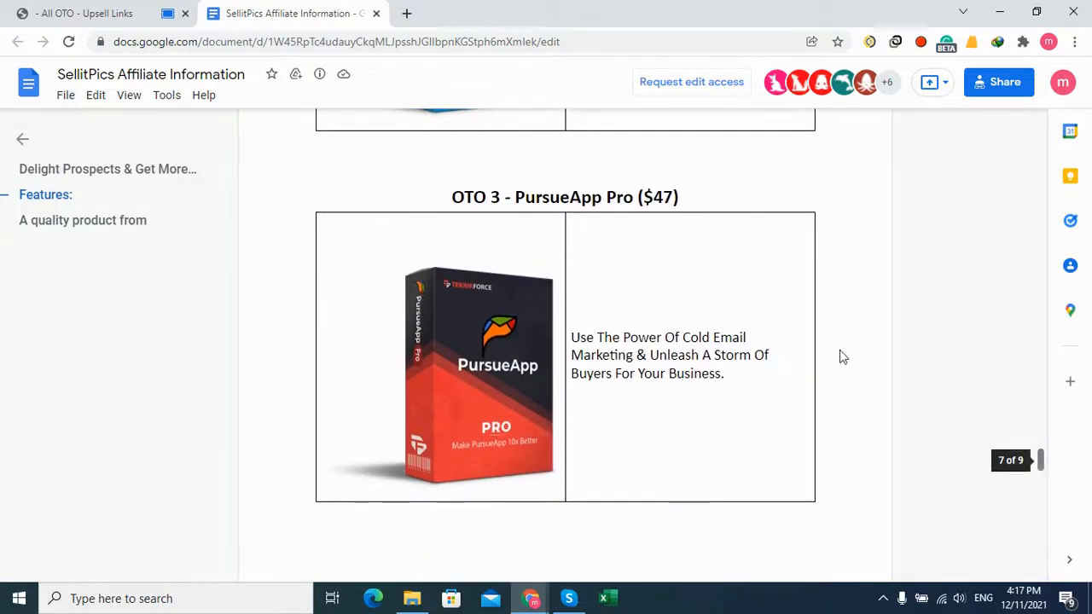
double_click(535, 198)
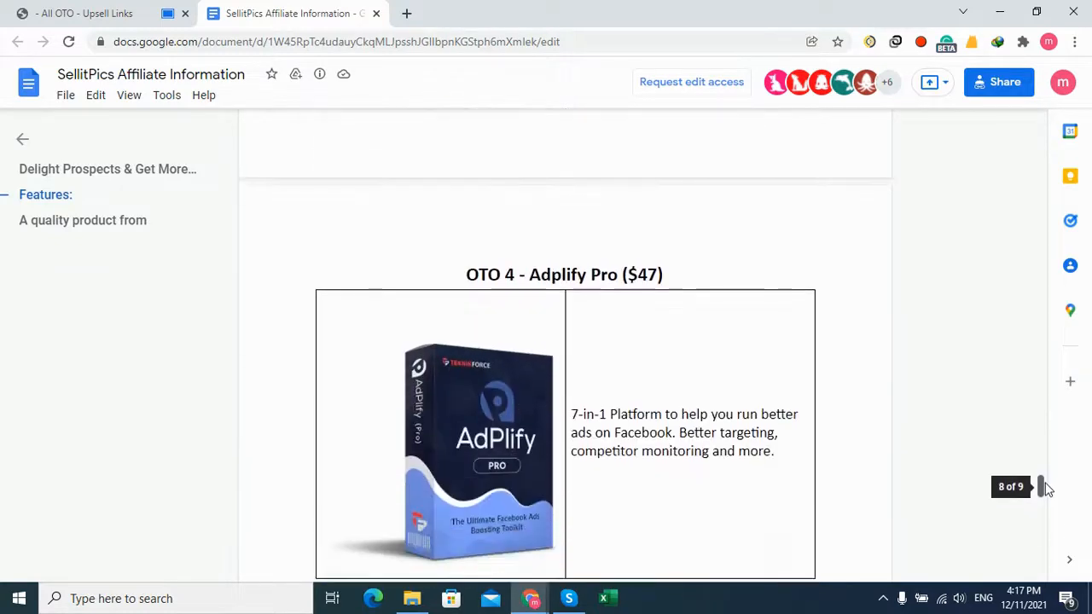
scroll("down", 3)
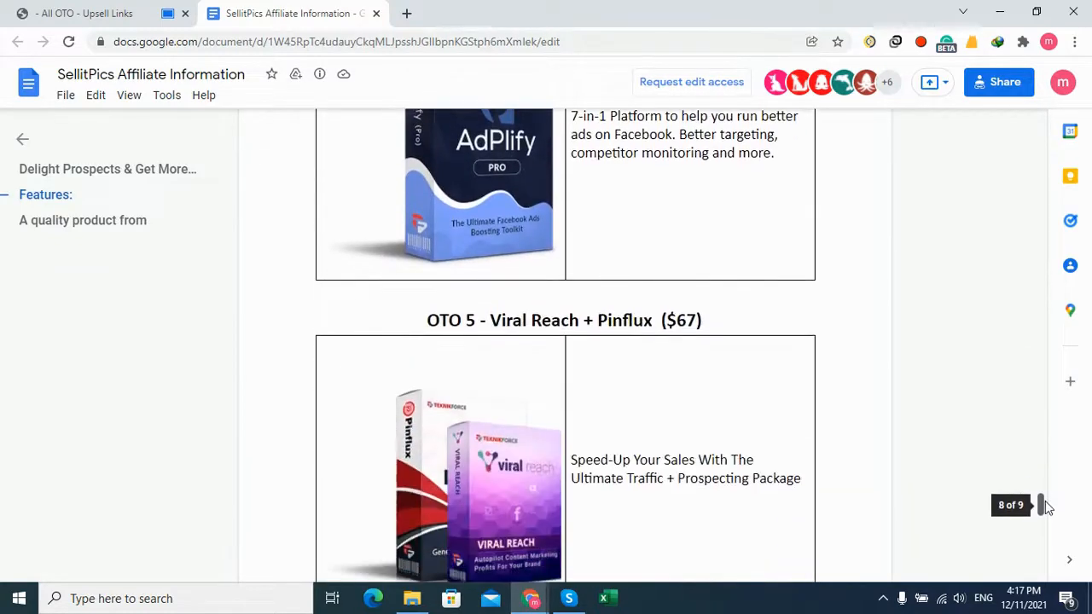
scroll("down", 3)
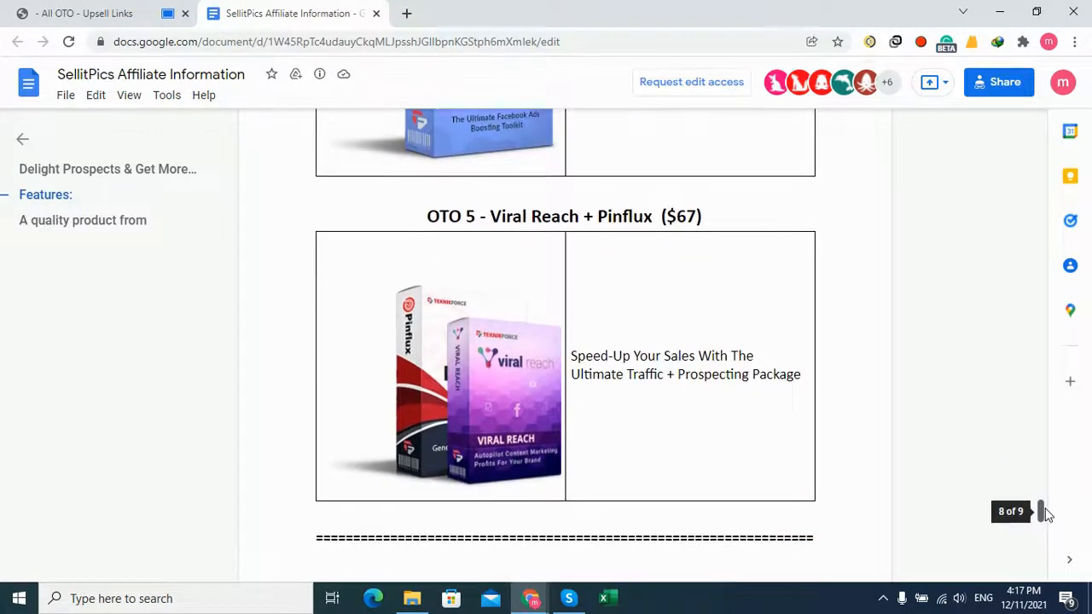
scroll("down", 3)
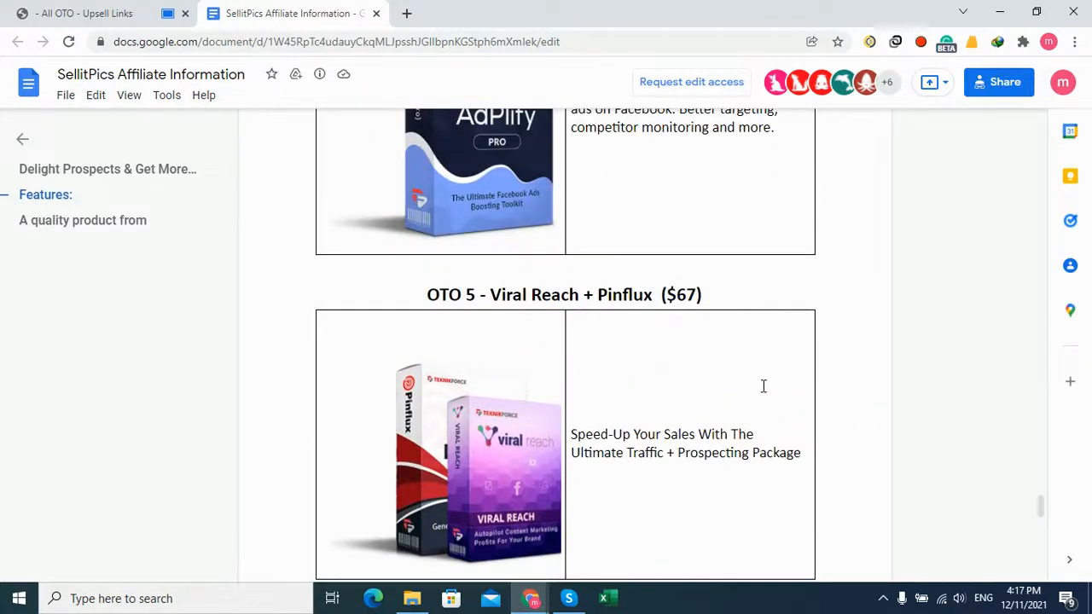